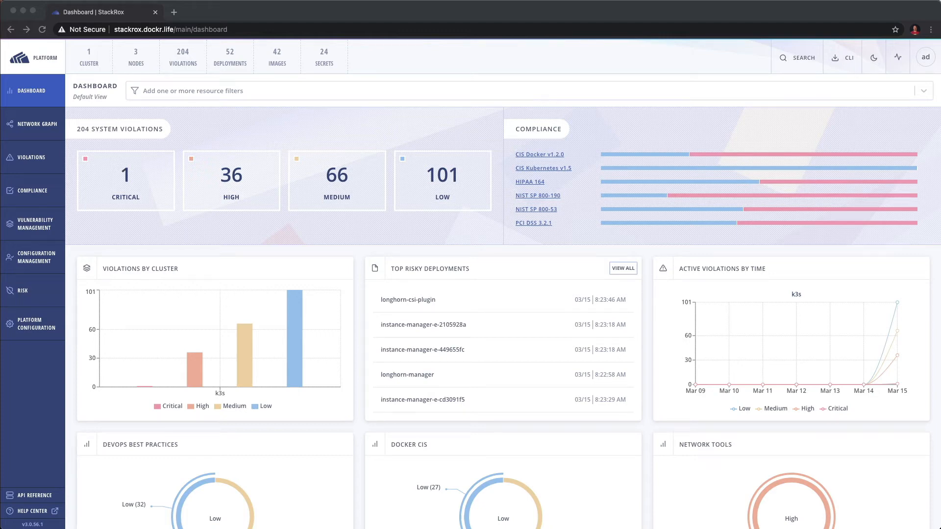
mouse_move(290, 109)
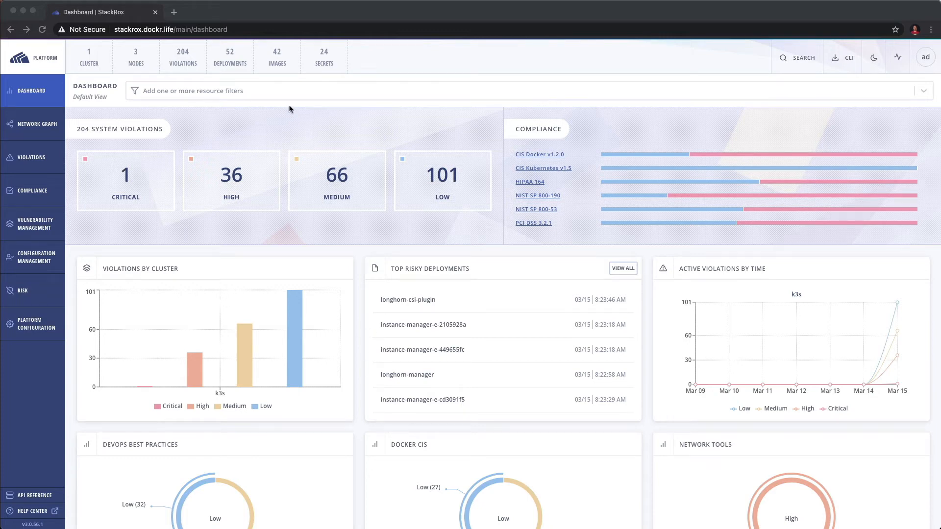
mouse_move(106, 127)
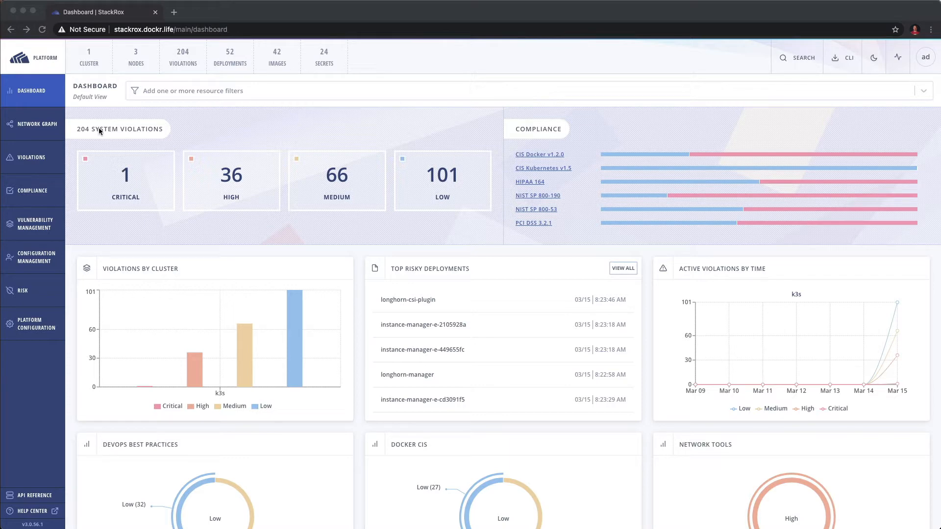
mouse_move(33, 42)
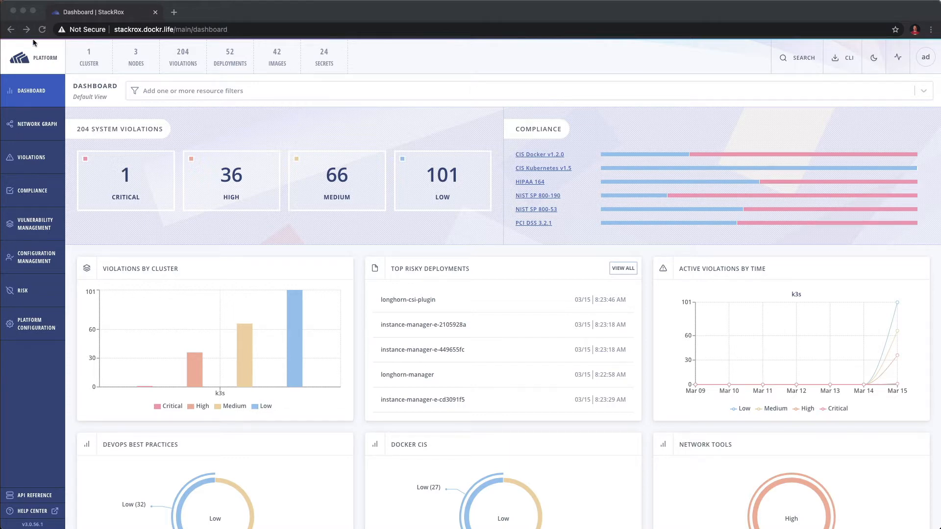
mouse_move(36, 130)
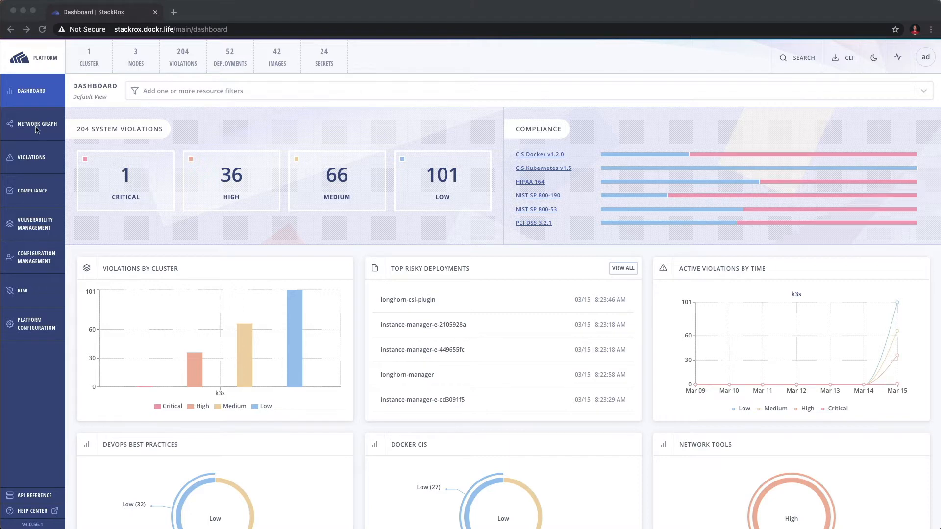
mouse_move(261, 134)
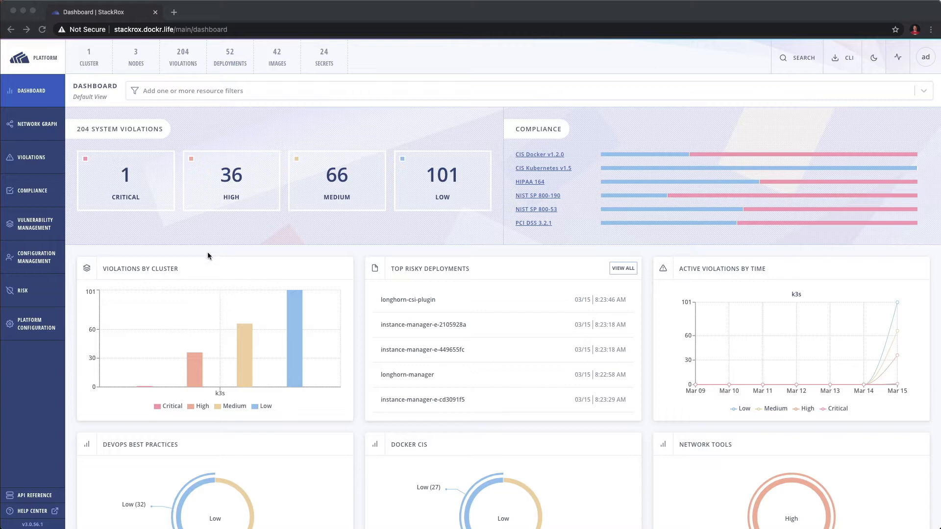
mouse_move(188, 159)
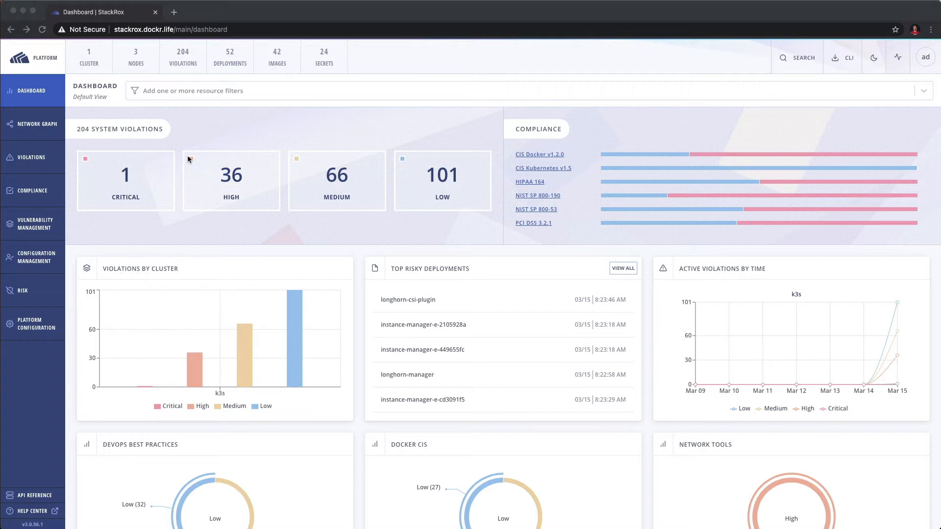
mouse_move(569, 198)
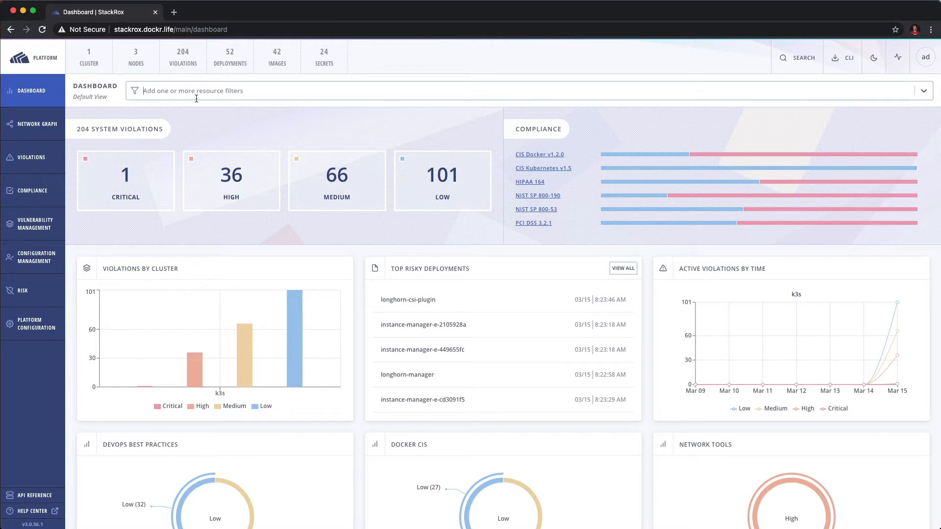
mouse_move(297, 114)
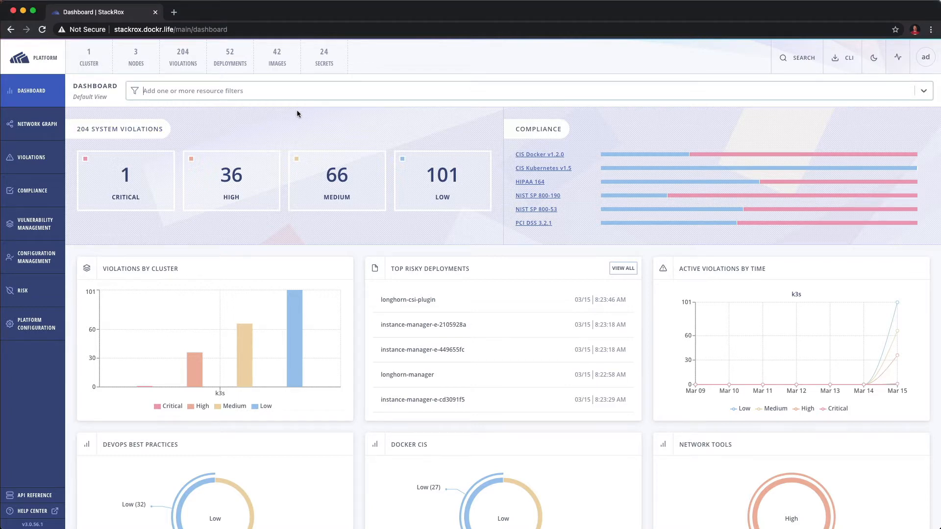
Step: Show the Network Graph for the k3s cluster and select a deployment node
click(33, 124)
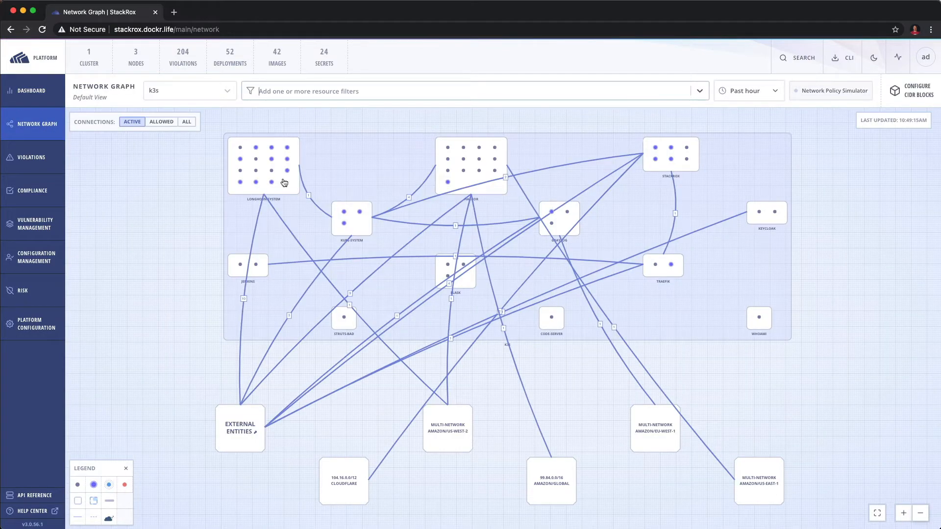
mouse_move(223, 189)
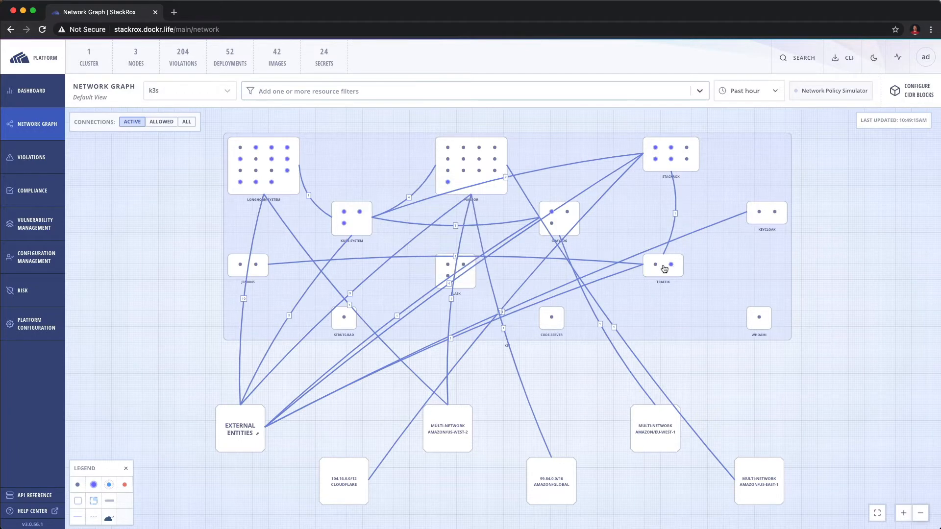
click(662, 264)
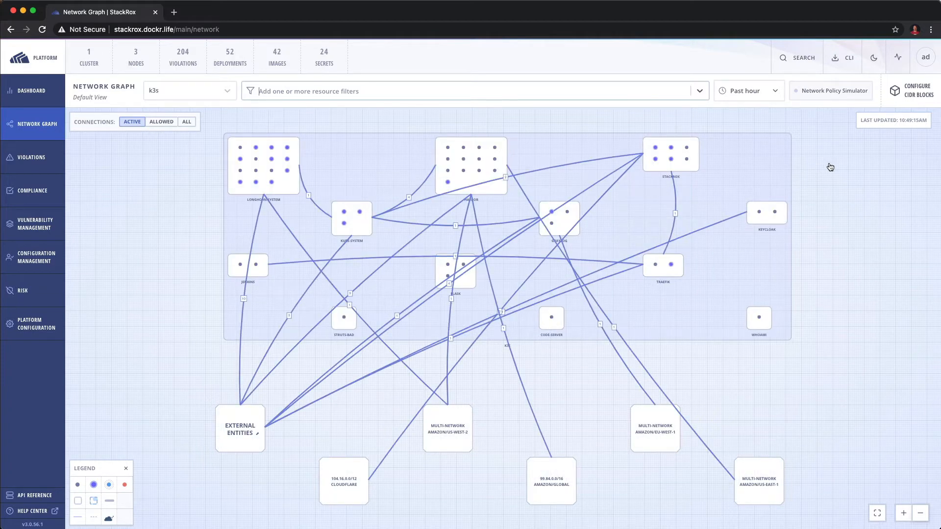
click(835, 90)
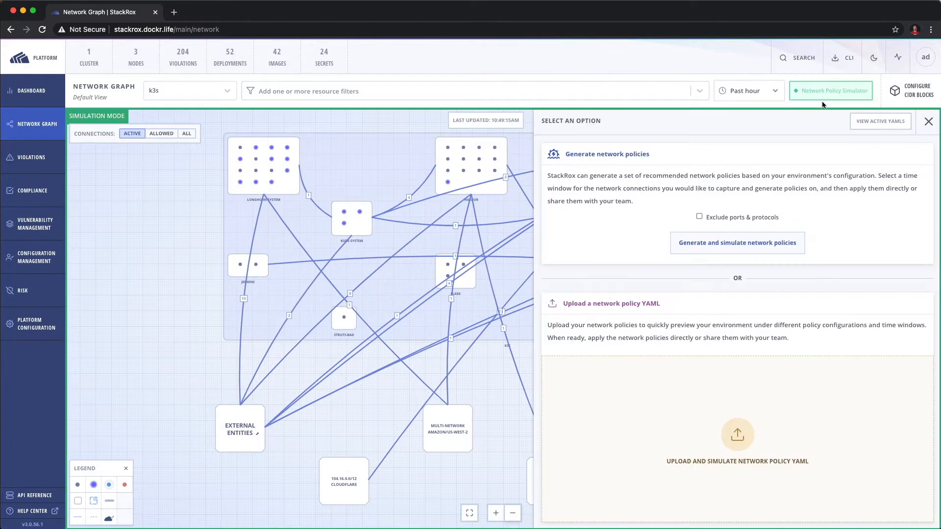
mouse_move(784, 207)
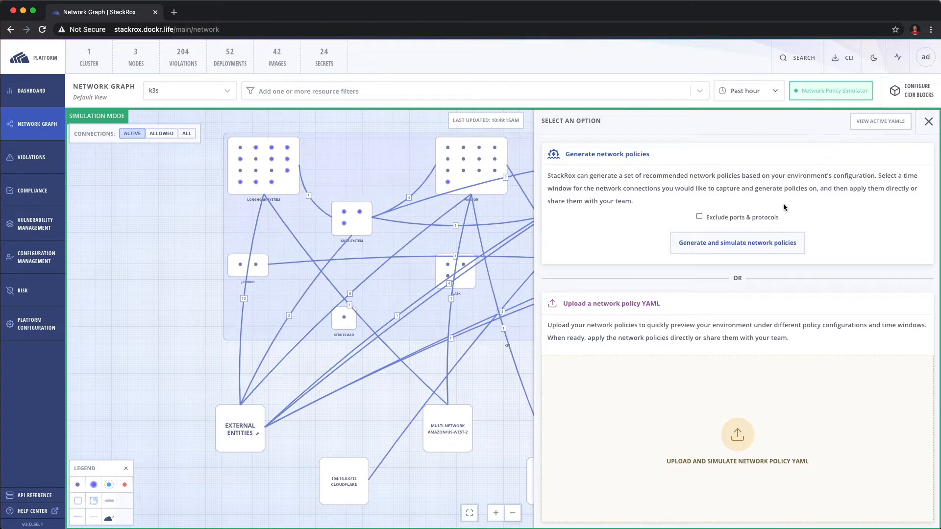
click(737, 242)
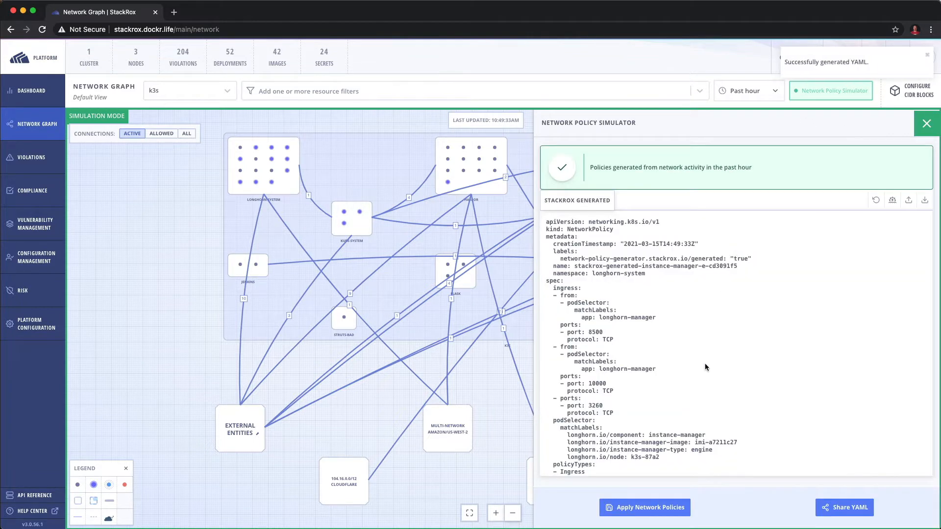
scroll(down, 3)
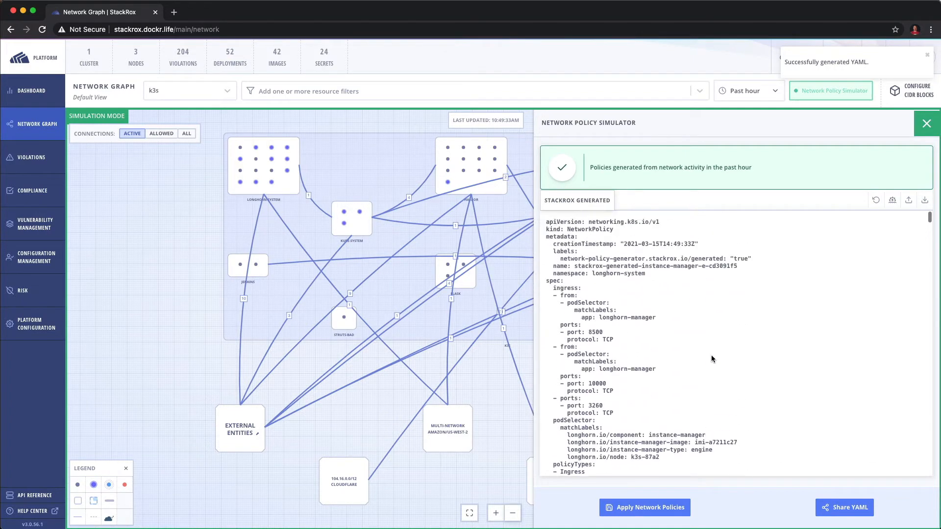
double_click(588, 229)
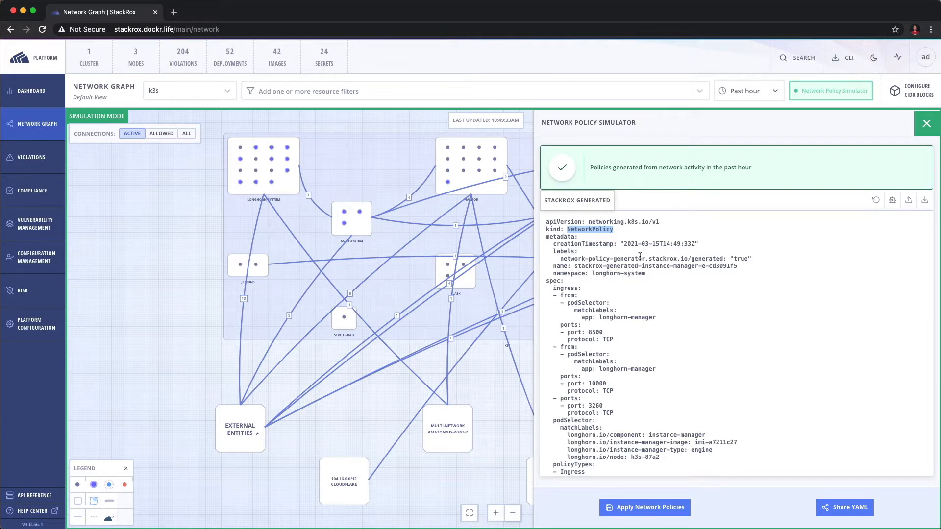
mouse_move(658, 310)
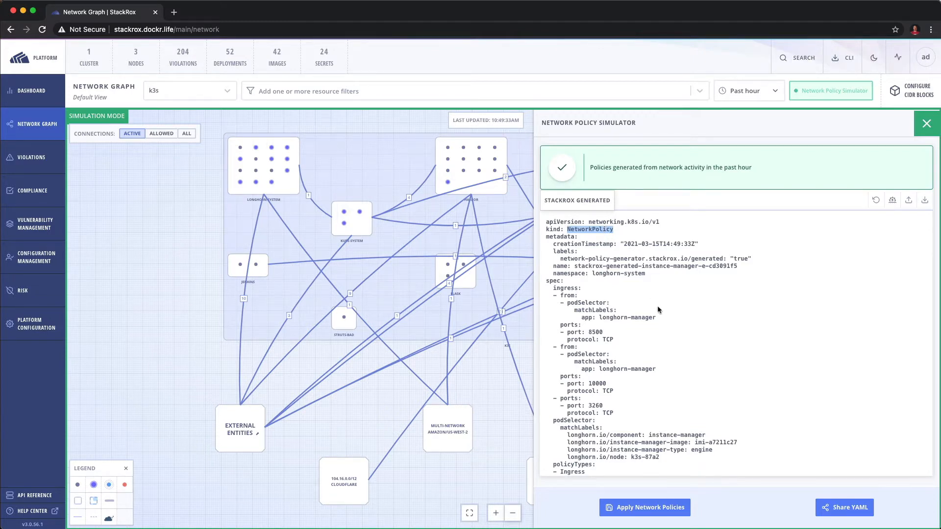
click(926, 123)
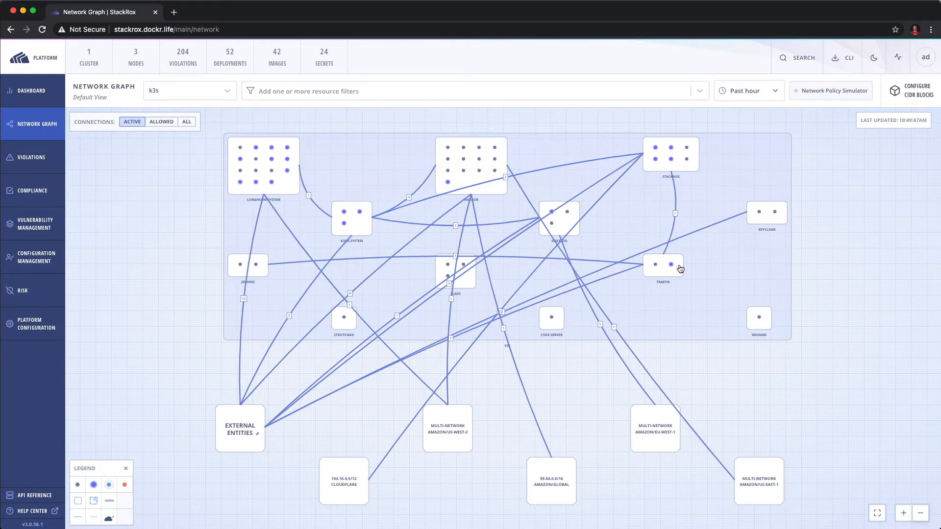
Step: View traefik's flows over the Past 8 hours, then inspect longhorn-manager's flows
click(662, 264)
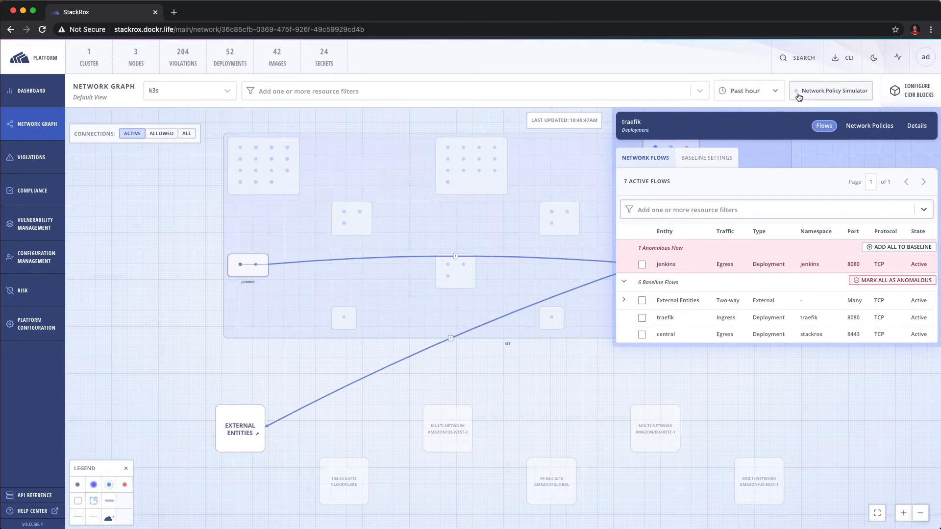
click(744, 90)
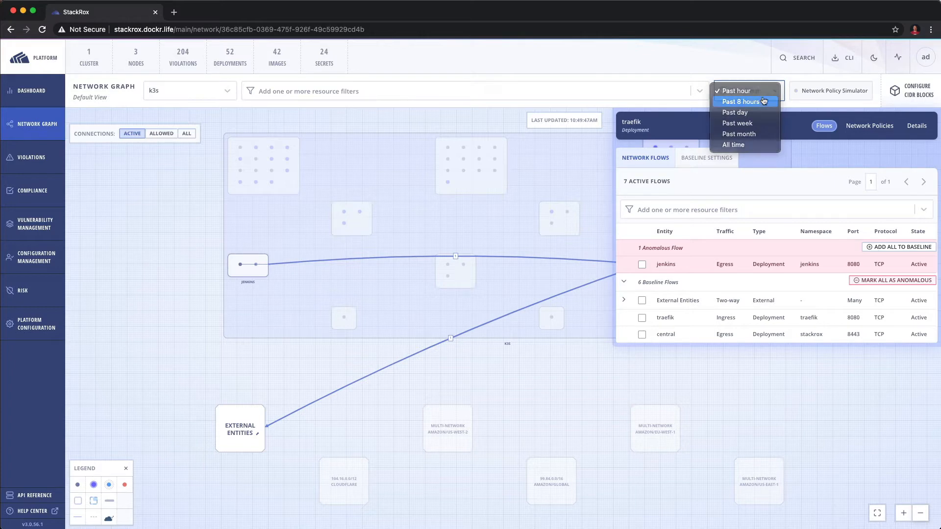
click(741, 100)
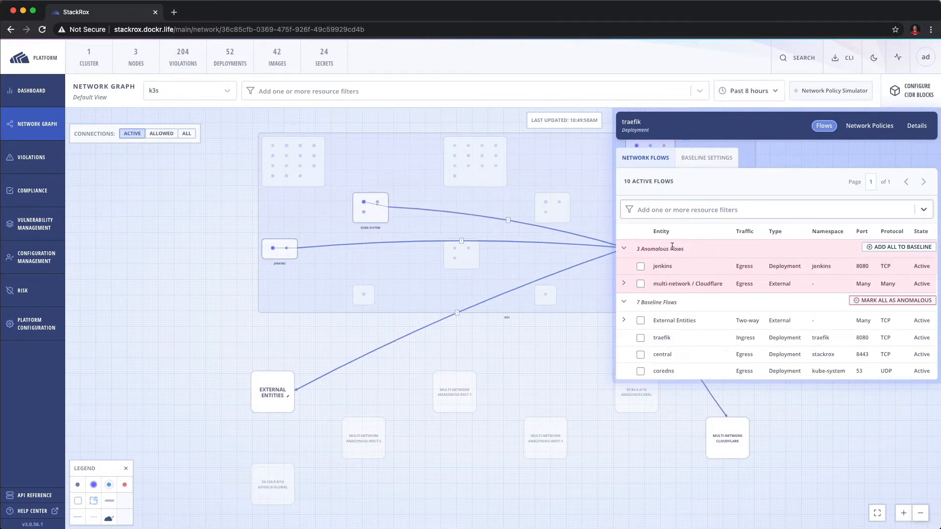
mouse_move(693, 263)
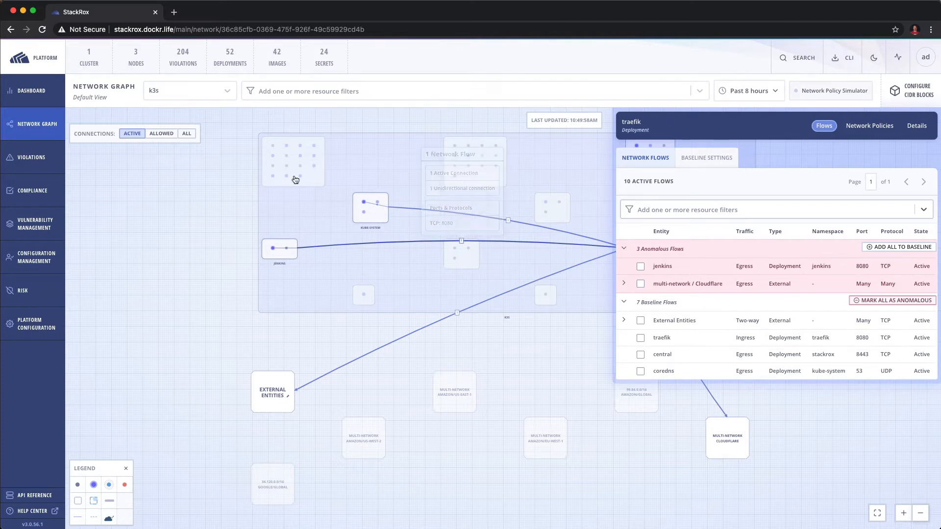
click(293, 145)
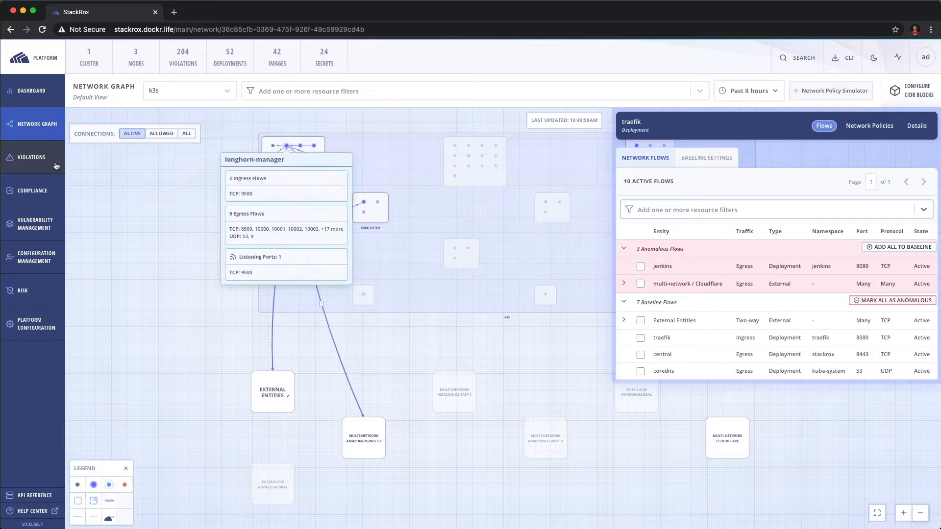
Step: Show the Violations list with its 204 policy violations
click(30, 156)
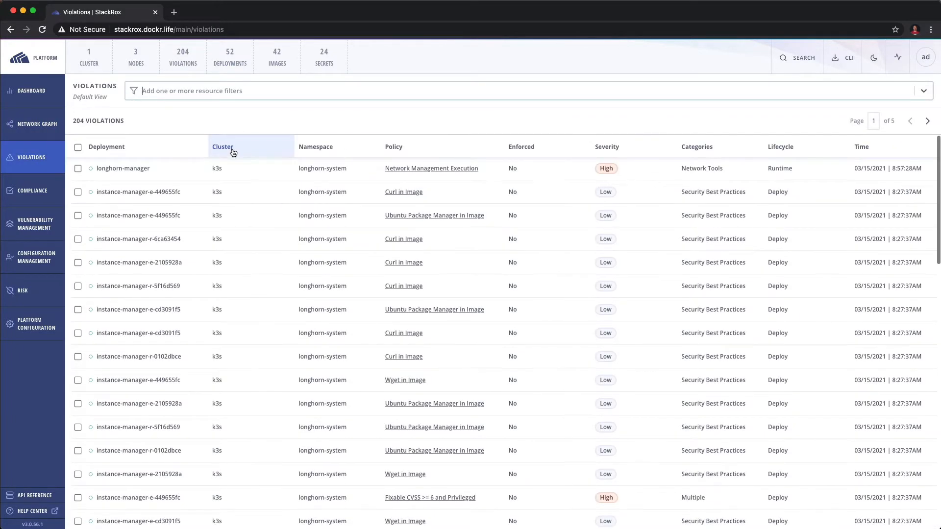
mouse_move(142, 124)
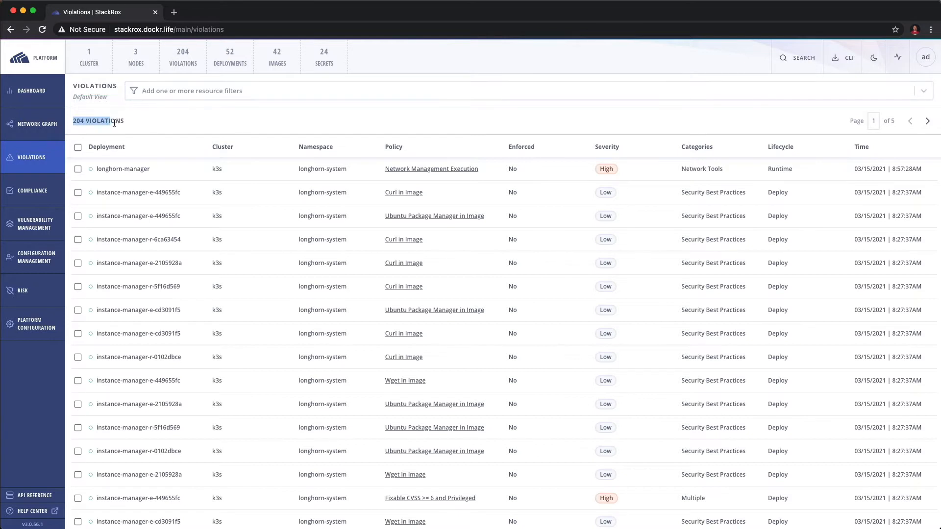
mouse_move(283, 175)
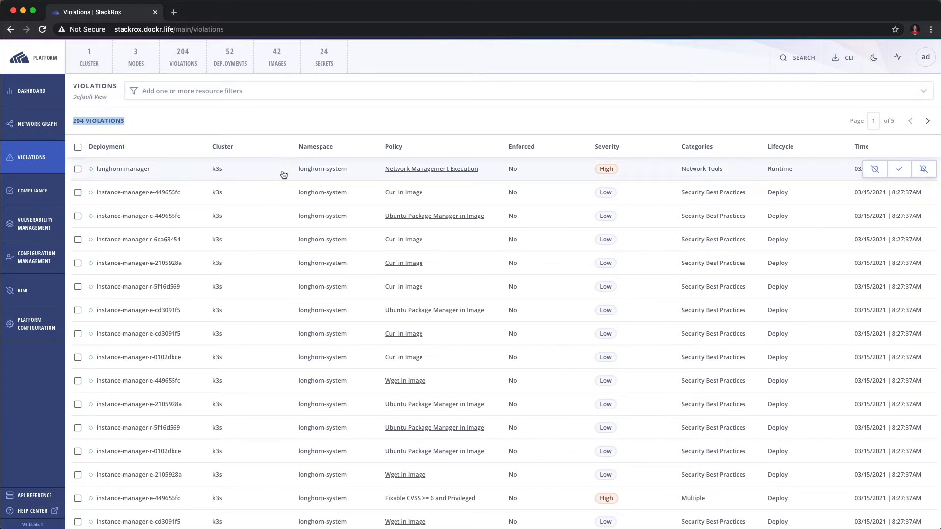
mouse_move(293, 173)
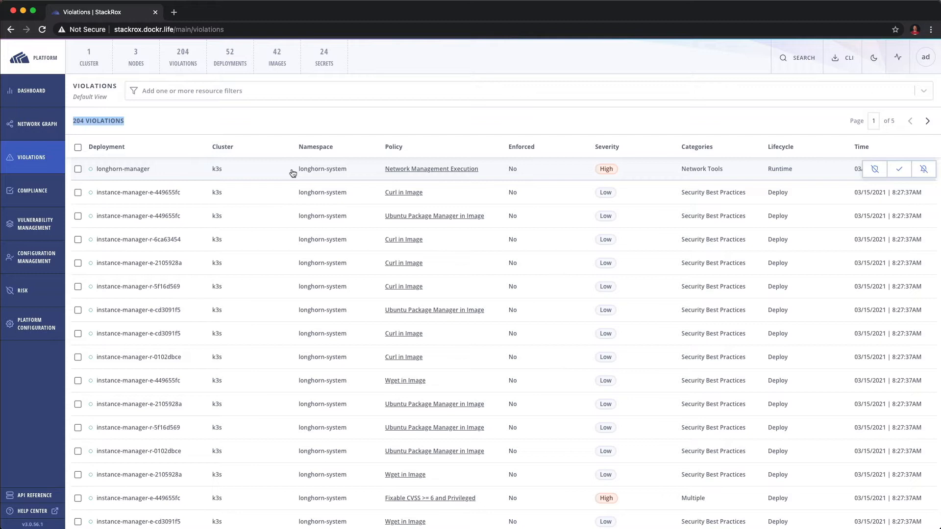
mouse_move(359, 173)
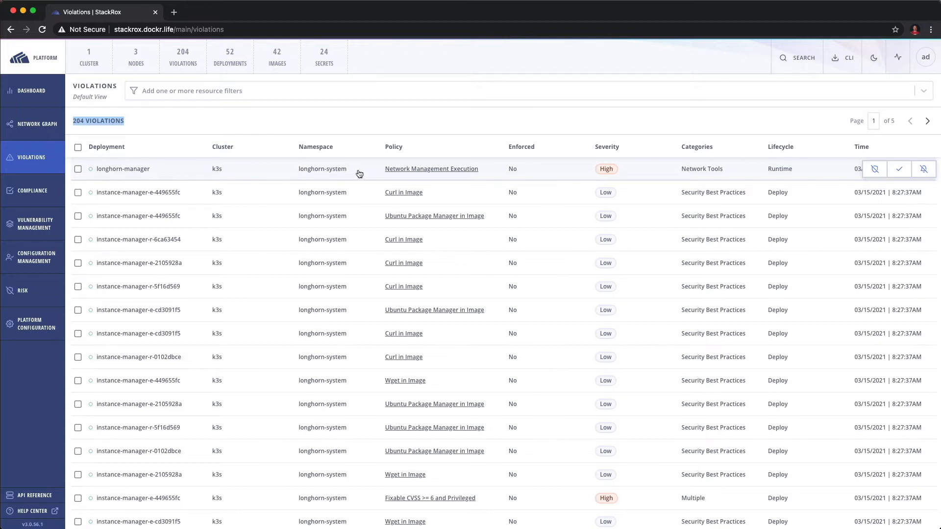
mouse_move(597, 172)
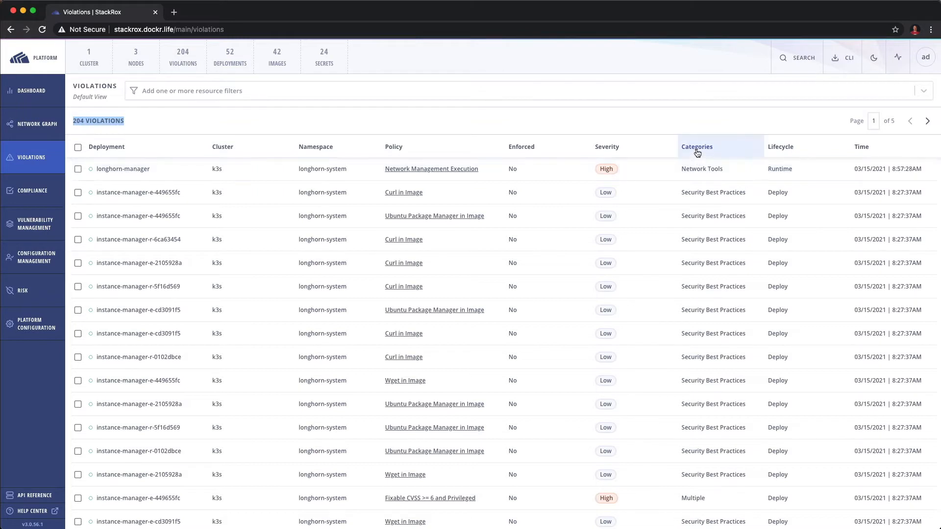
mouse_move(790, 336)
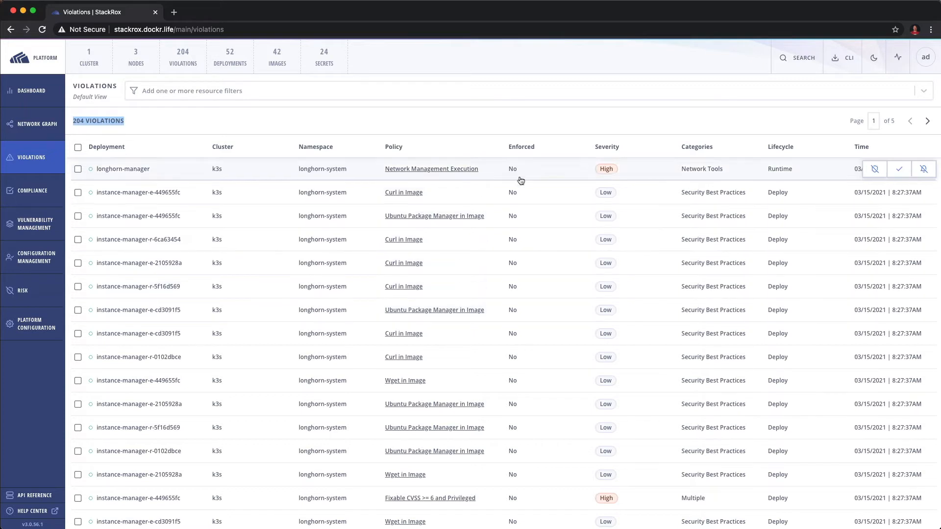
mouse_move(431, 169)
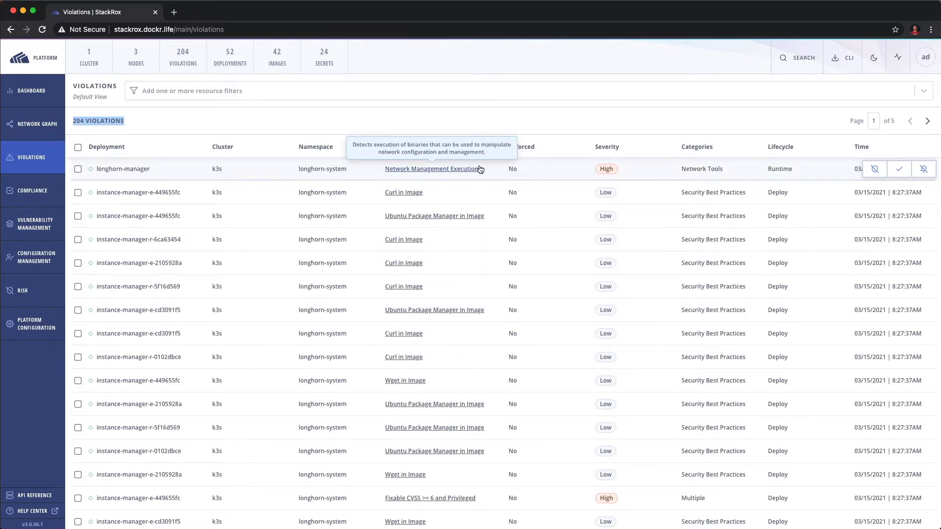
mouse_move(267, 175)
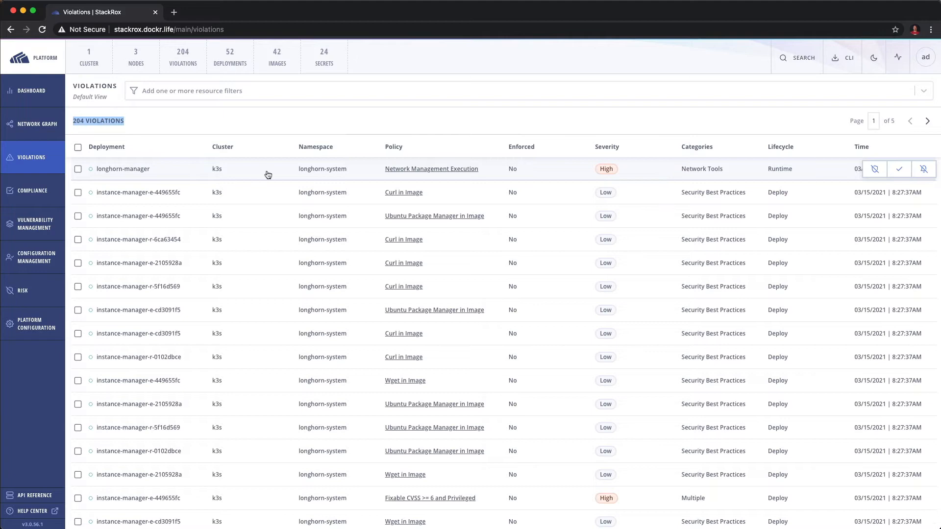
Step: Review the longhorn-manager Network Management Execution violation's process events
click(123, 168)
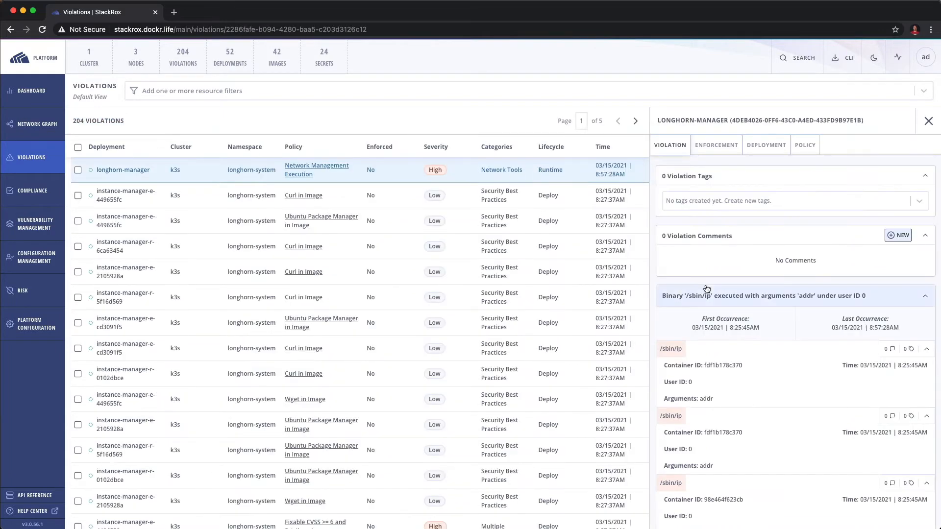
scroll(down, 3)
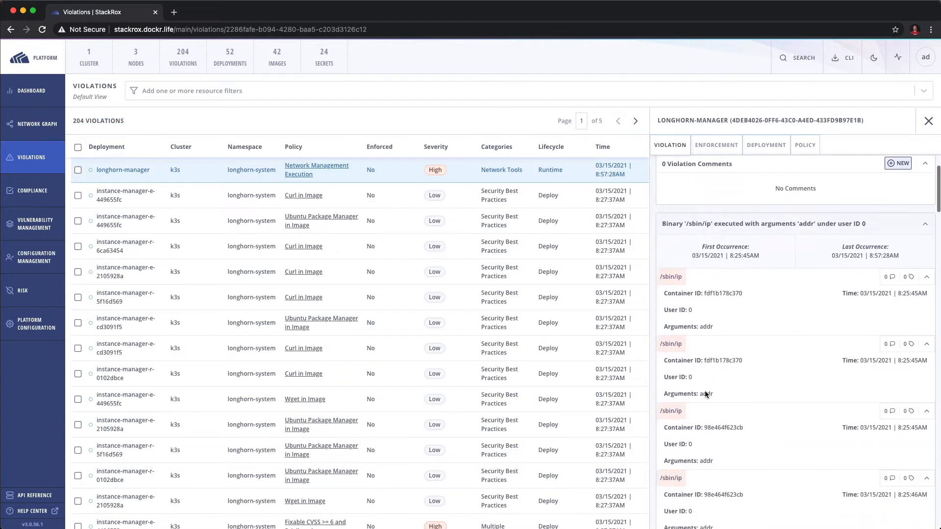
scroll(down, 3)
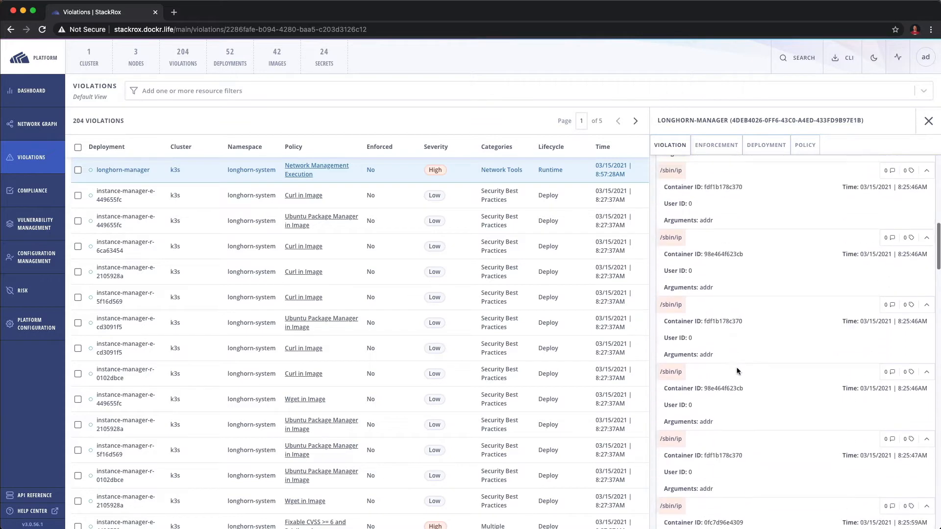
scroll(down, 3)
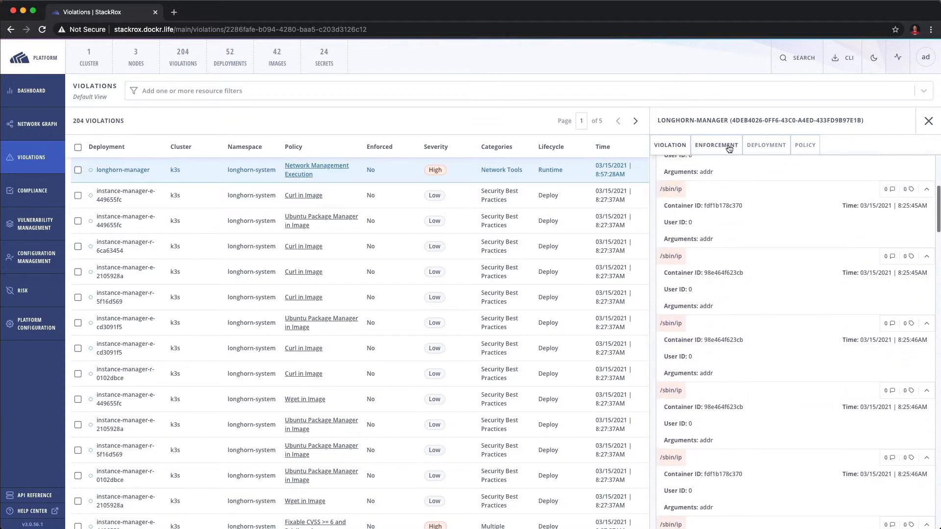
Step: Review the violation's enforcement, deployment and policy details, ending on the deployment overview
click(715, 145)
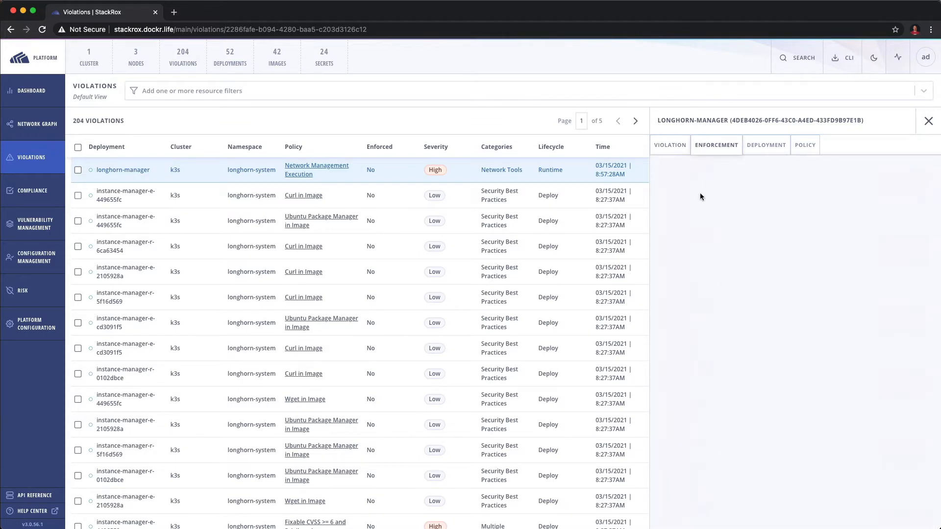
click(765, 145)
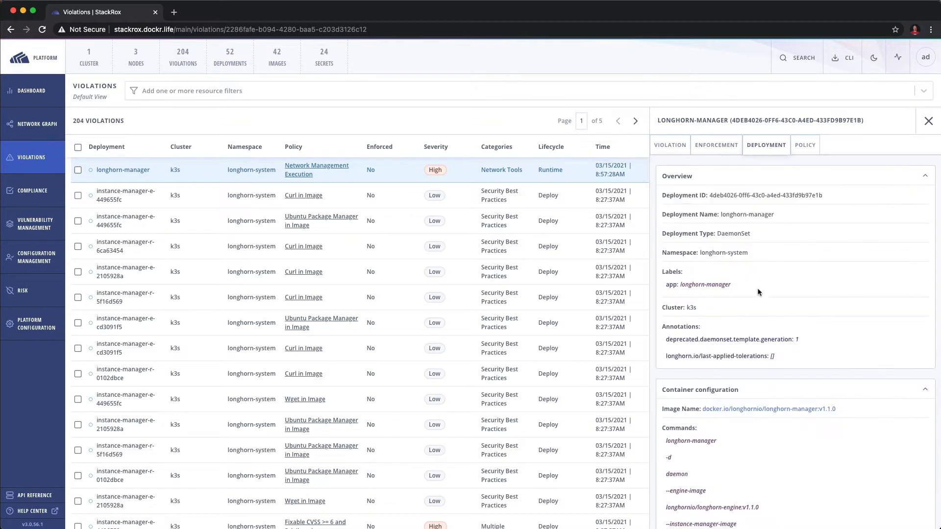
click(804, 145)
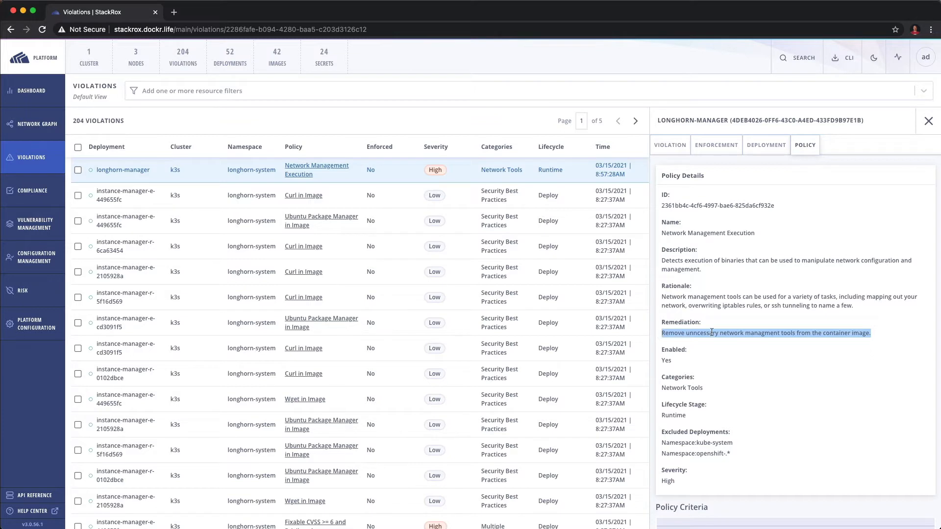
mouse_move(754, 333)
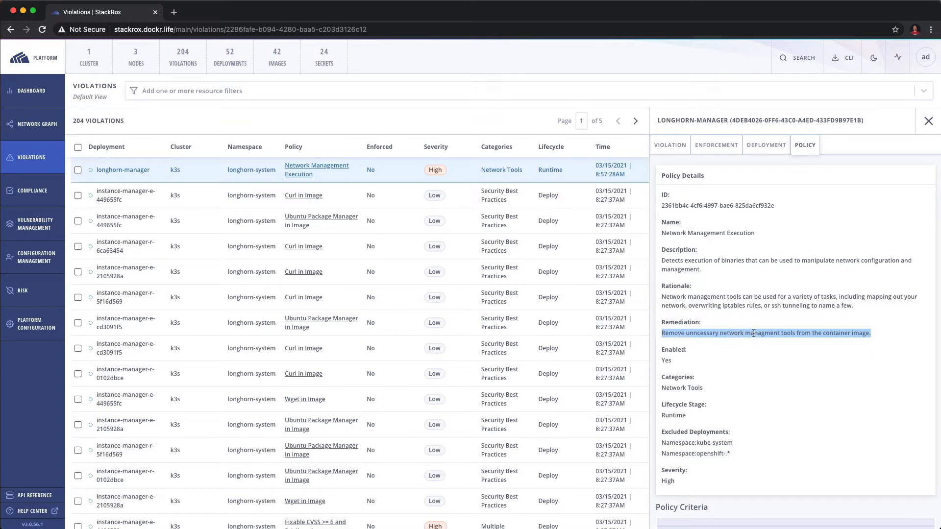
mouse_move(843, 351)
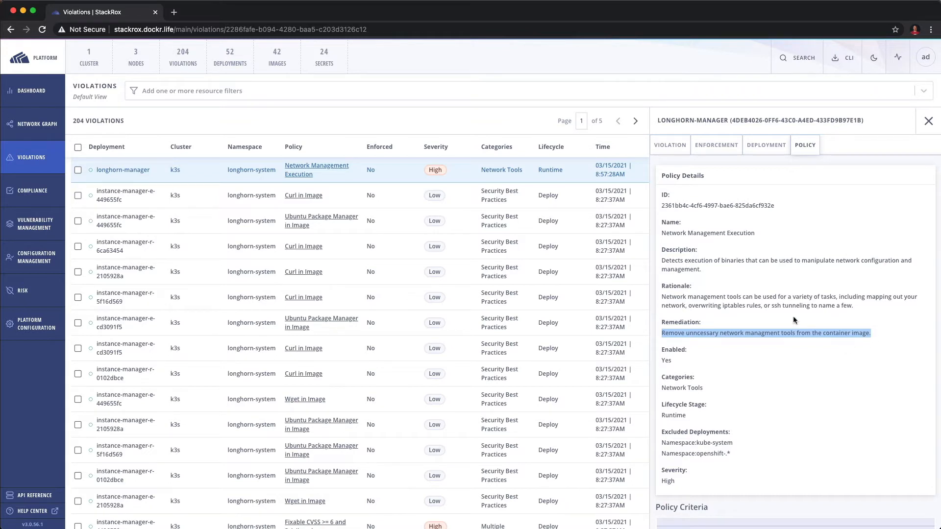
click(765, 145)
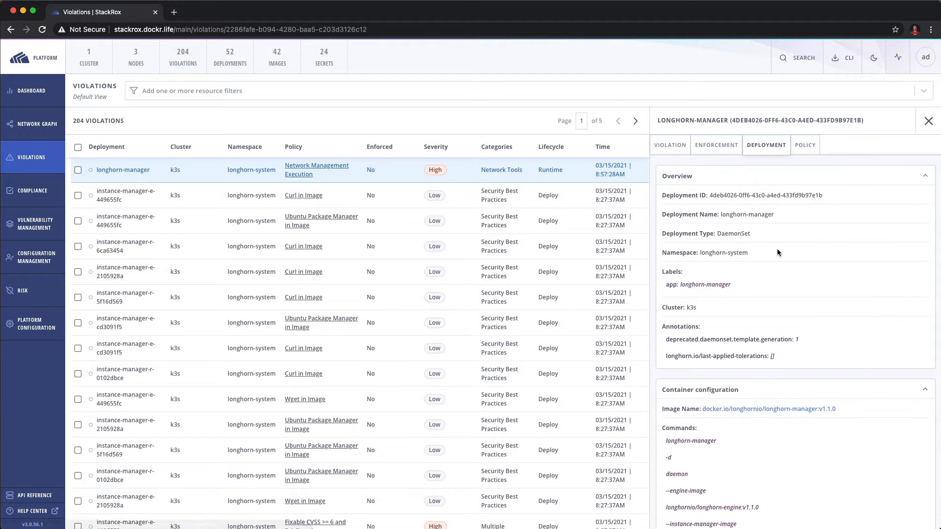
mouse_move(770, 311)
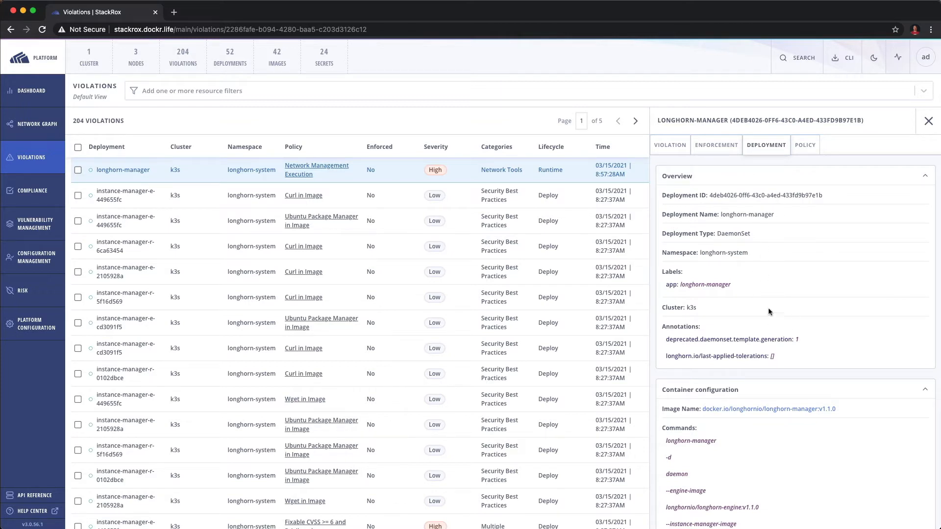
scroll(down, 3)
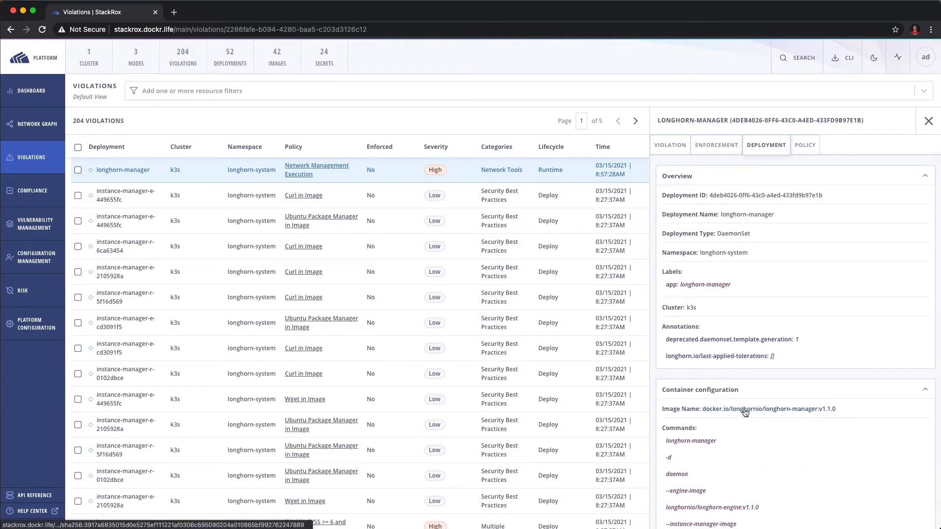
Step: View the longhorn-manager v1.1.0 image's vulnerability summary and its Dockerfile layers
click(745, 409)
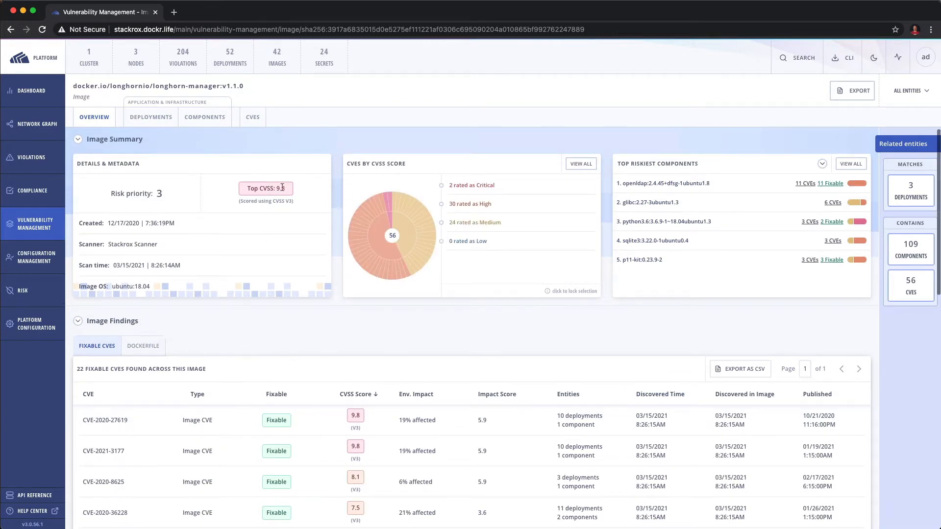
scroll(down, 3)
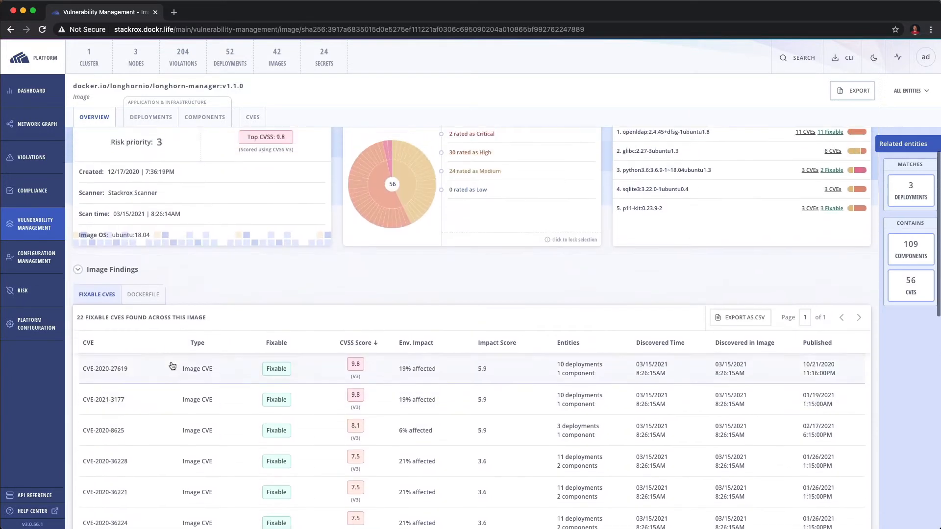
click(143, 295)
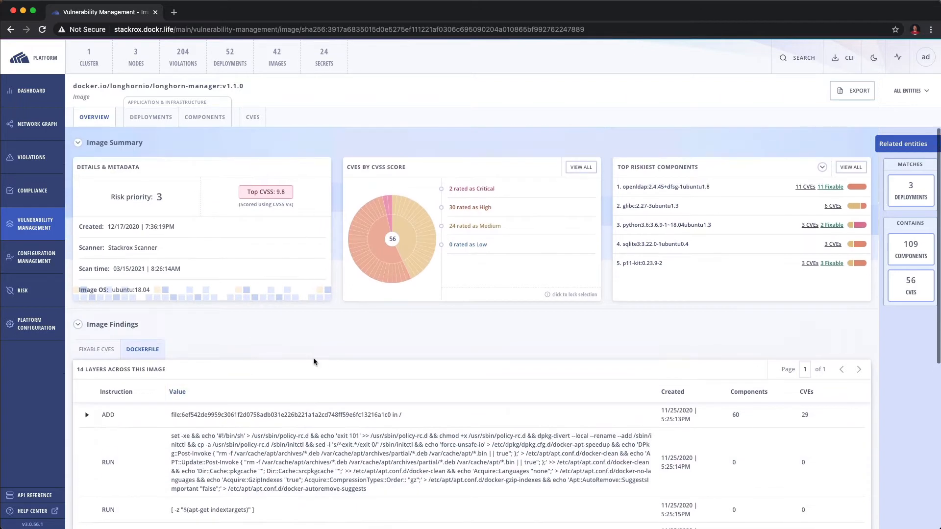
mouse_move(30, 156)
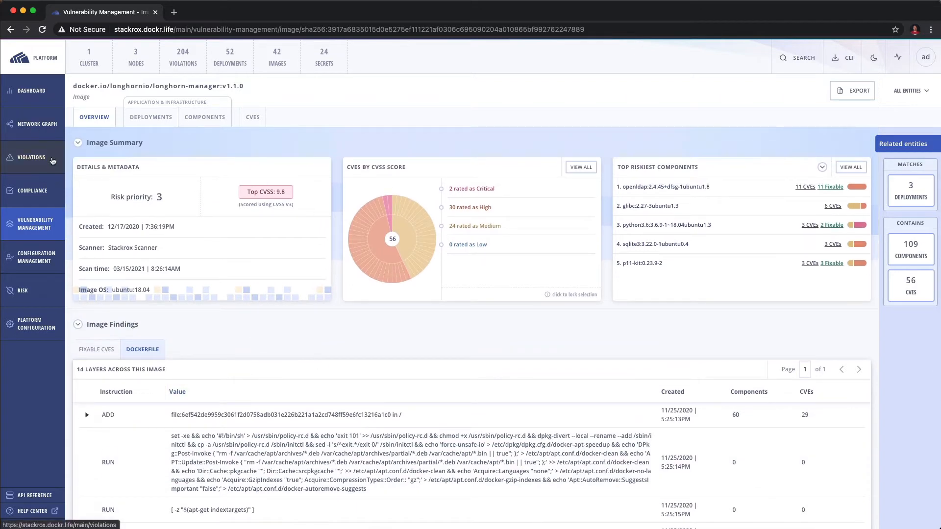
mouse_move(35, 226)
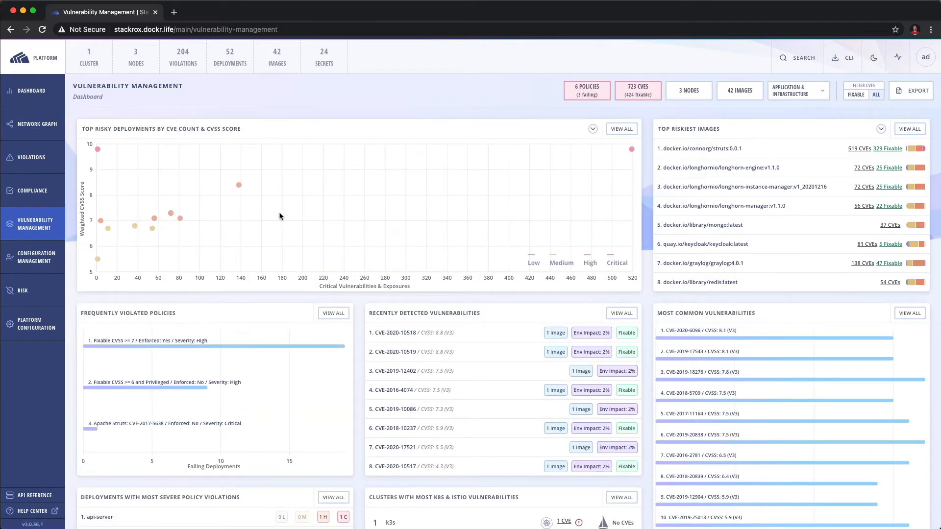
mouse_move(757, 148)
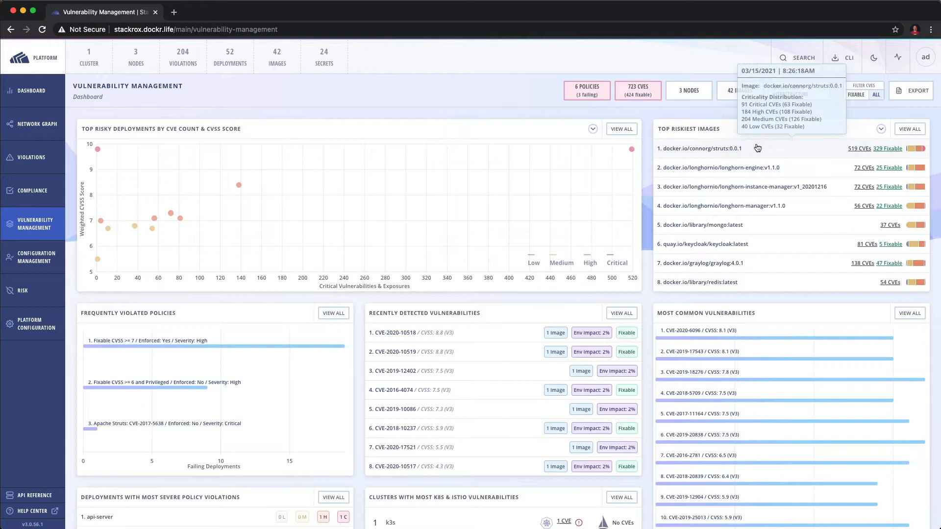
mouse_move(462, 359)
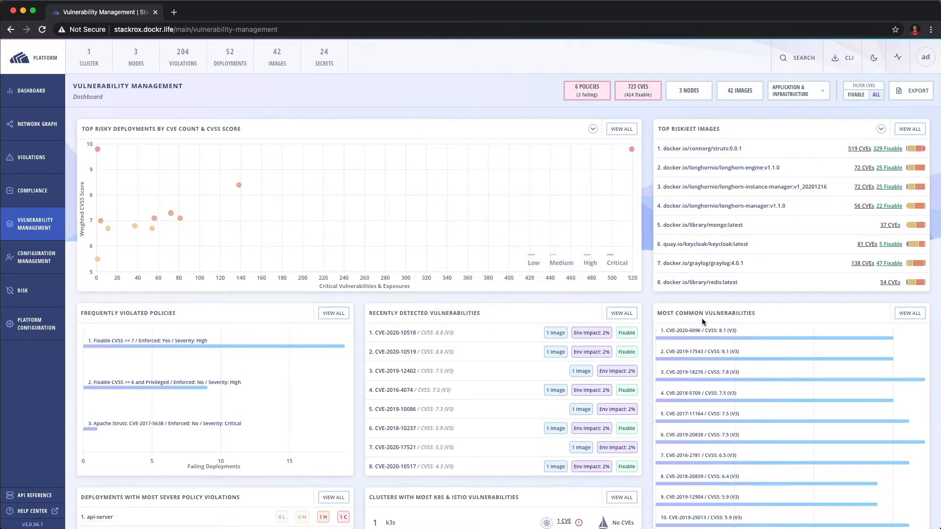
Step: Review the vulnerability dashboard and choose an entity type from Application & Infrastructure
scroll(down, 3)
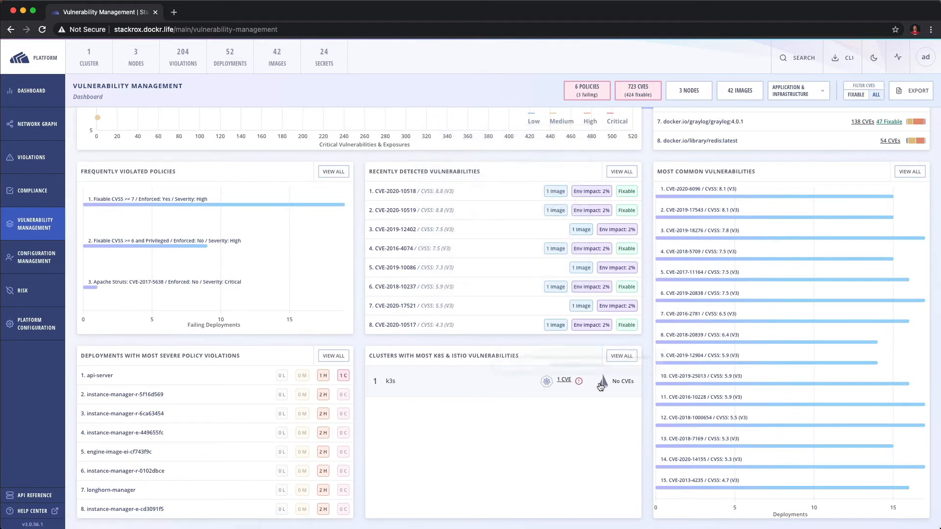
mouse_move(563, 381)
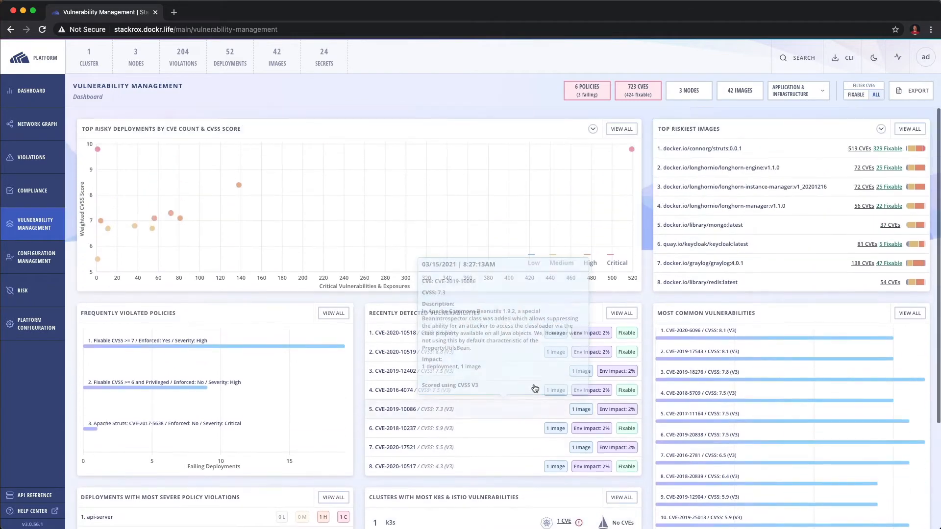
mouse_move(127, 244)
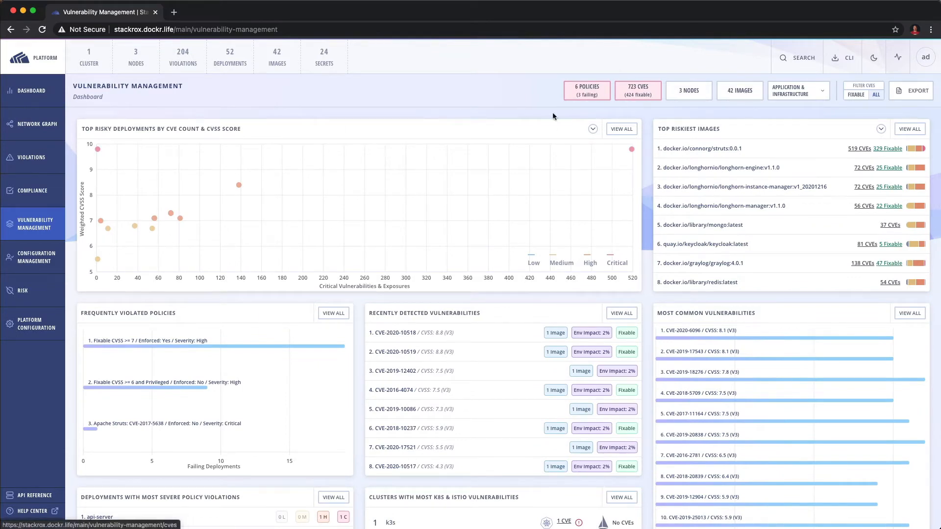
click(796, 91)
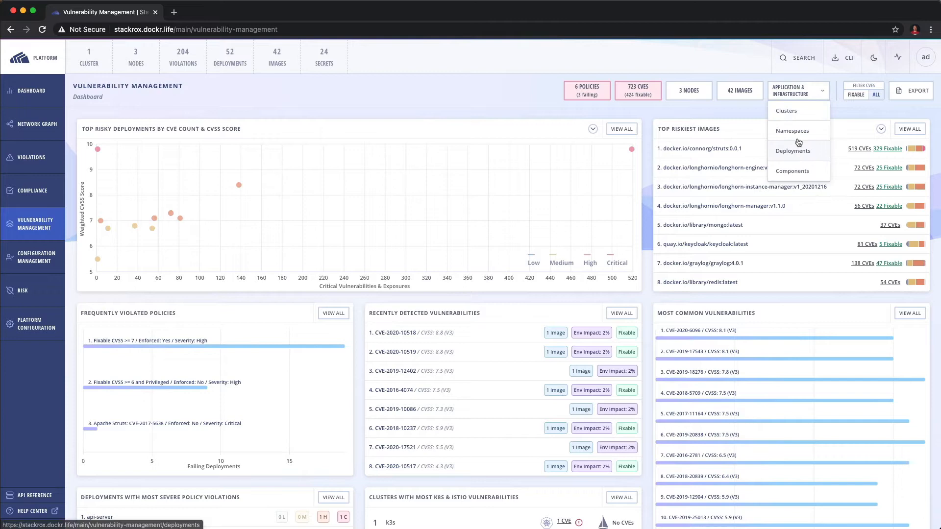
click(791, 131)
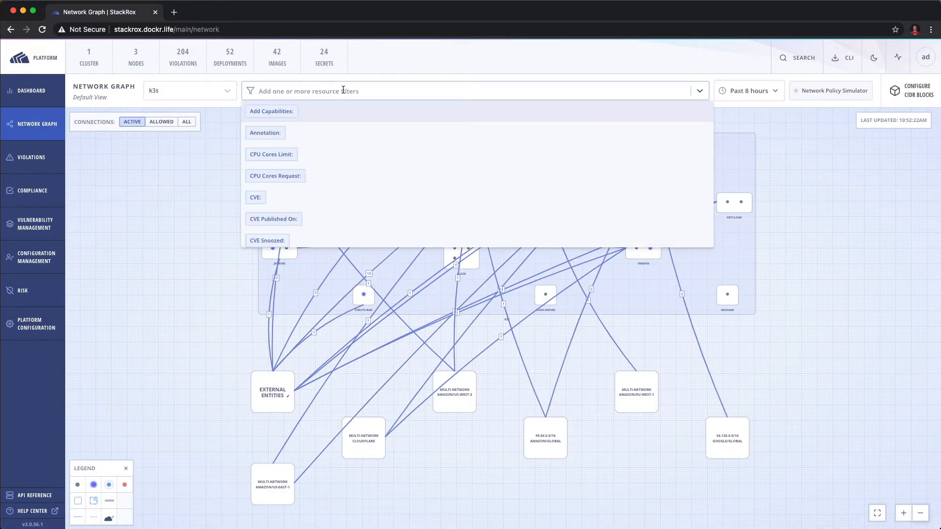
Step: Filter the network graph to Namespace: traefik
text(na)
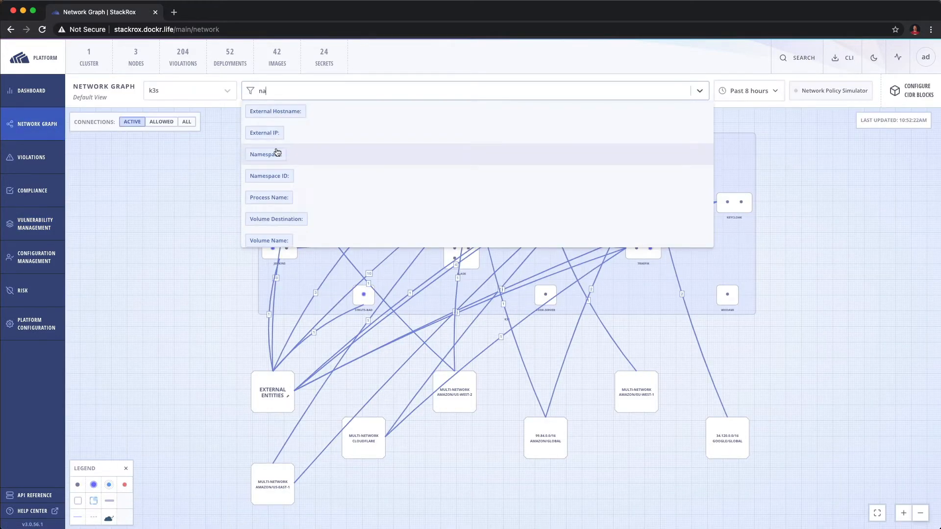
click(266, 154)
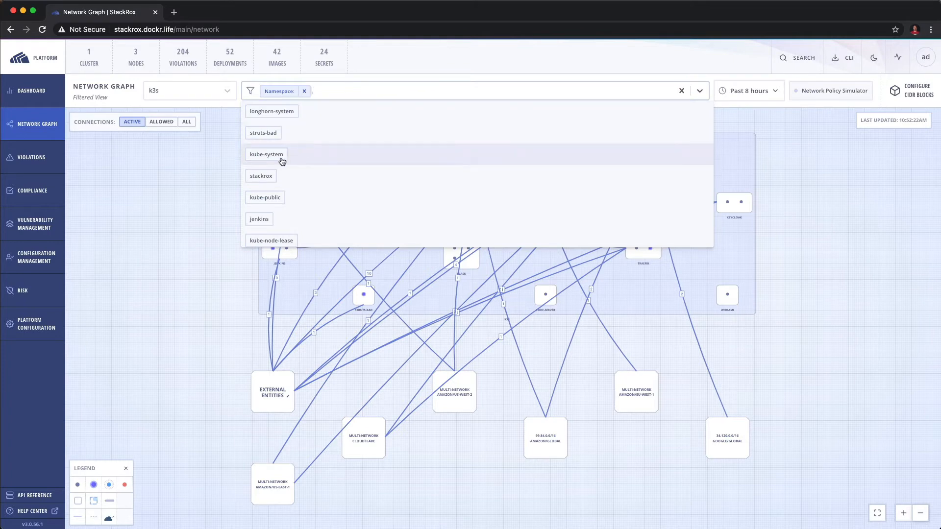
text(tr)
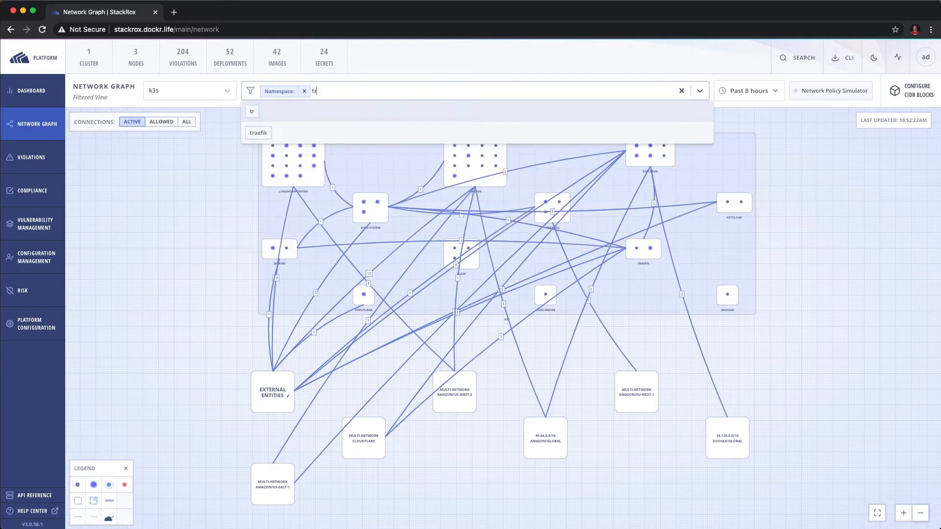
click(257, 132)
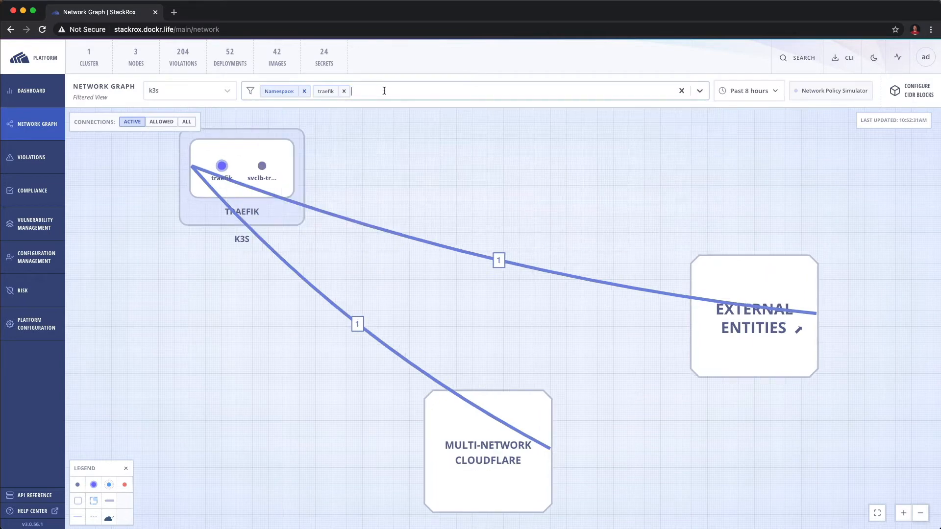
mouse_move(57, 187)
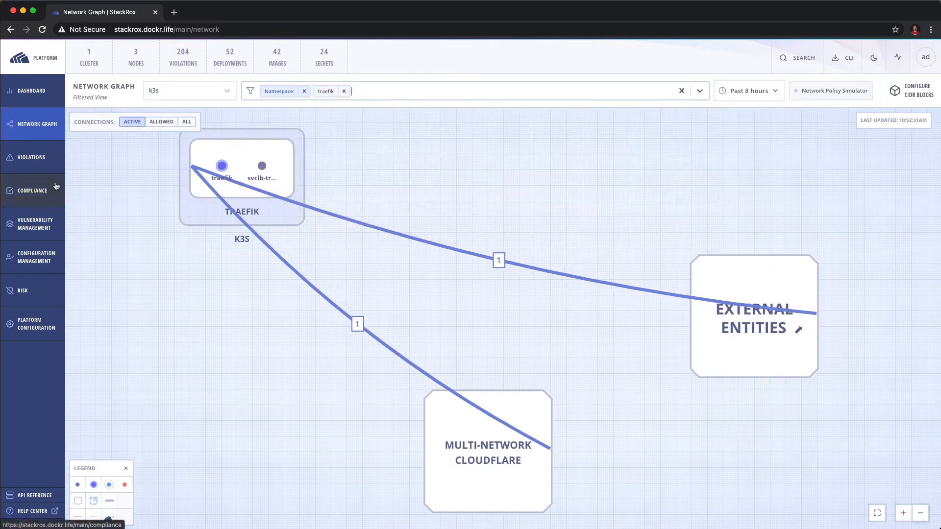
Step: Filter violations to Namespace: traefik, then go to the Vulnerability Management dashboard
click(30, 156)
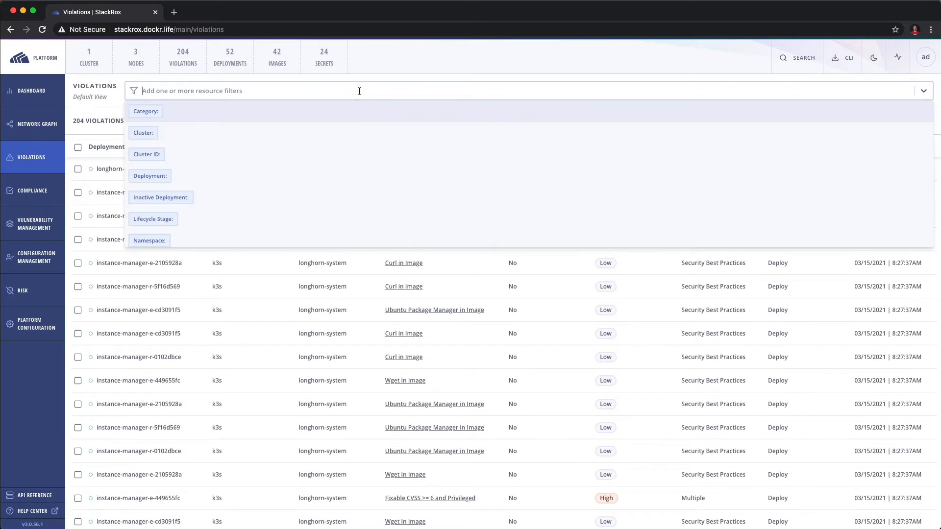
text(name)
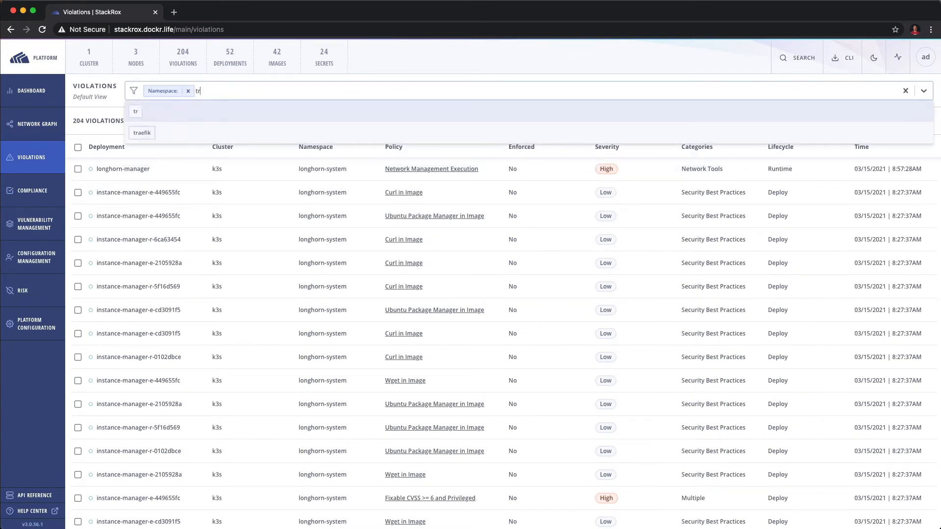
click(141, 132)
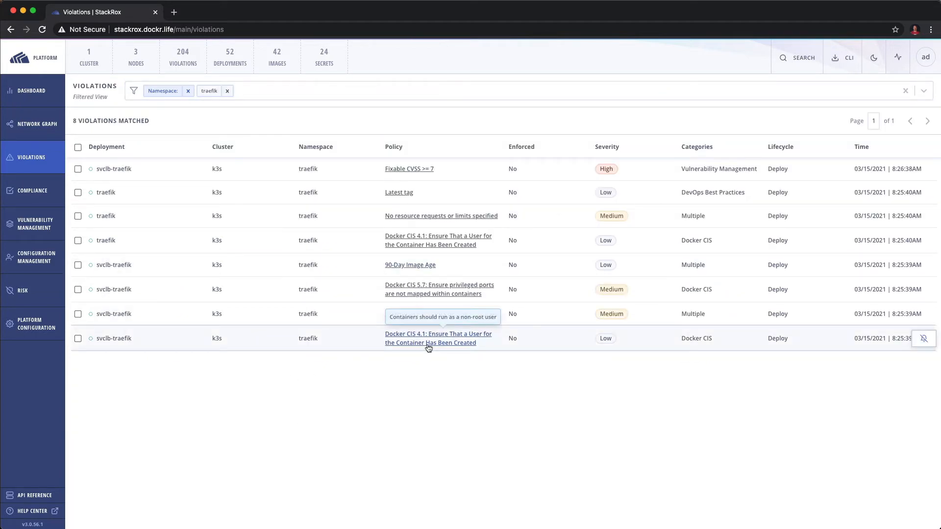
click(35, 223)
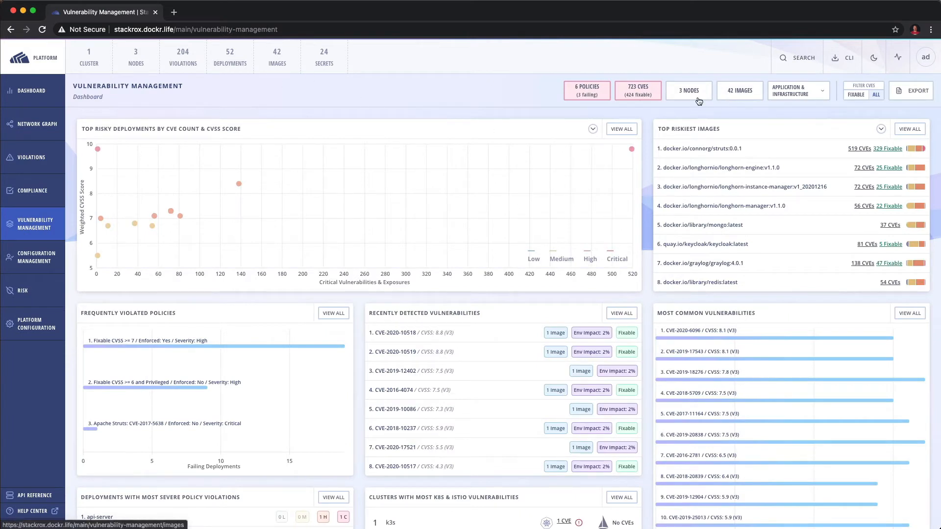
Step: List clusters with vulnerability counts, showing k3s with 723 CVEs
click(795, 90)
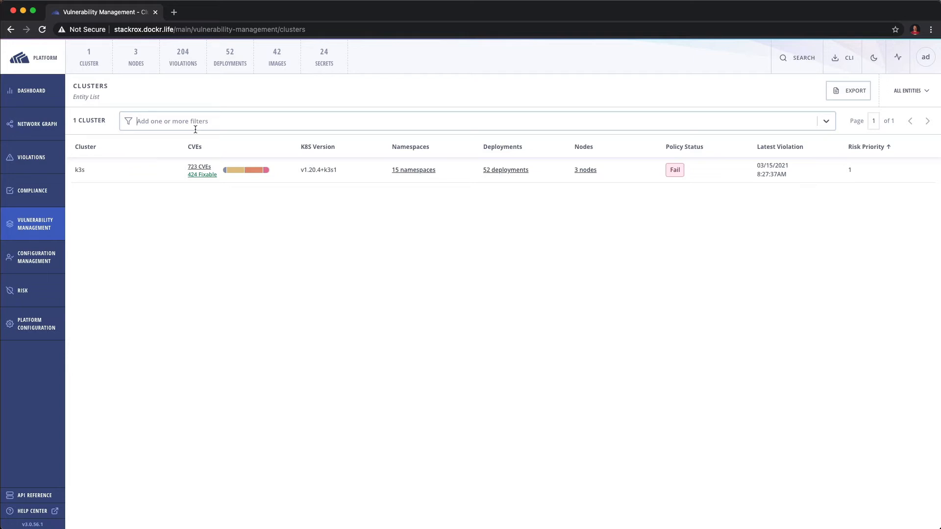
mouse_move(252, 170)
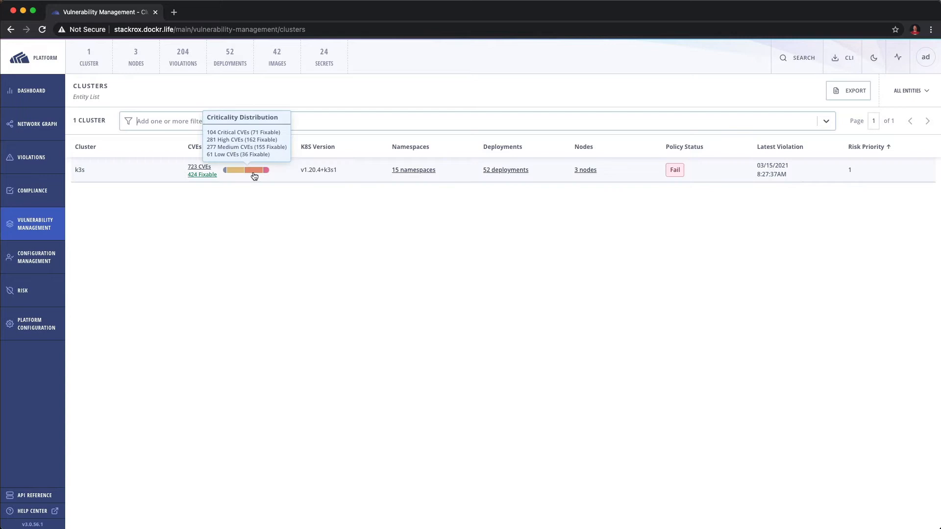
mouse_move(214, 258)
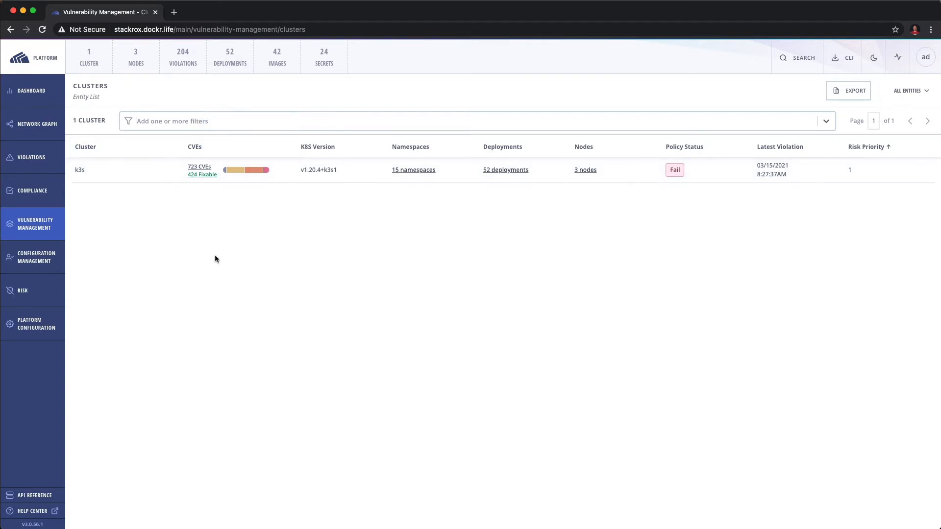
mouse_move(170, 240)
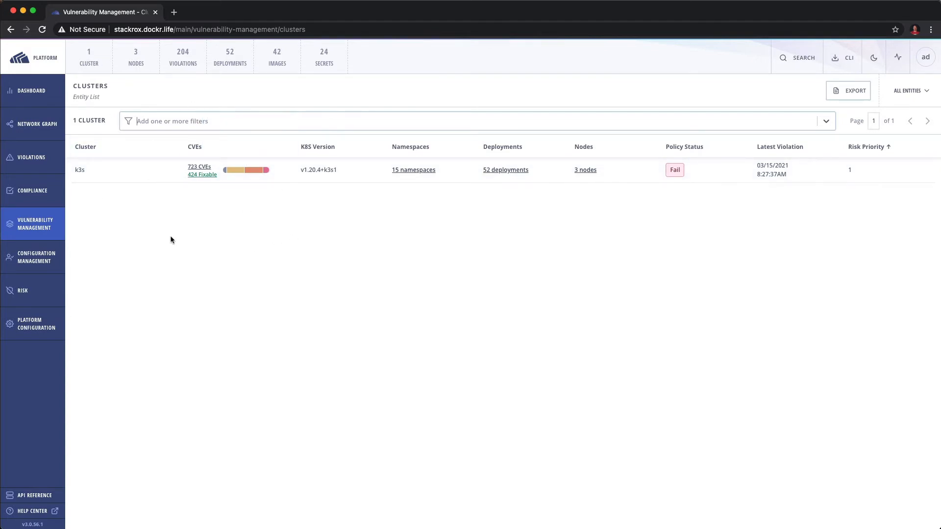
mouse_move(41, 182)
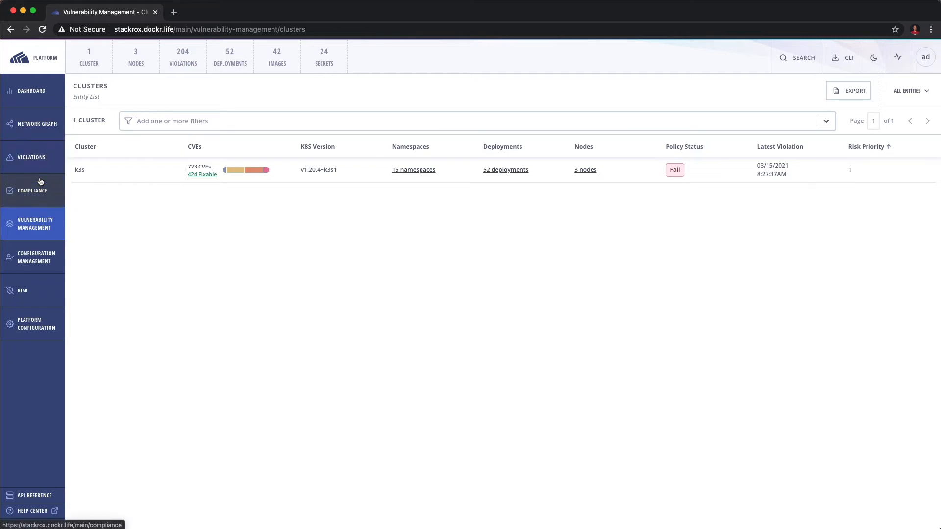
Step: Show the Compliance dashboard with standards like CIS K8s, PCI and HIPAA
click(32, 191)
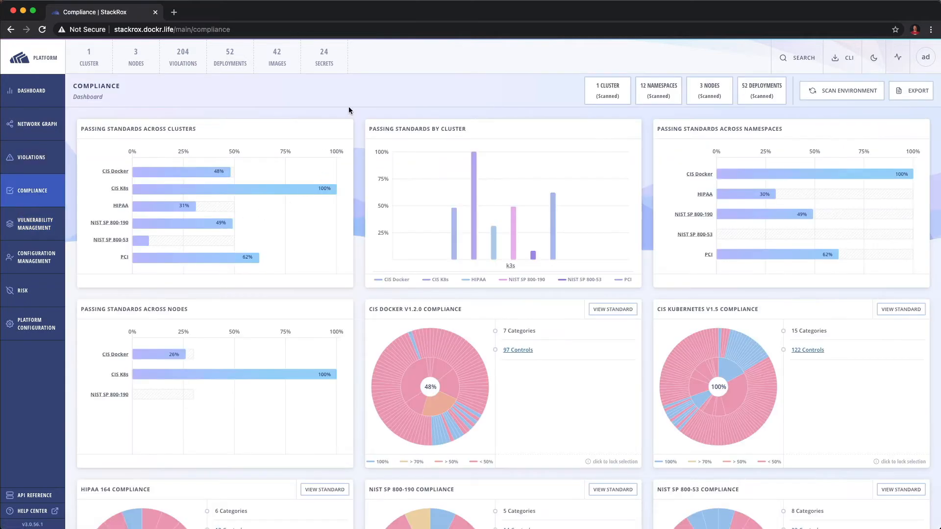
mouse_move(287, 149)
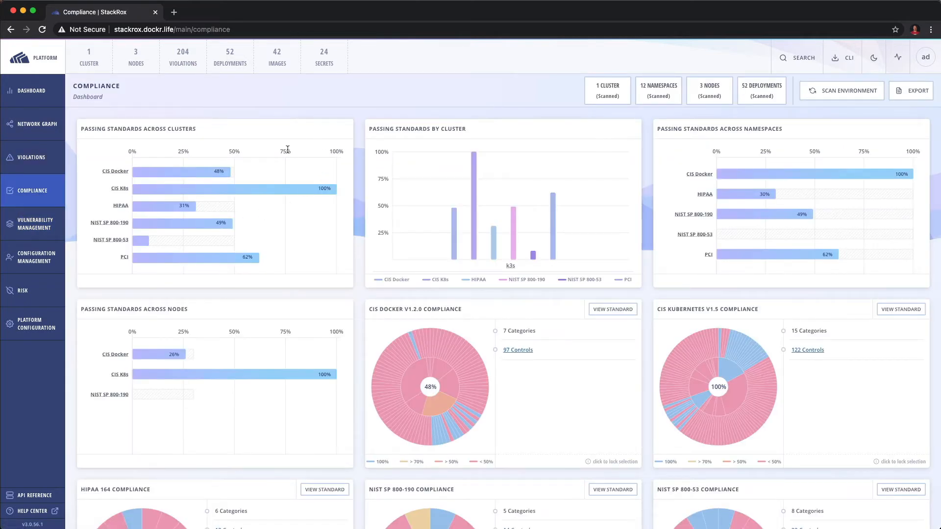
mouse_move(116, 171)
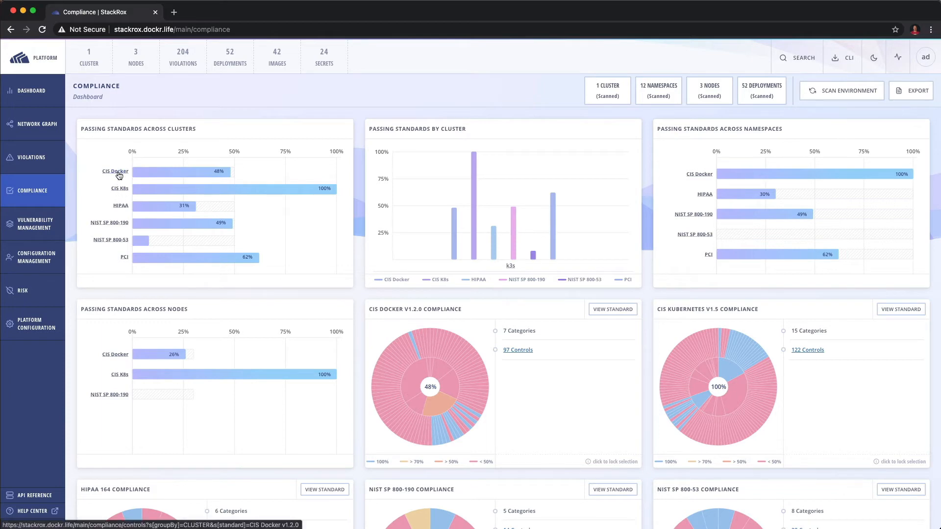
mouse_move(106, 209)
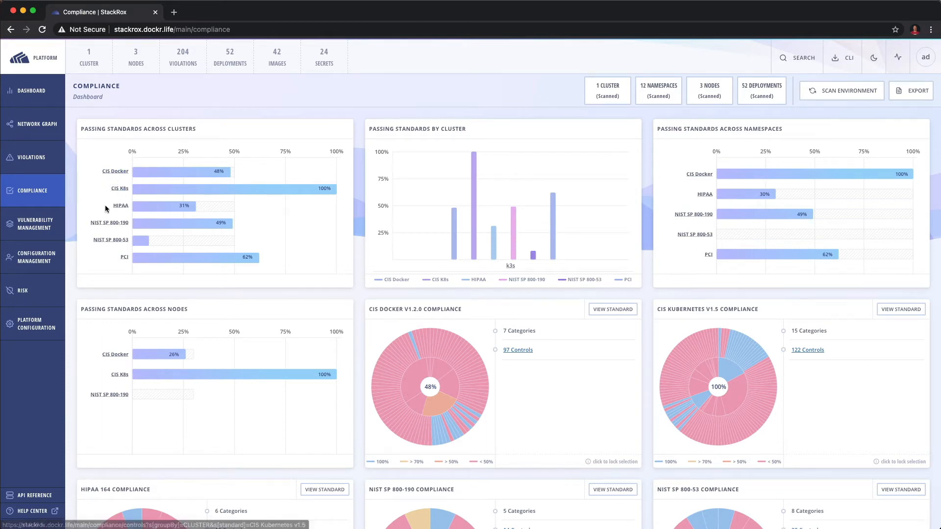
mouse_move(109, 223)
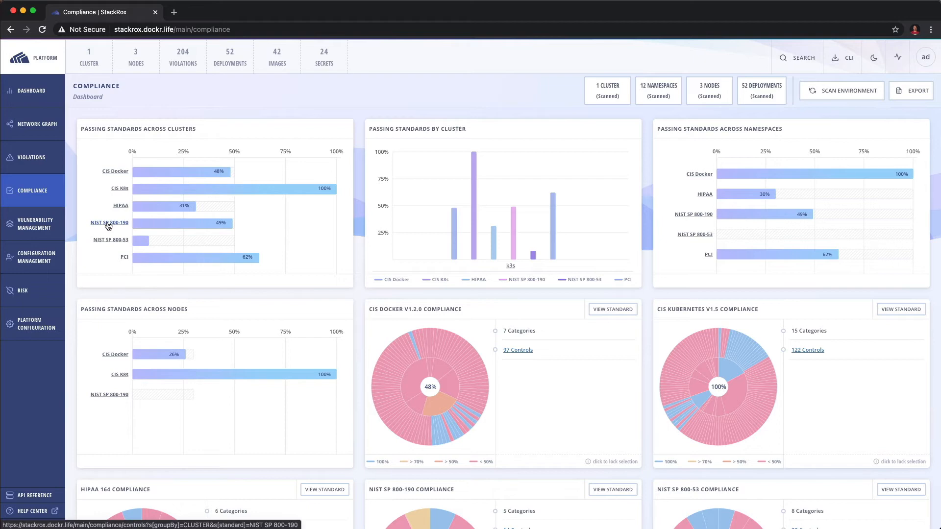
mouse_move(119, 255)
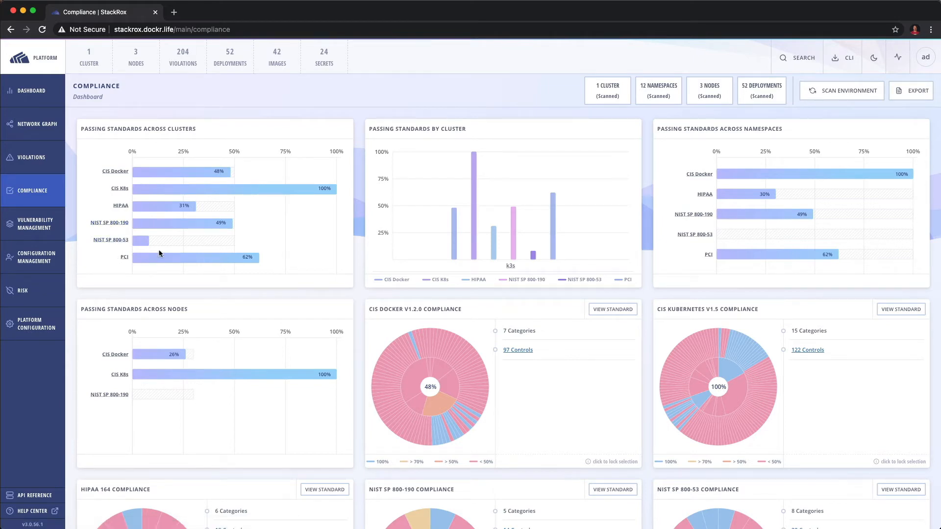
mouse_move(343, 224)
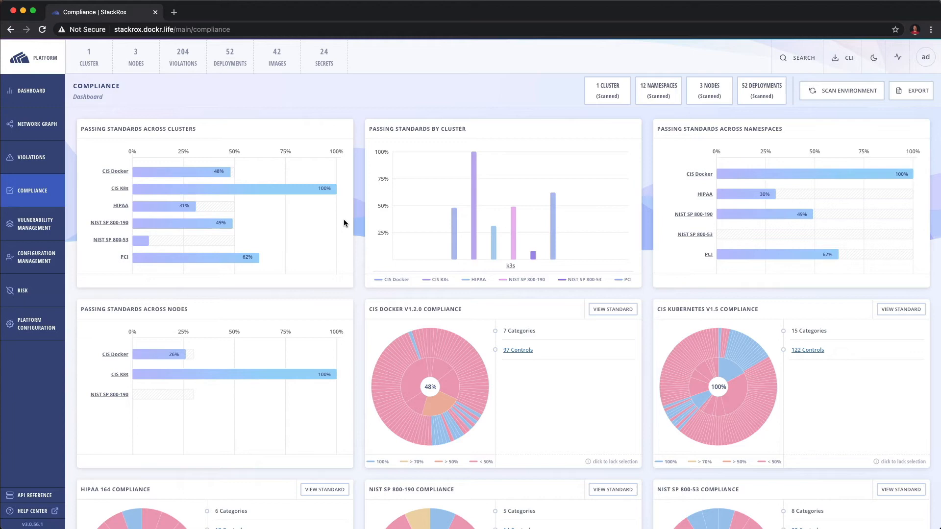
mouse_move(119, 234)
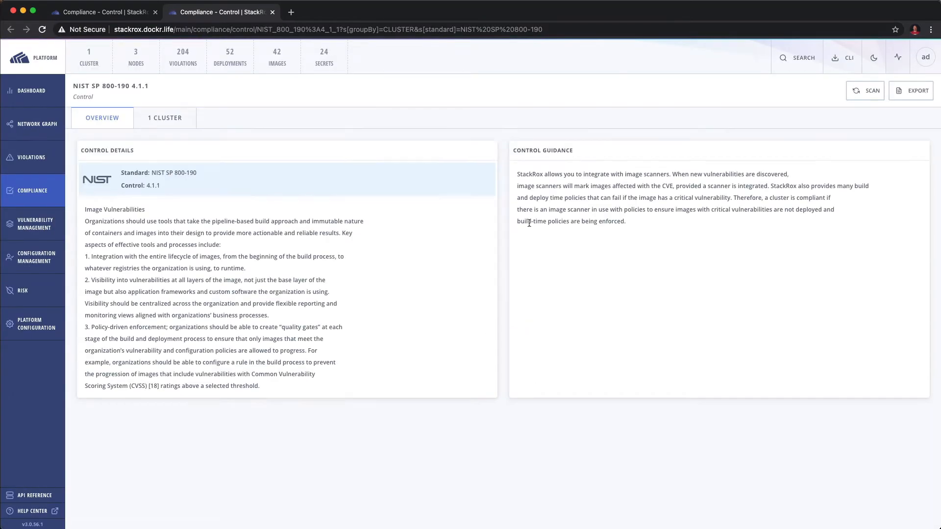
Step: Check the NIST 4.1.1 control passing at 100% on the k3s cluster and return to the dashboard
drag(537, 180, 627, 220)
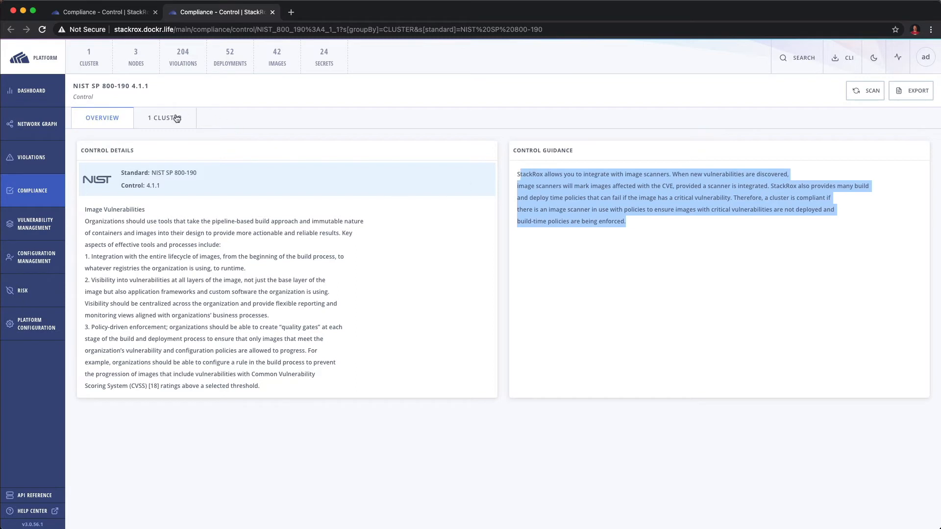
click(165, 117)
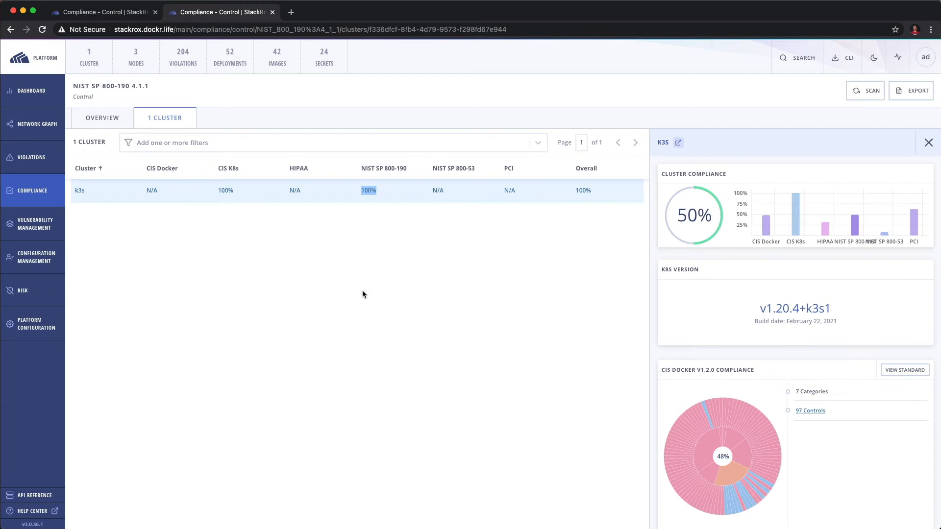
mouse_move(690, 187)
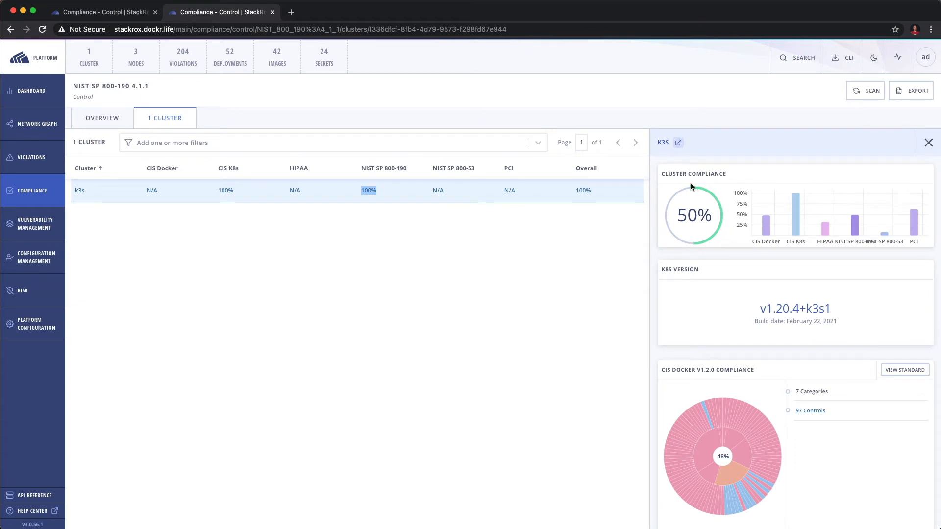
mouse_move(825, 223)
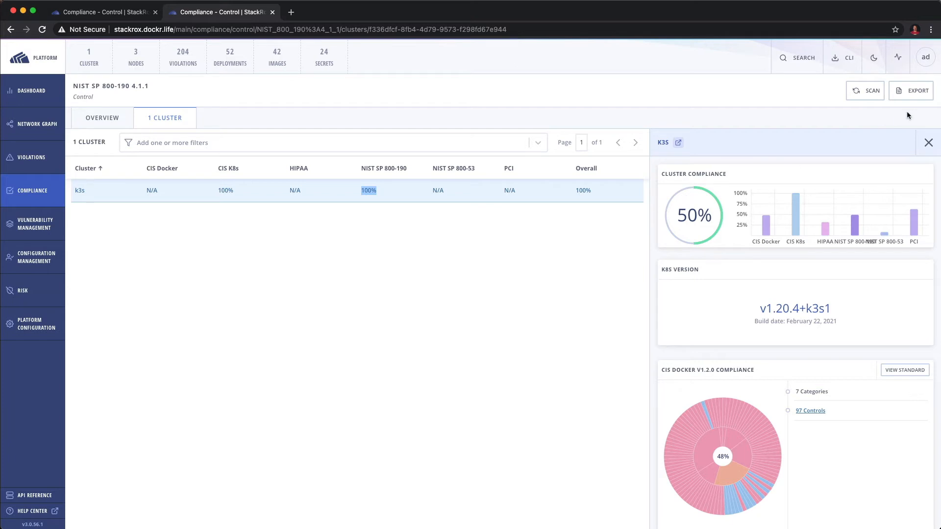
click(928, 142)
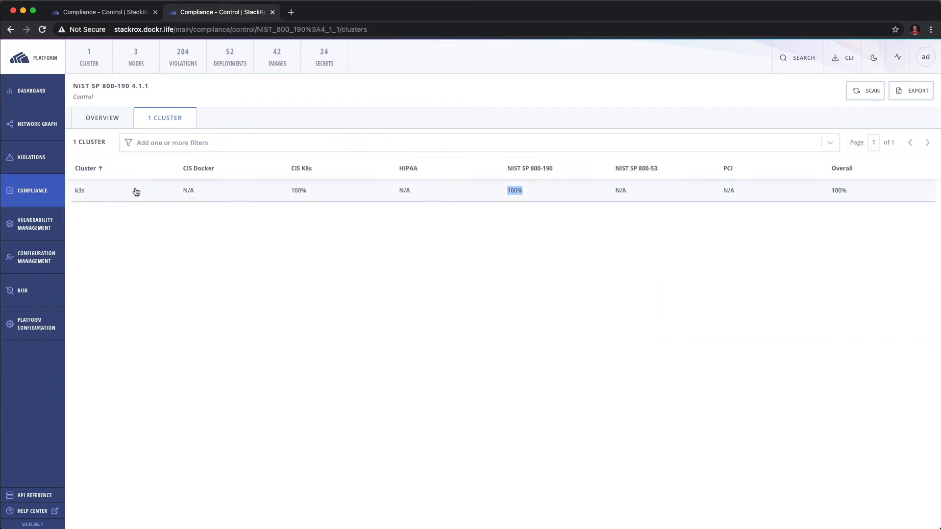
mouse_move(340, 207)
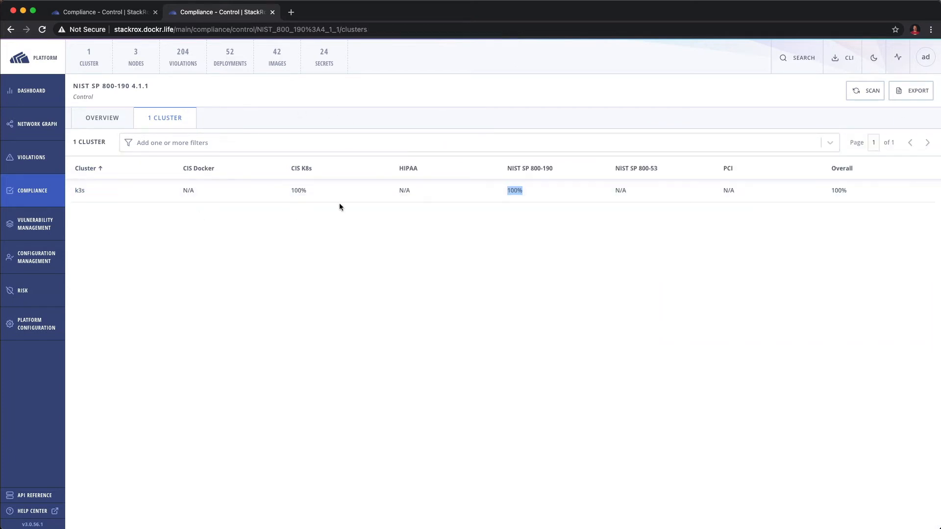
click(102, 117)
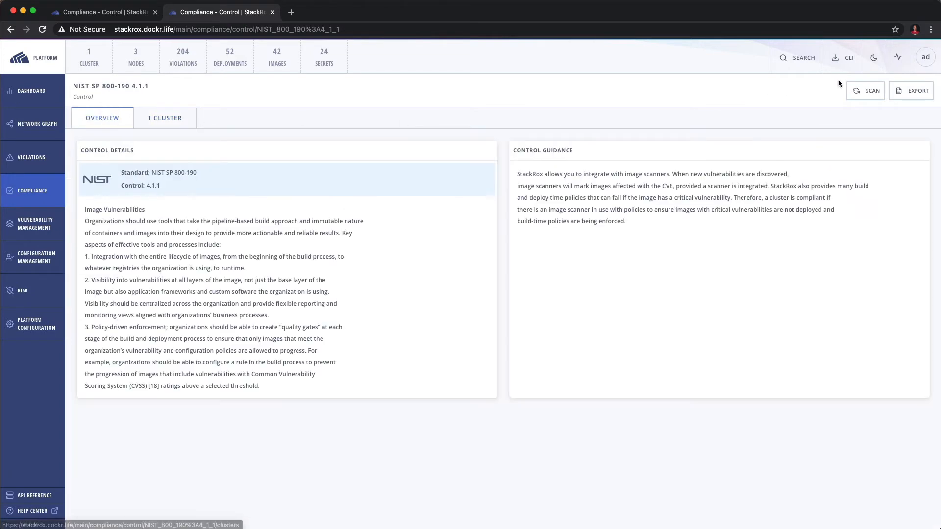
click(910, 91)
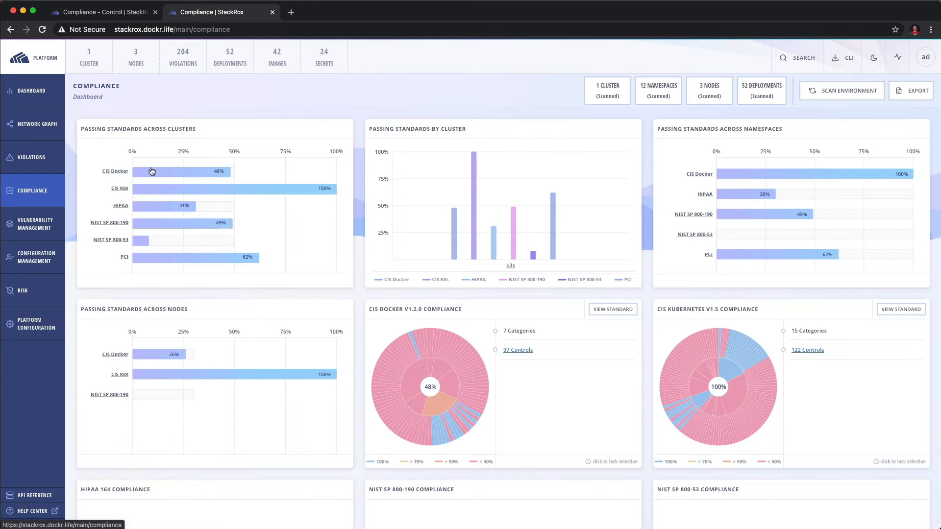
Step: Show the dashboard's PDF and evidence CSV export choices, then view the API reference docs
click(910, 91)
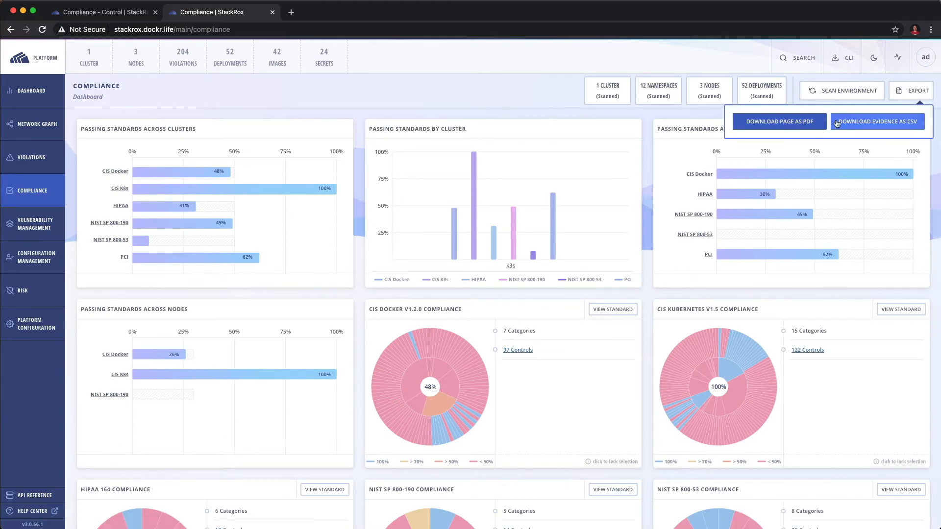
mouse_move(398, 261)
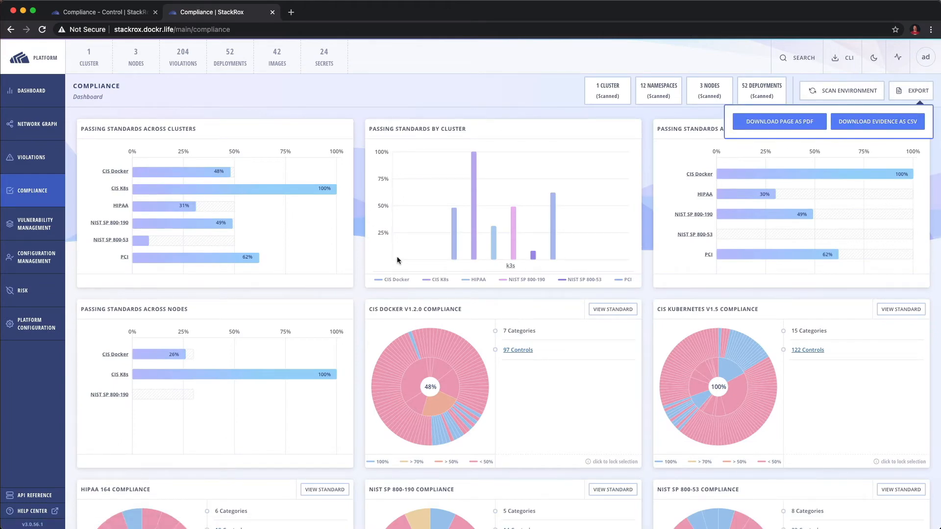
mouse_move(34, 494)
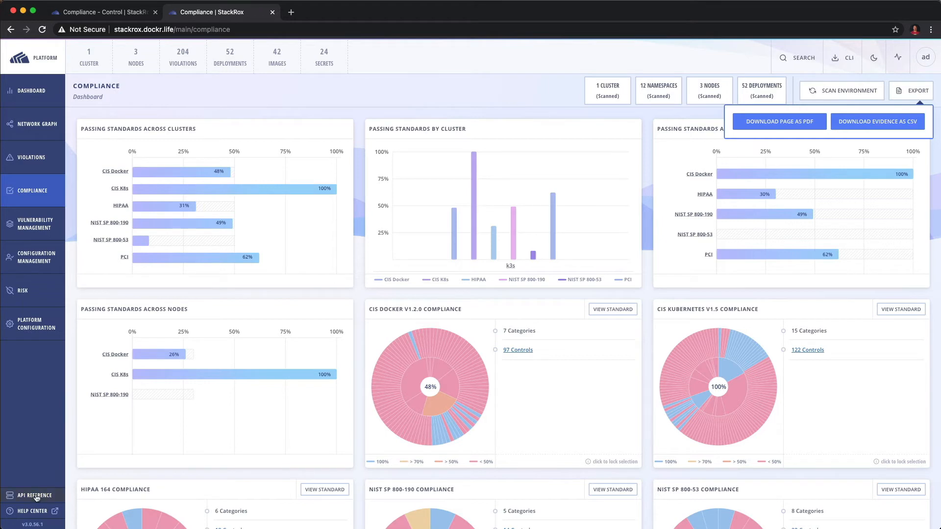
click(35, 495)
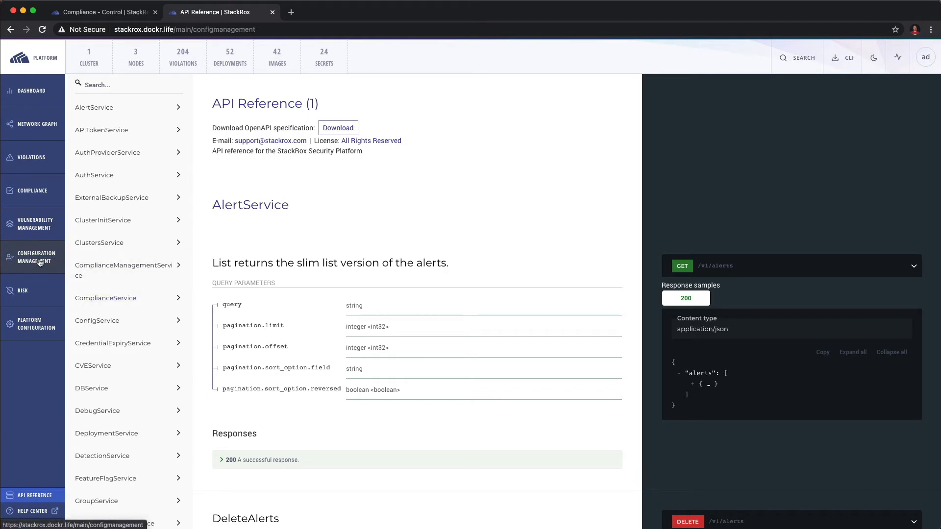
Step: List the 54 k3s service accounts under Configuration Management's RBAC visibility
click(37, 256)
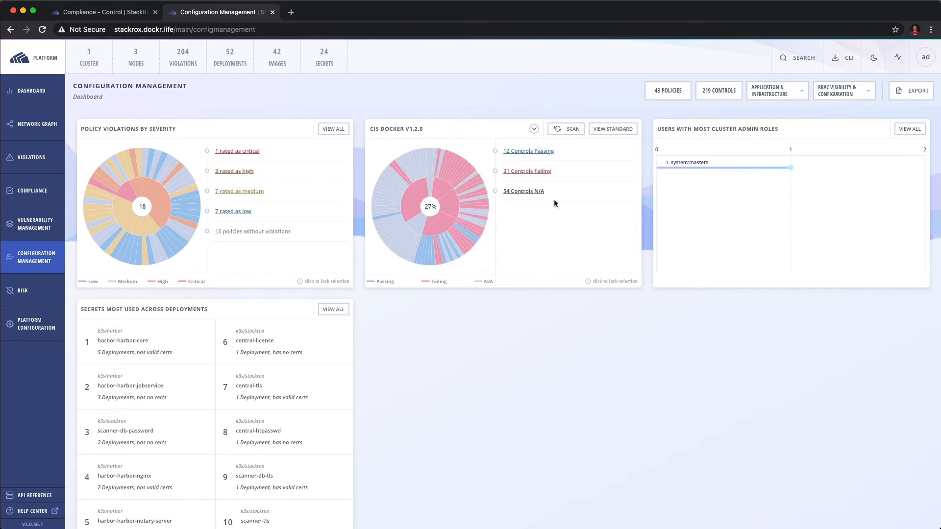
mouse_move(704, 168)
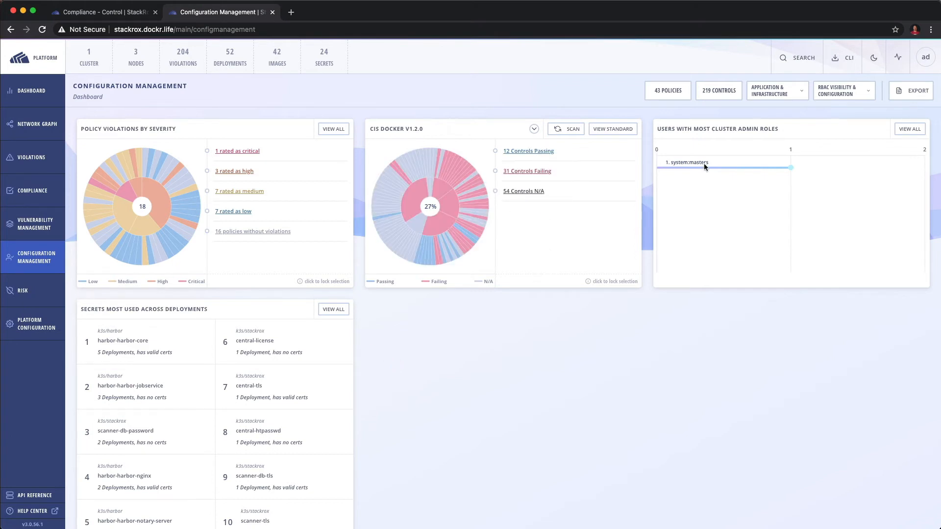
click(843, 90)
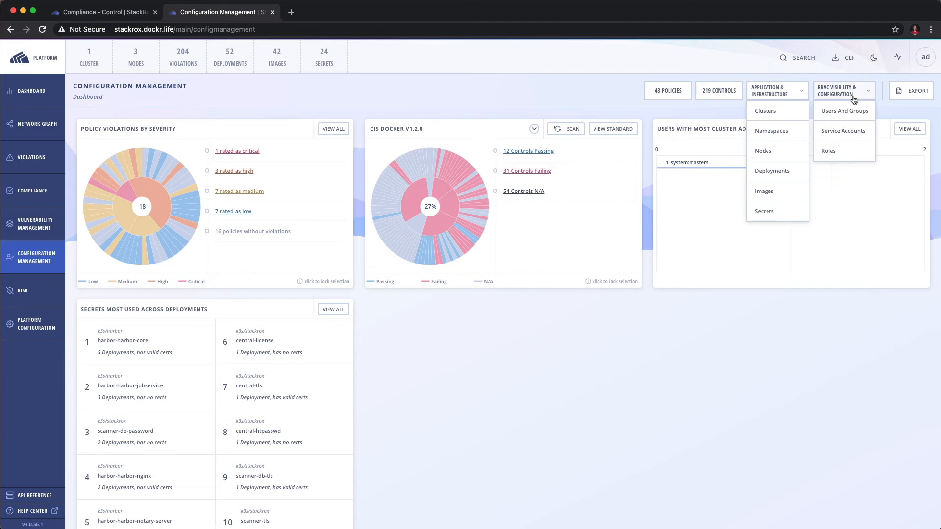
mouse_move(523, 402)
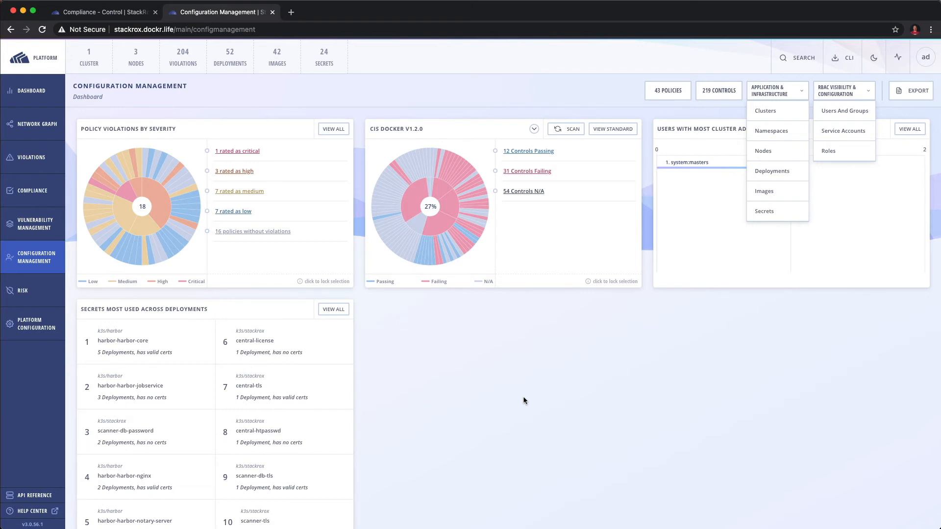
click(842, 130)
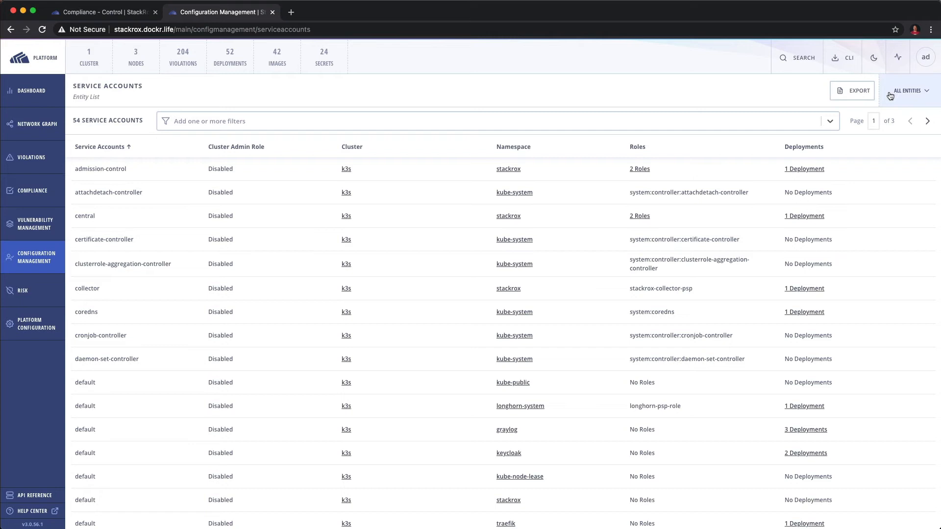
Step: Review the Users And Groups and Roles lists, then view the Risk ranking of 52 deployments
click(909, 90)
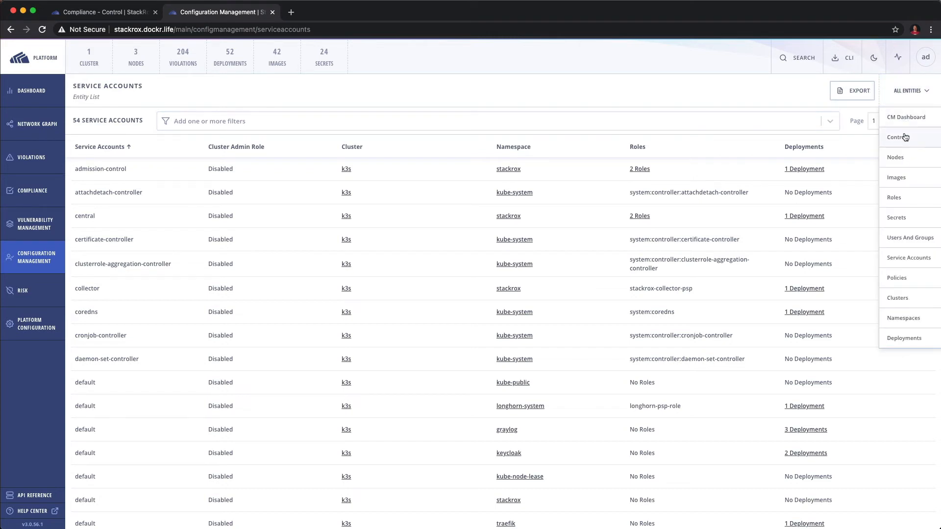
click(909, 237)
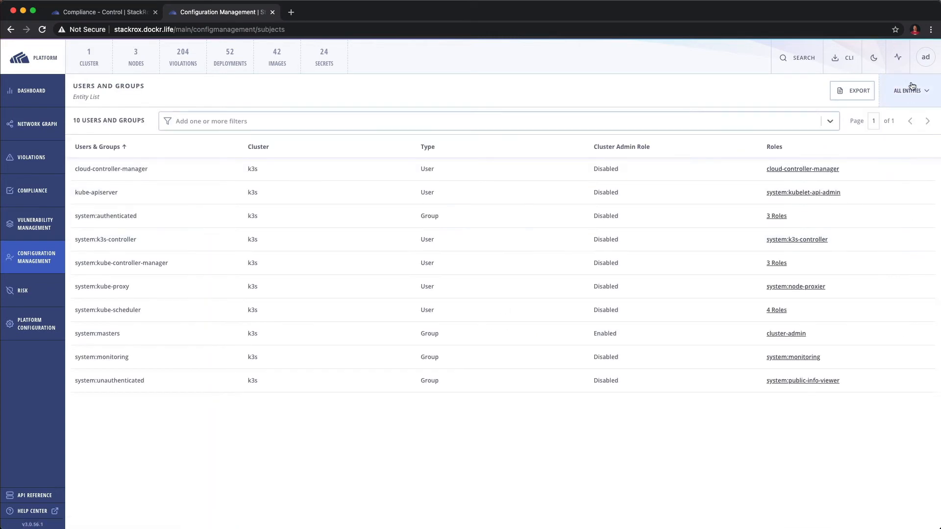
click(910, 90)
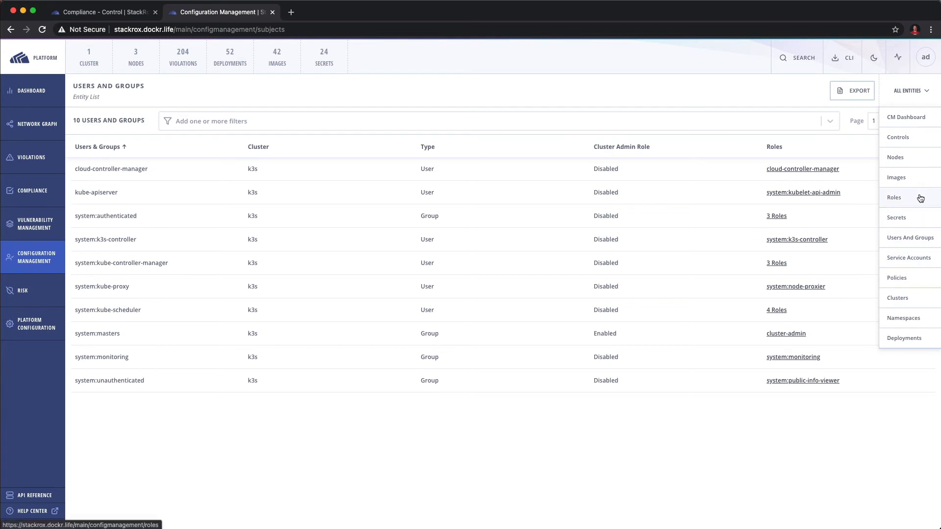
click(893, 197)
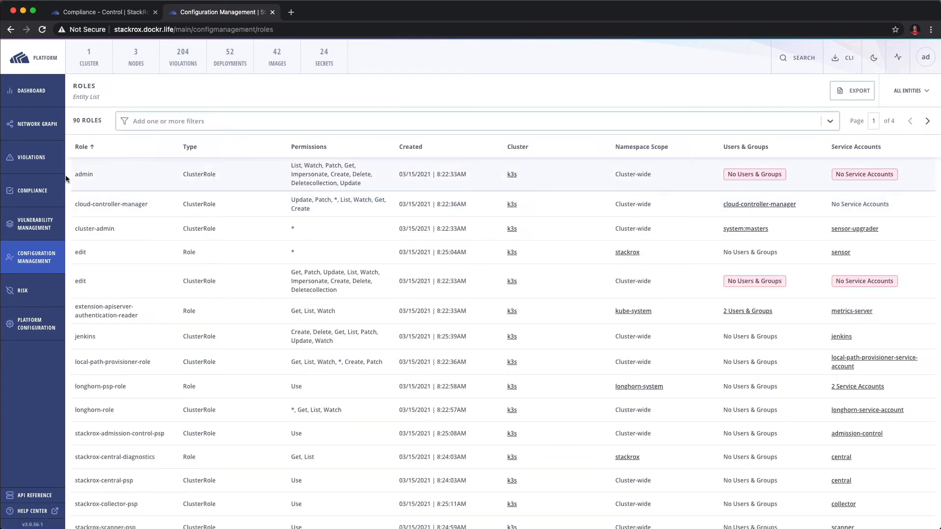
mouse_move(801, 178)
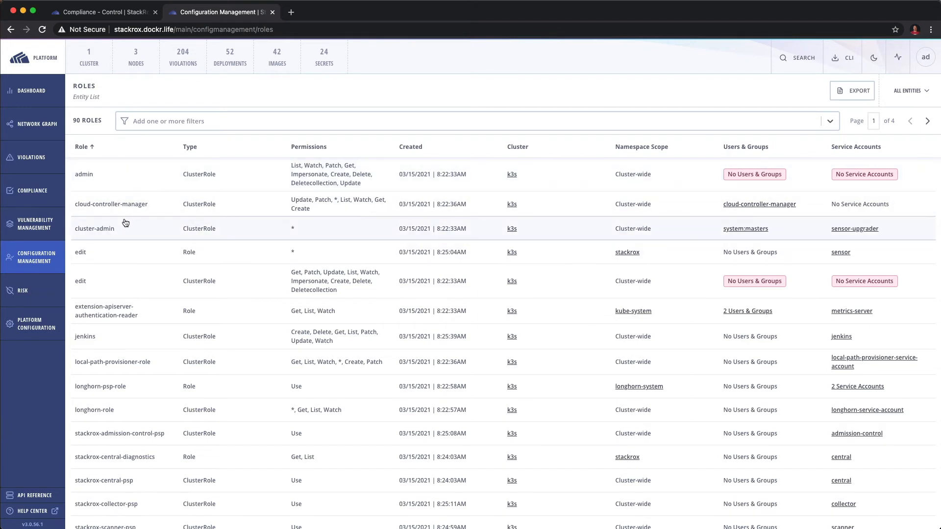
mouse_move(357, 308)
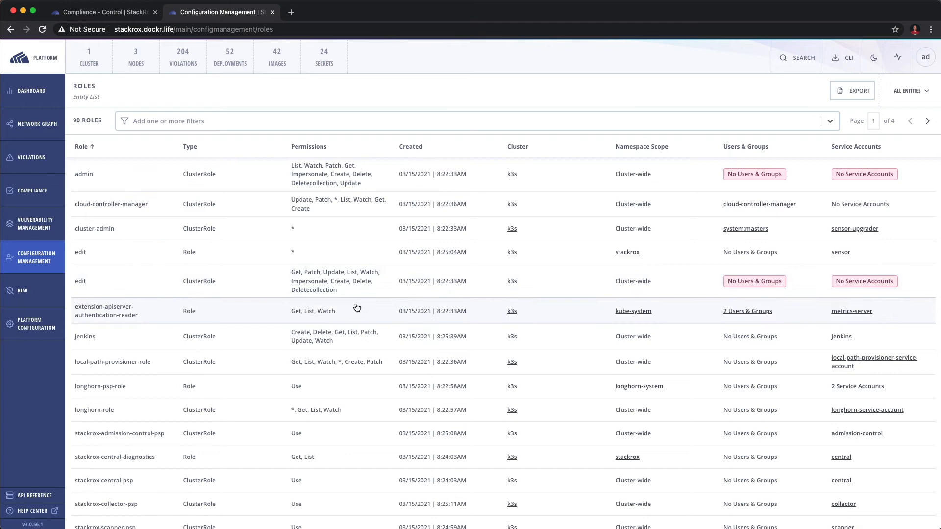
scroll(down, 3)
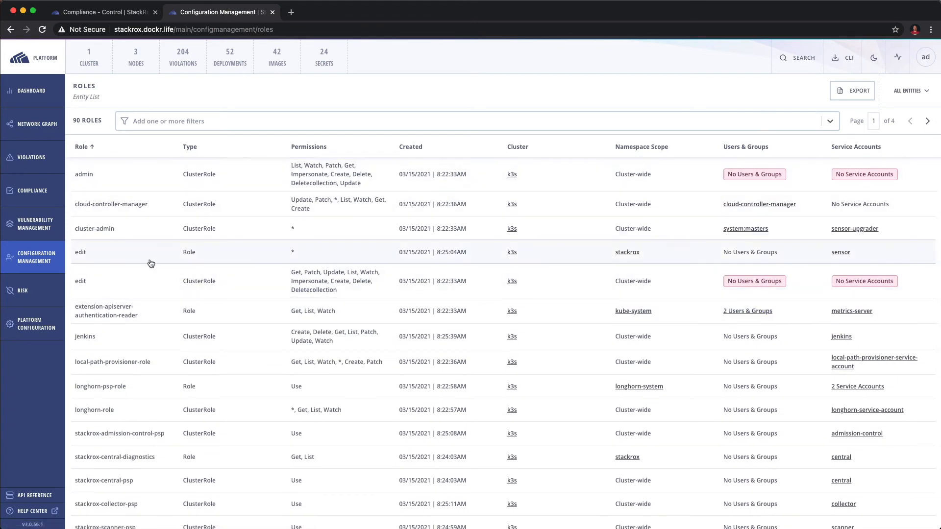
click(22, 291)
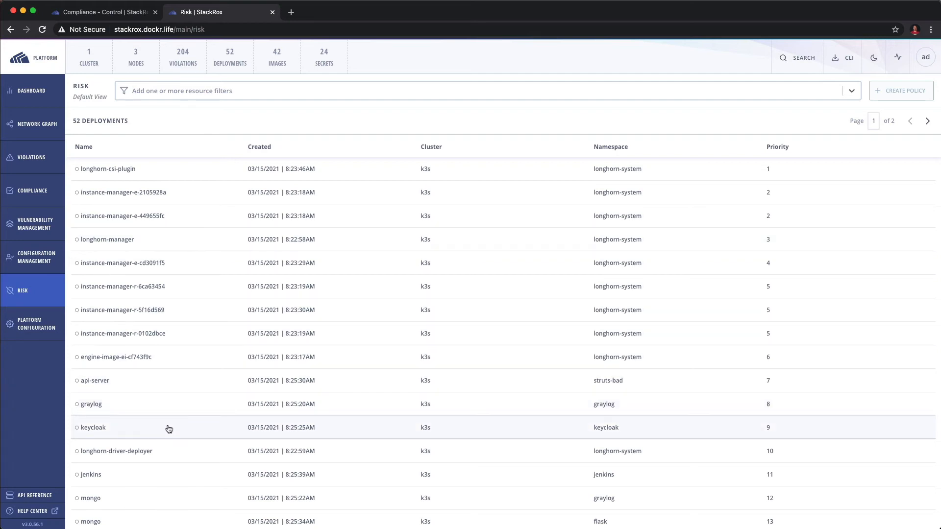
Step: Inspect the risk indicators of the redis deployment
click(93, 427)
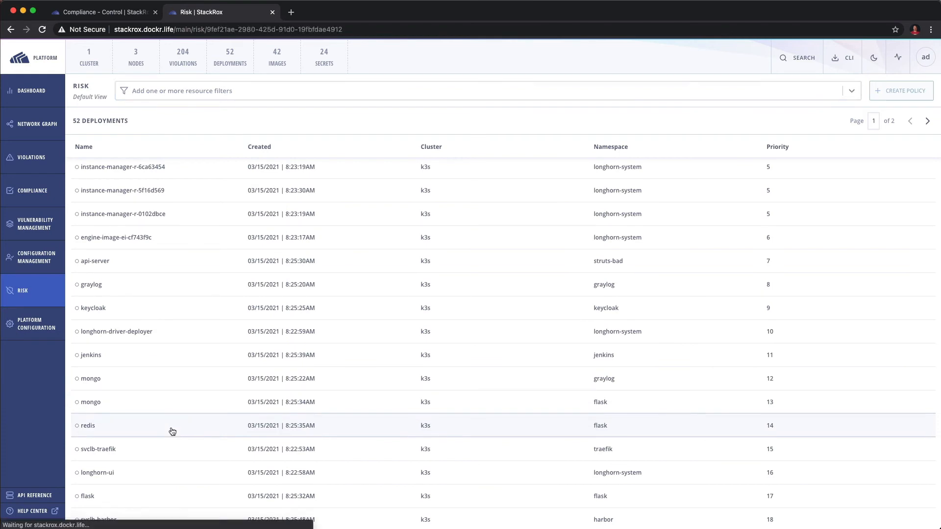
click(87, 425)
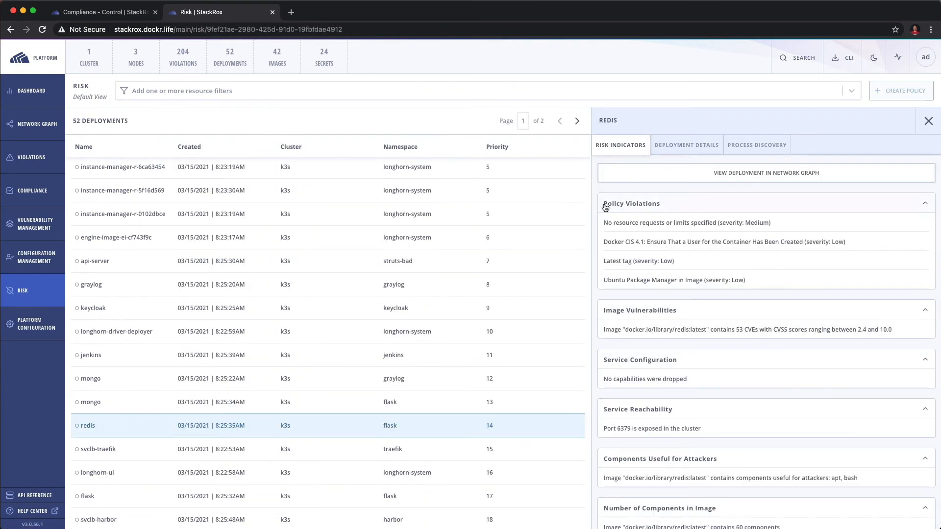
mouse_move(658, 304)
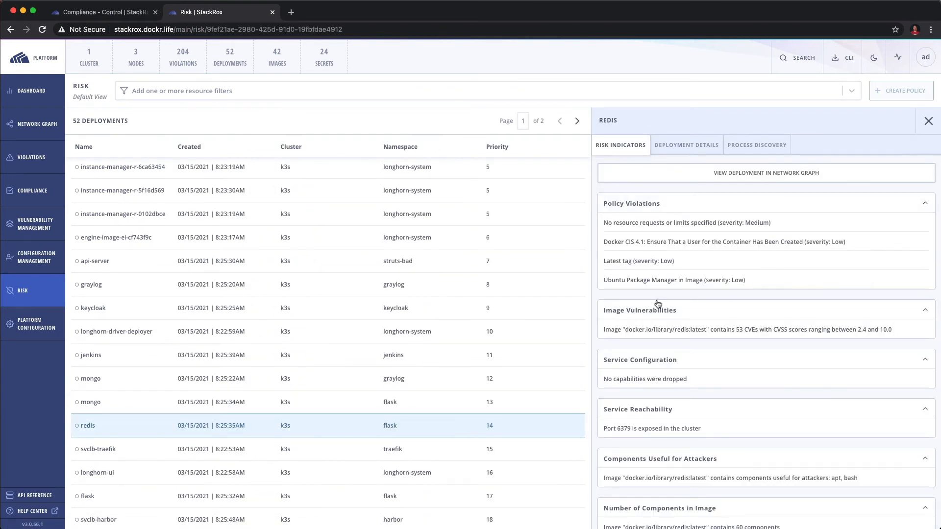
scroll(down, 3)
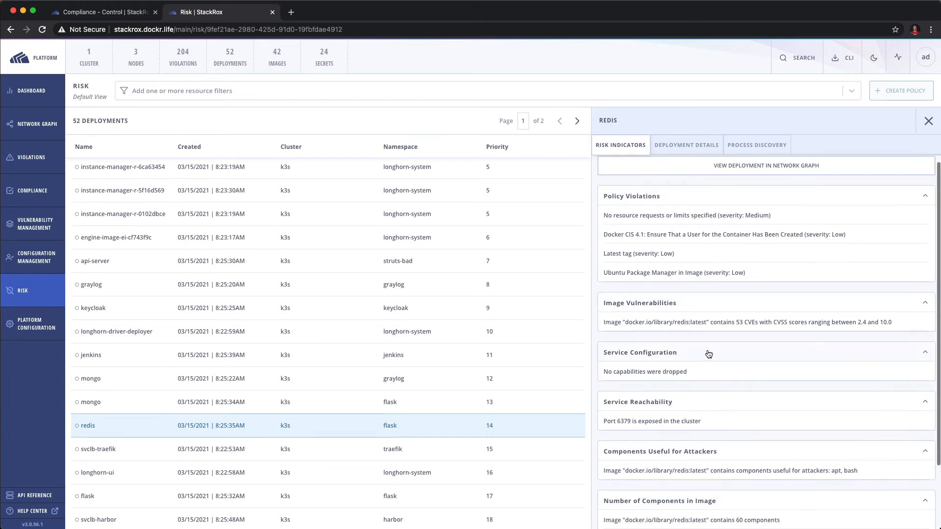
scroll(down, 3)
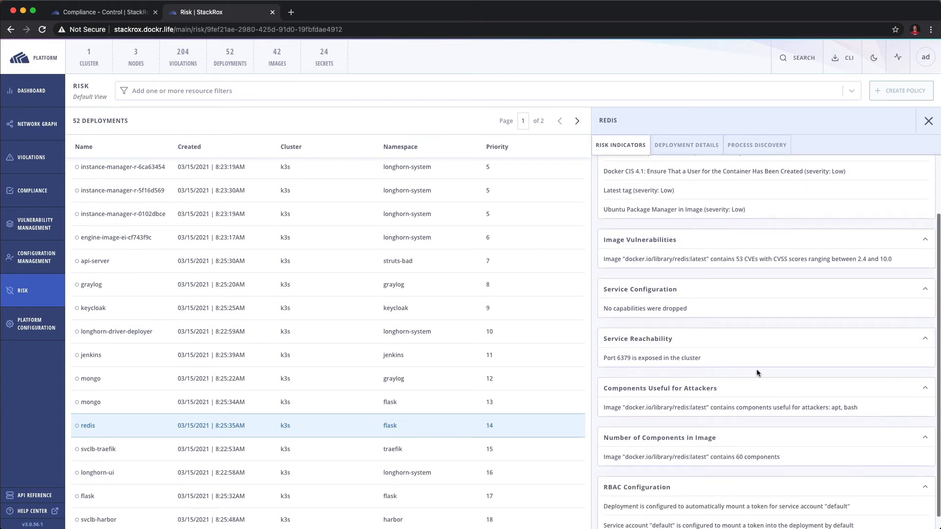
scroll(down, 3)
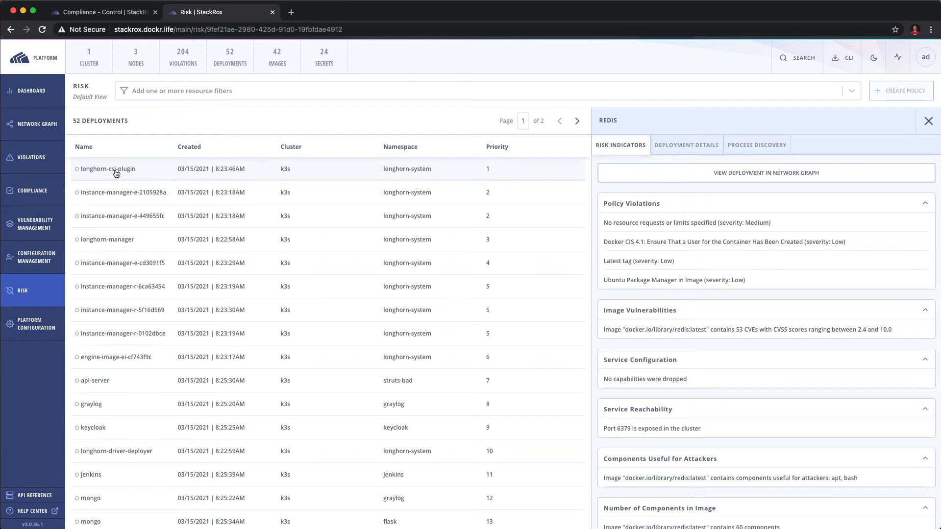
Step: Review longhorn-csi-plugin's risk indicators and its DaemonSet deployment details in longhorn-system
click(107, 168)
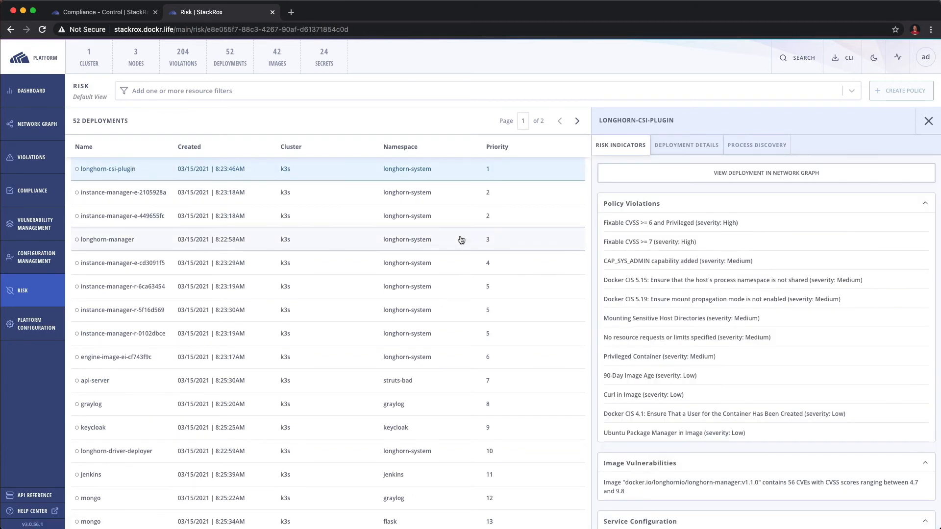
mouse_move(448, 174)
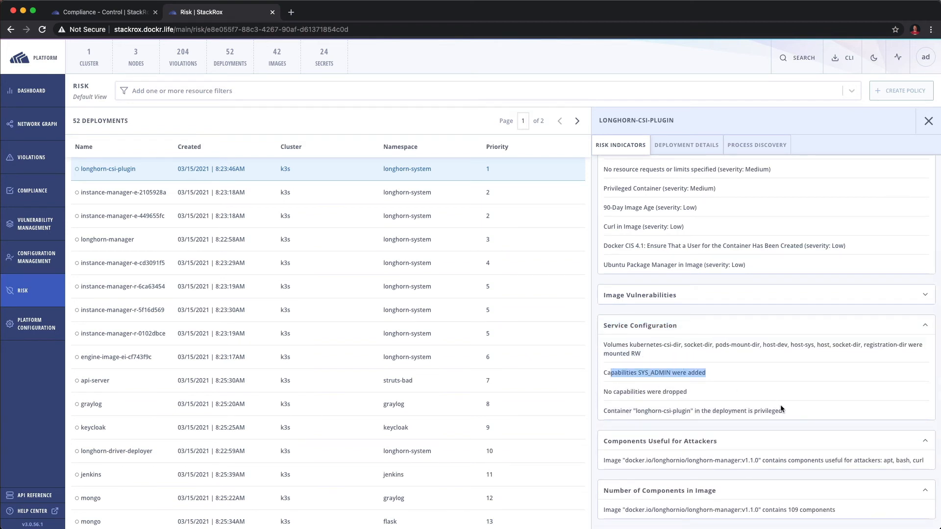
scroll(down, 3)
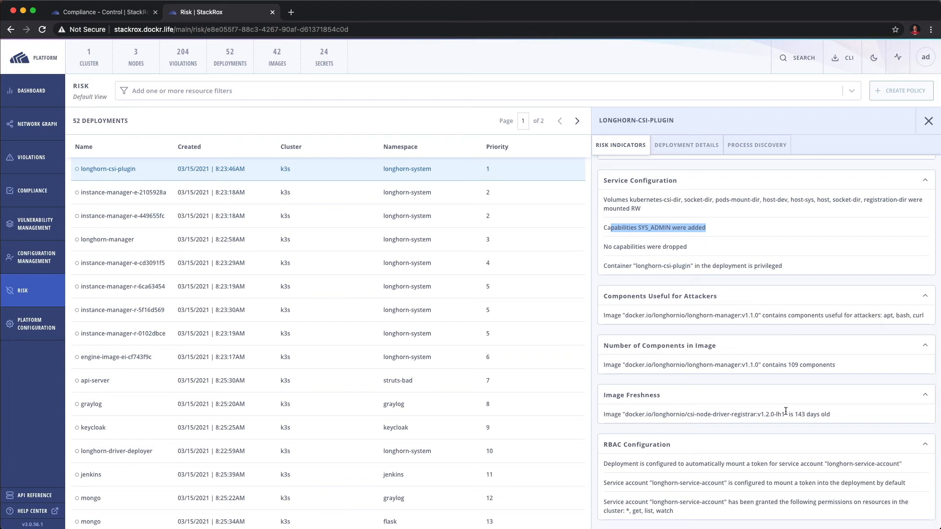
mouse_move(738, 362)
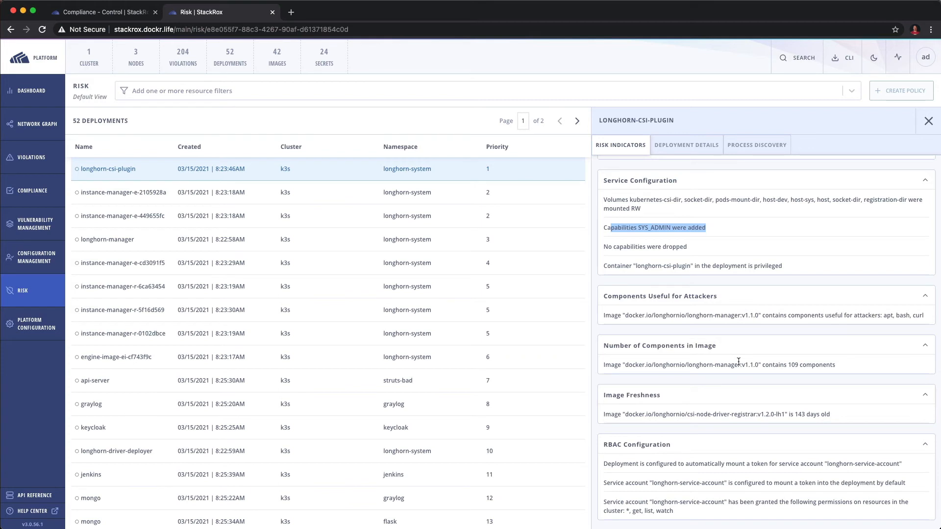
mouse_move(844, 418)
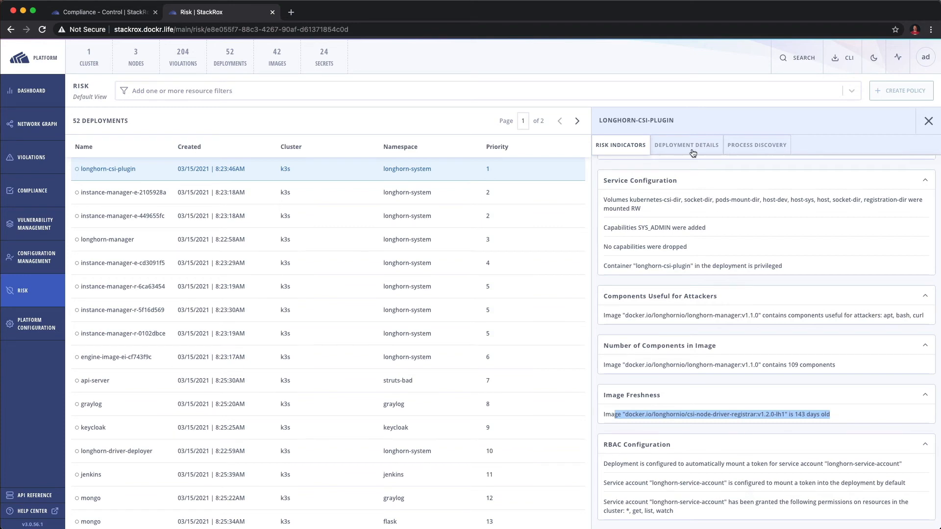
click(685, 145)
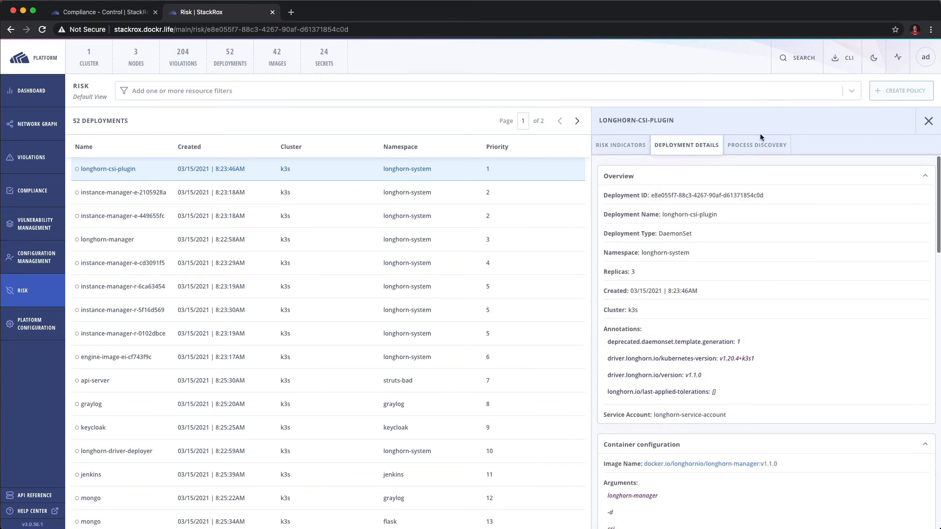
Step: View longhorn-csi-plugin's Process Discovery, its event timeline, and its two baselined running processes
click(756, 145)
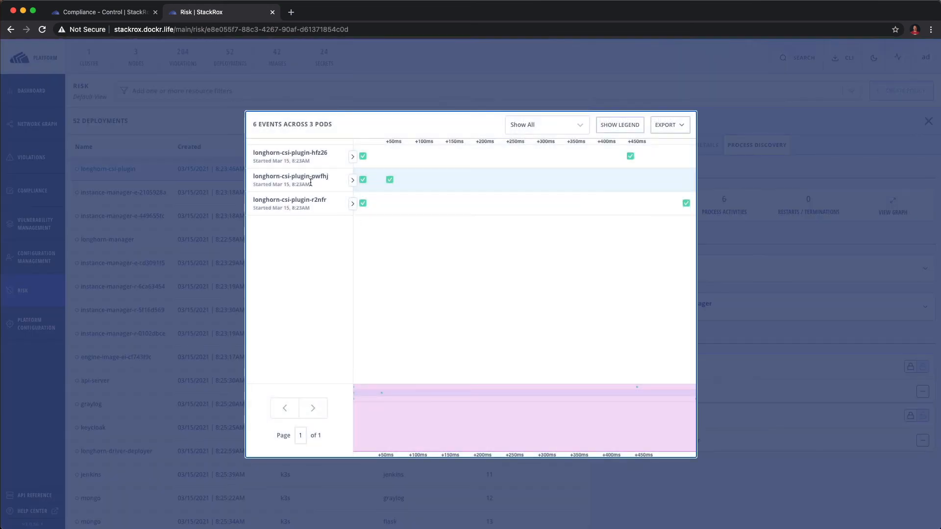
mouse_move(428, 207)
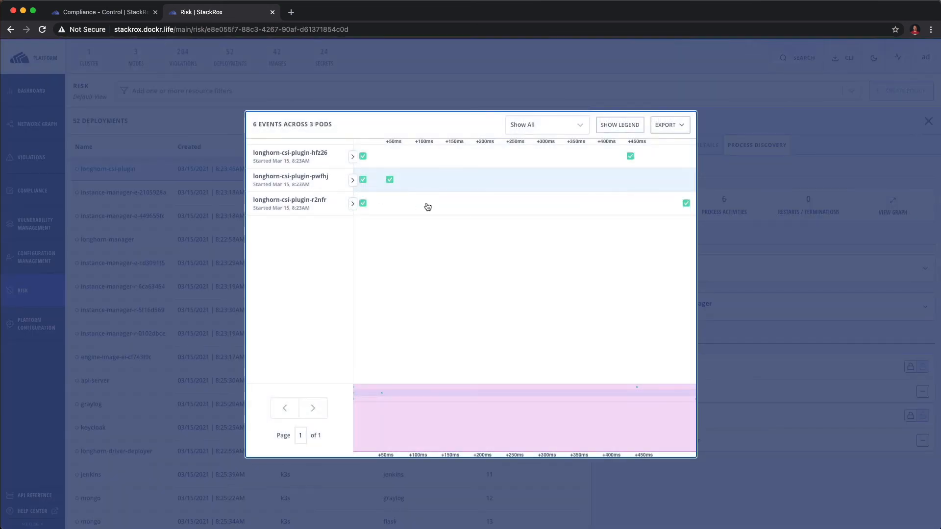
mouse_move(630, 156)
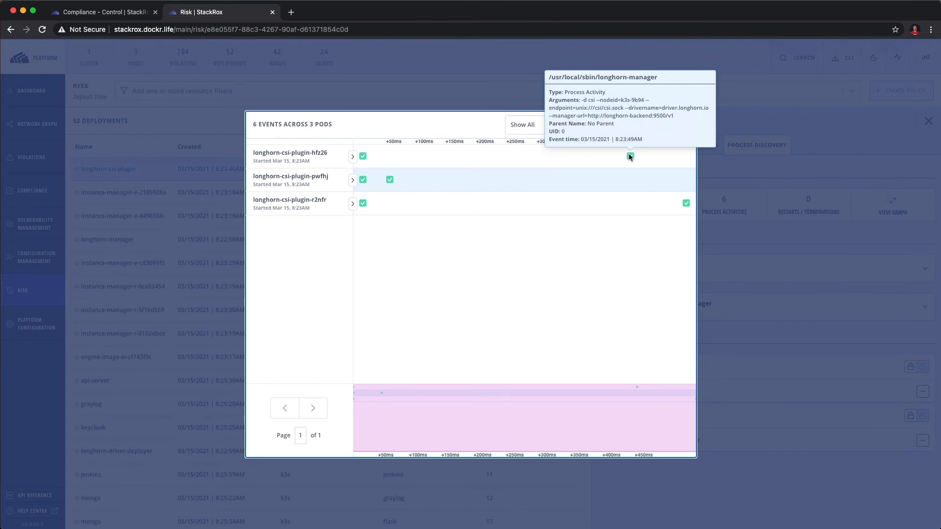
mouse_move(686, 203)
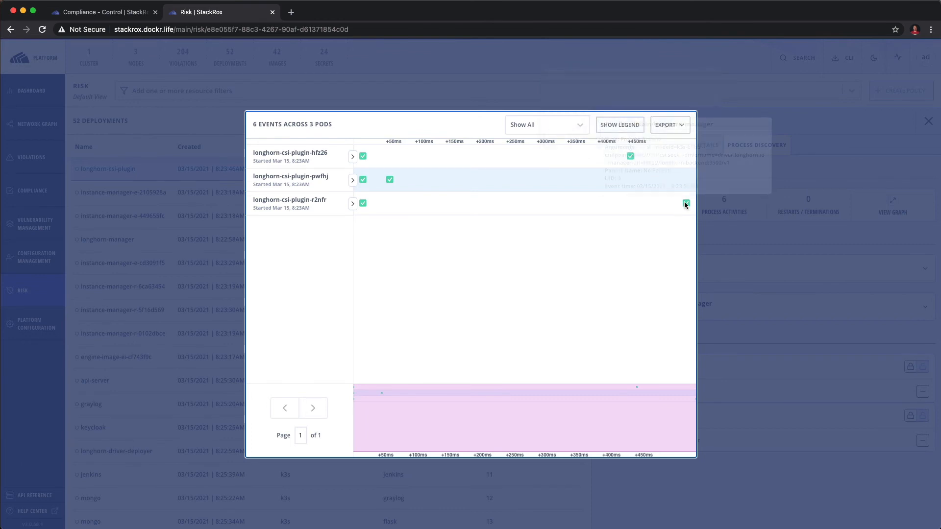
mouse_move(753, 241)
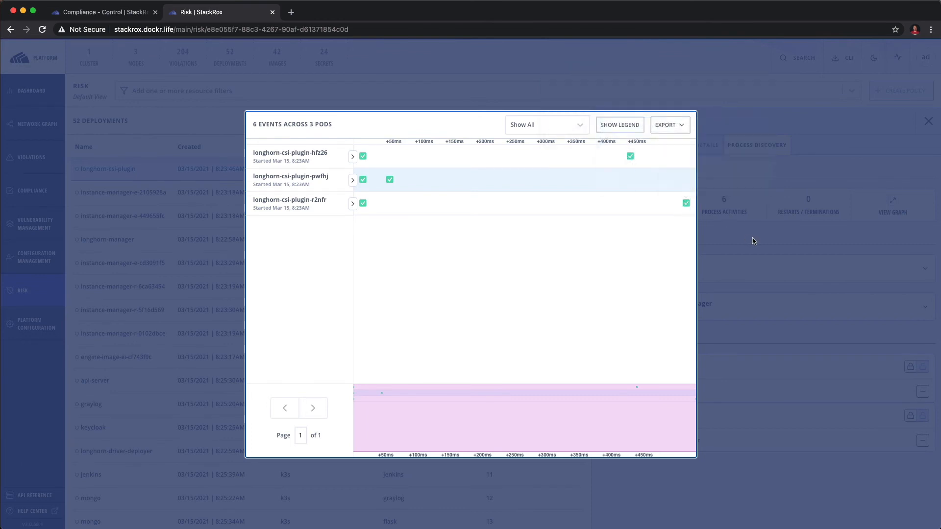
click(667, 124)
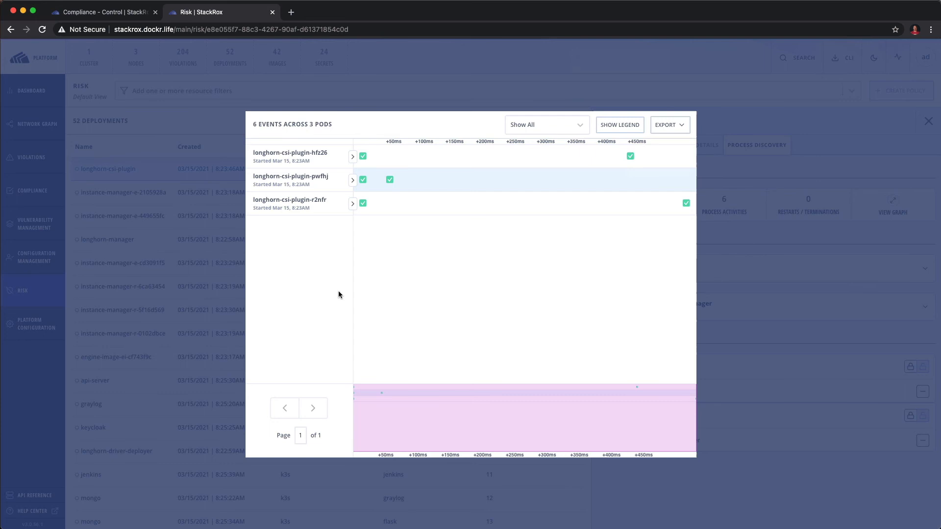
click(928, 120)
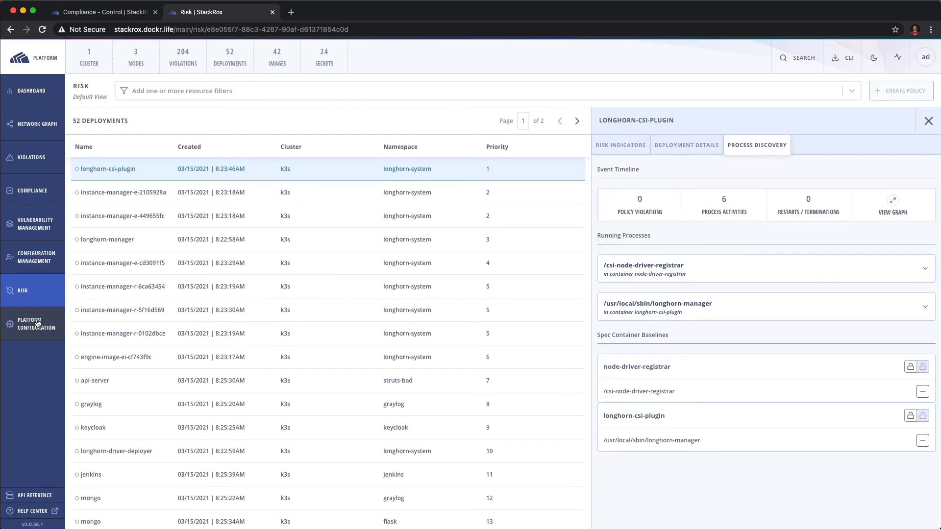
mouse_move(36, 325)
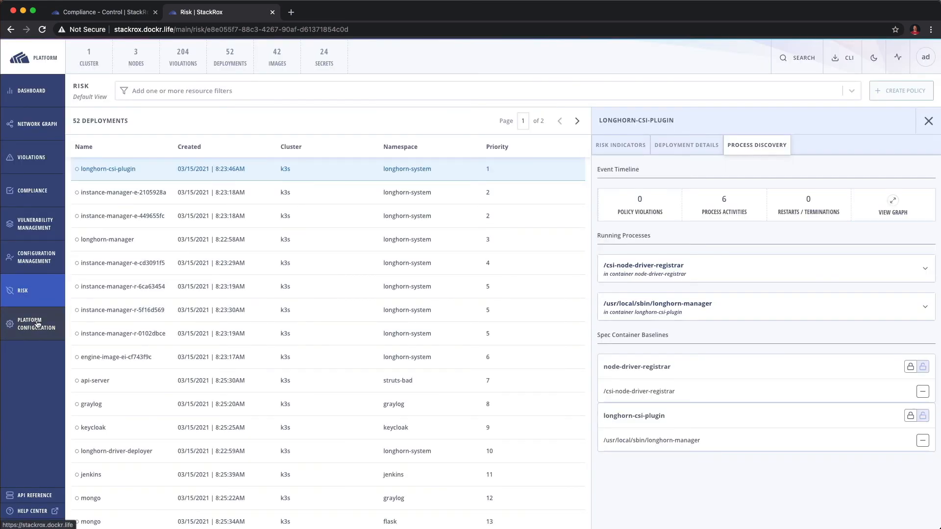
Step: Browse the Integrations page's image, notifier, backup and authentication token integrations
click(36, 324)
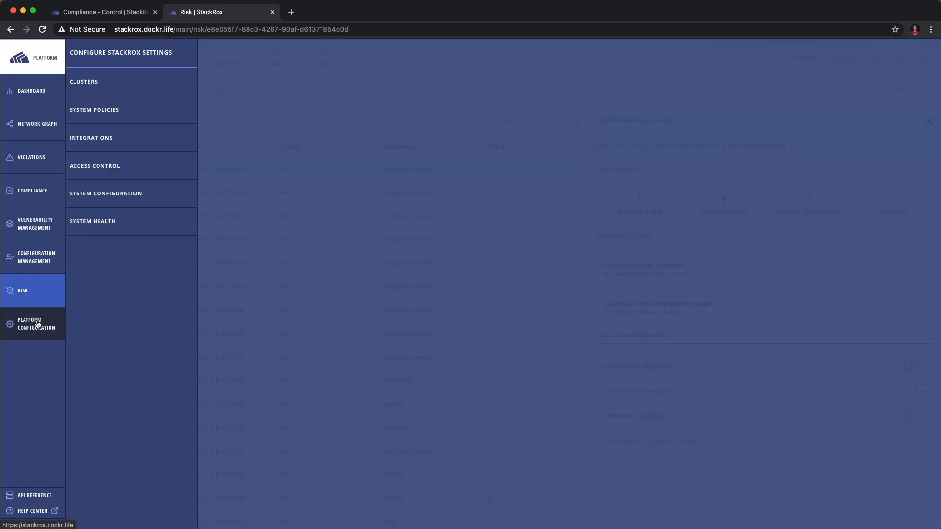
mouse_move(105, 127)
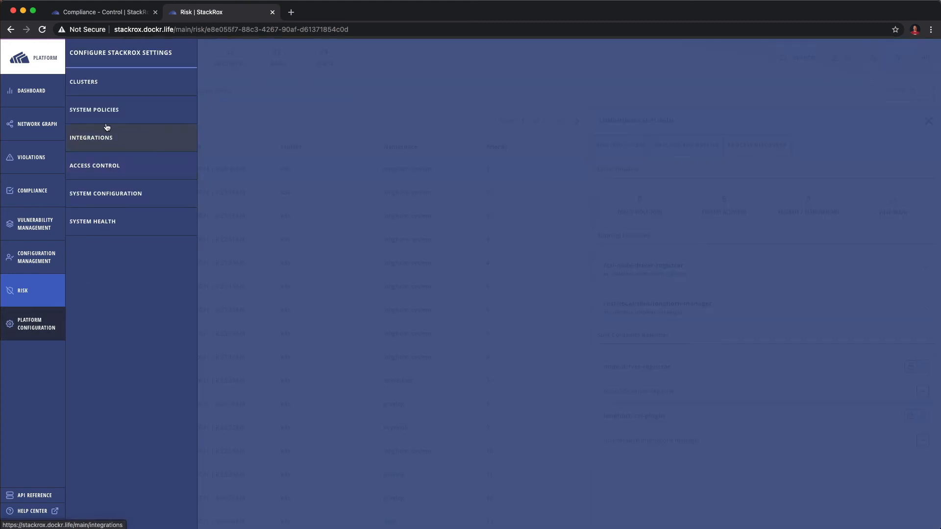
click(90, 137)
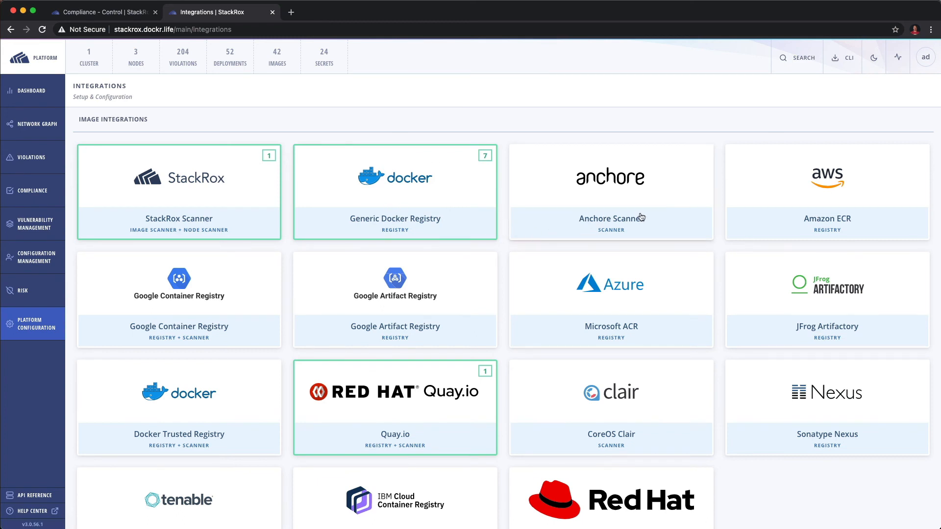
mouse_move(505, 242)
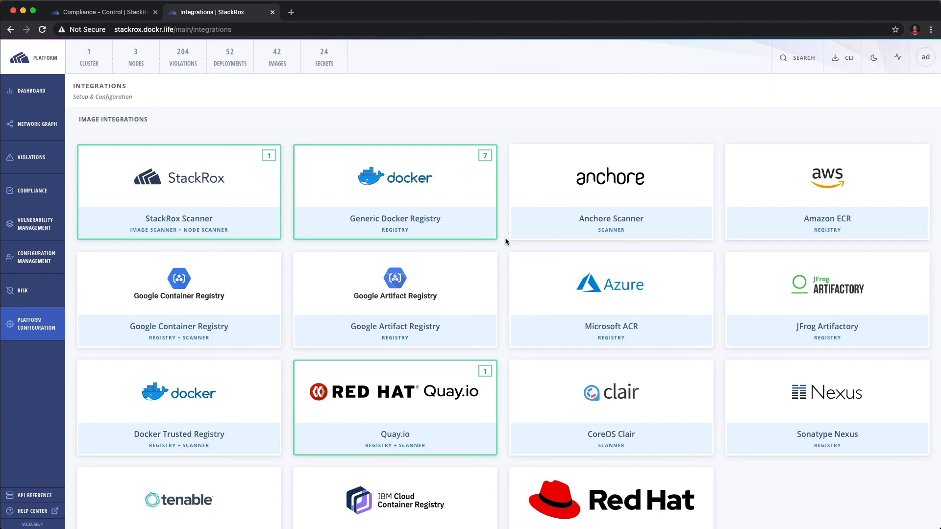
scroll(down, 3)
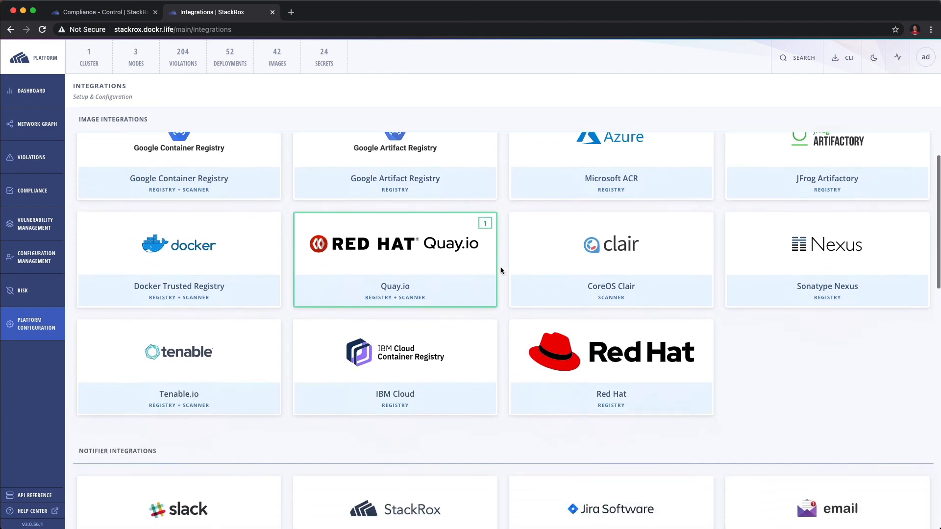
scroll(down, 3)
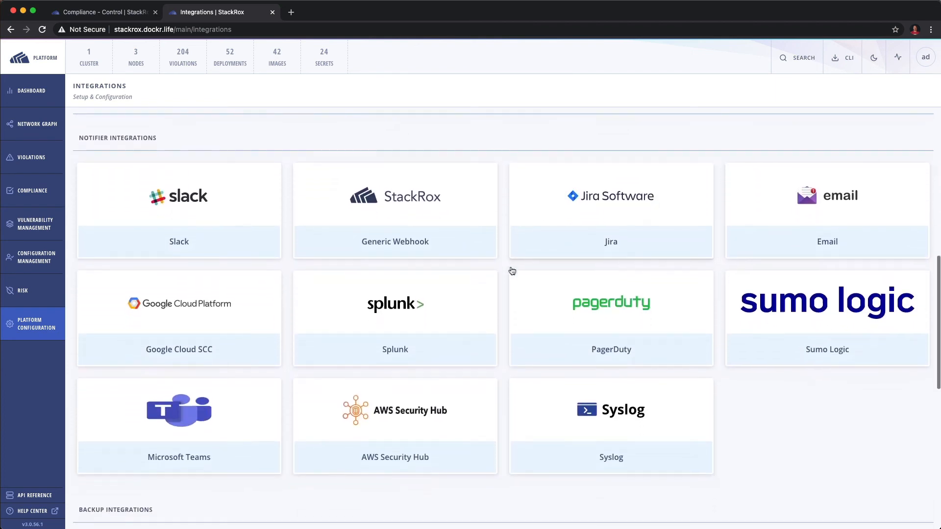
scroll(down, 3)
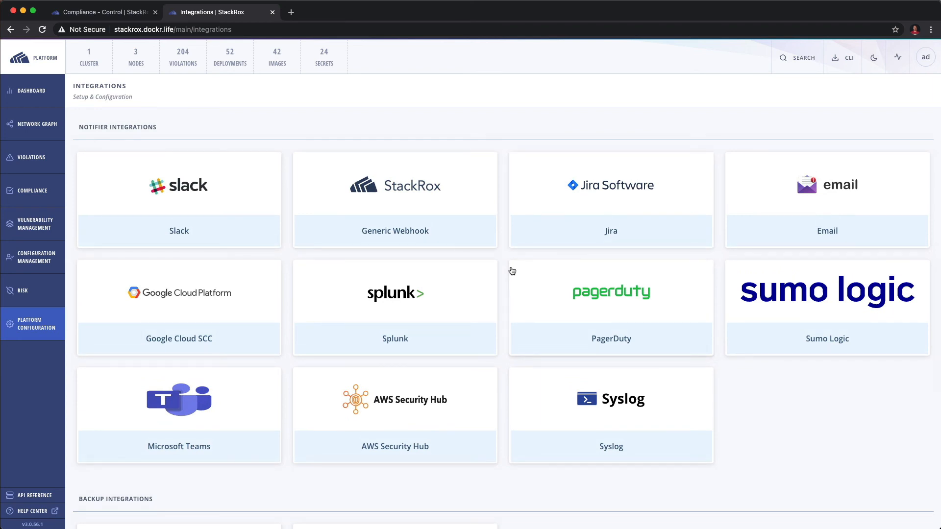
mouse_move(556, 303)
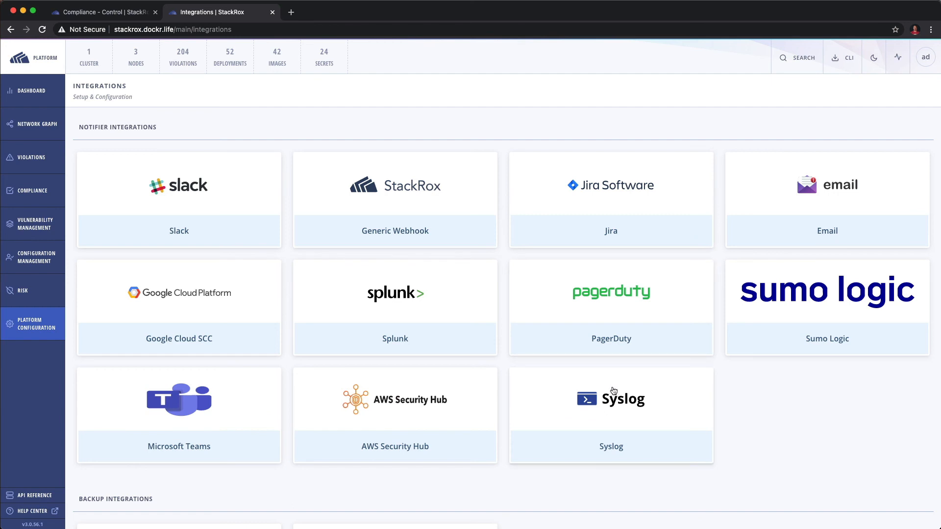
mouse_move(415, 217)
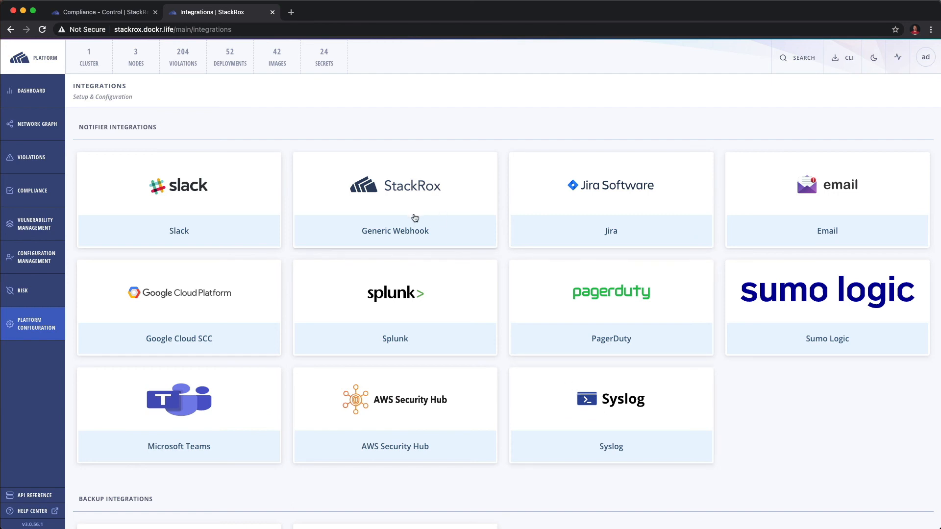
mouse_move(430, 222)
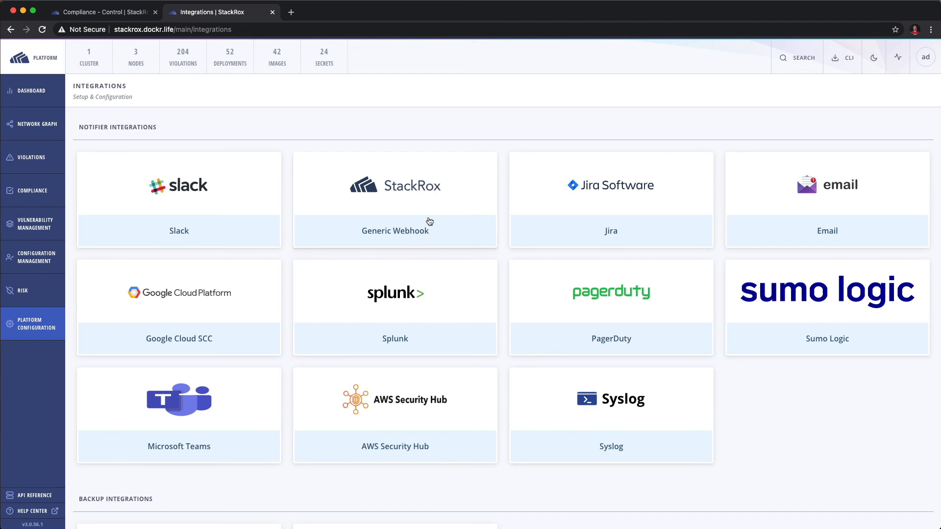
scroll(down, 3)
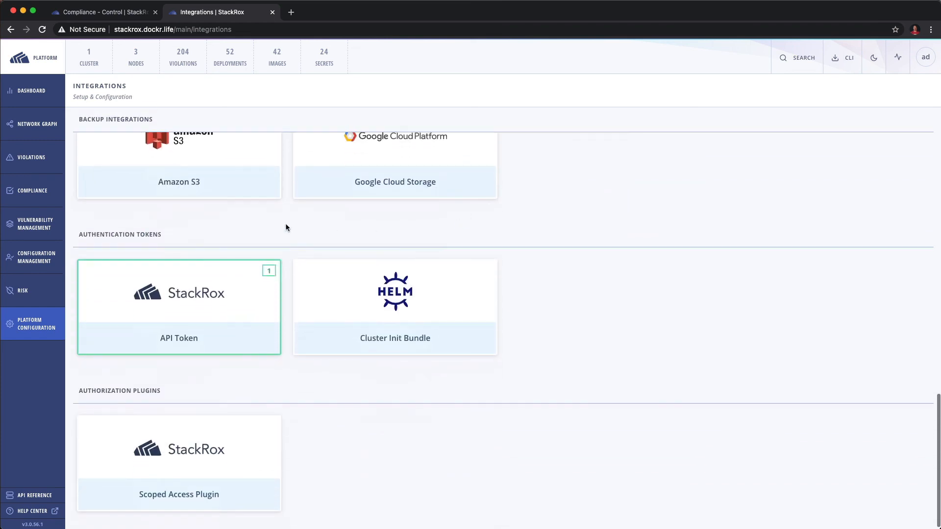
mouse_move(210, 310)
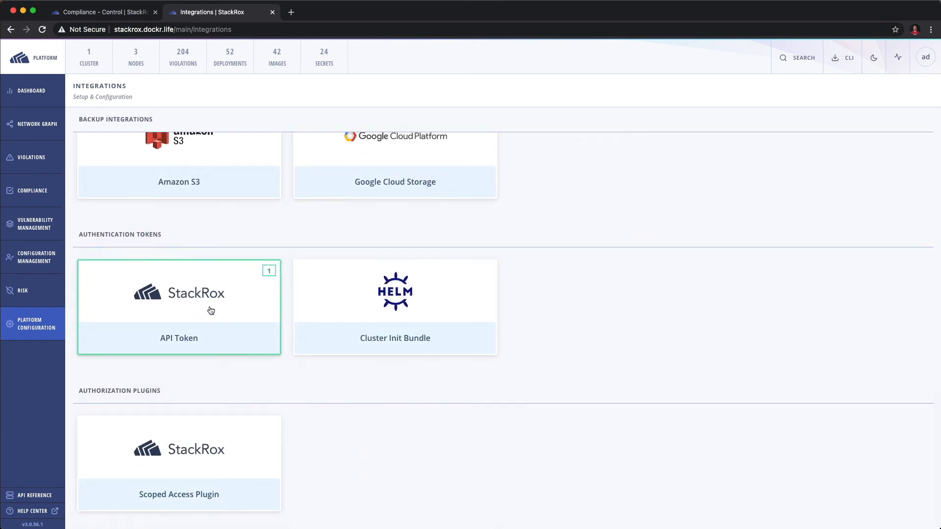
click(35, 323)
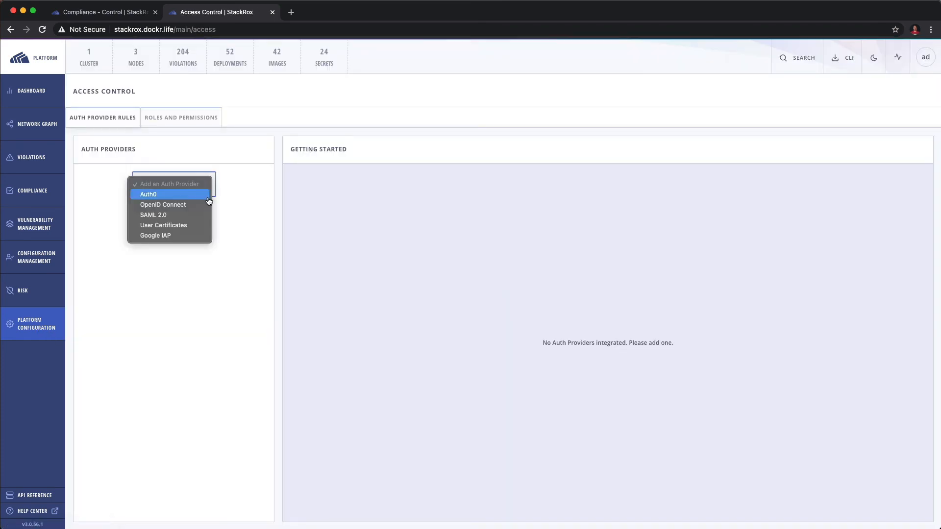
mouse_move(170, 205)
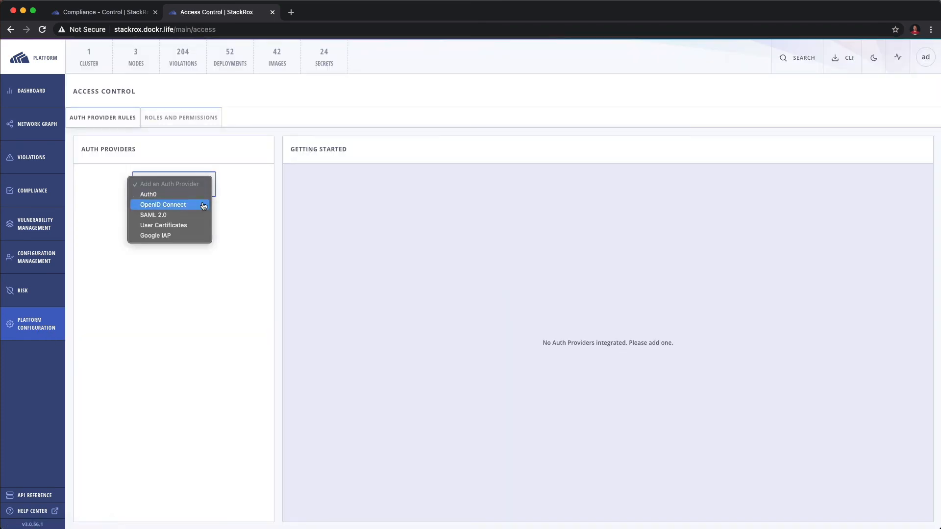
mouse_move(169, 226)
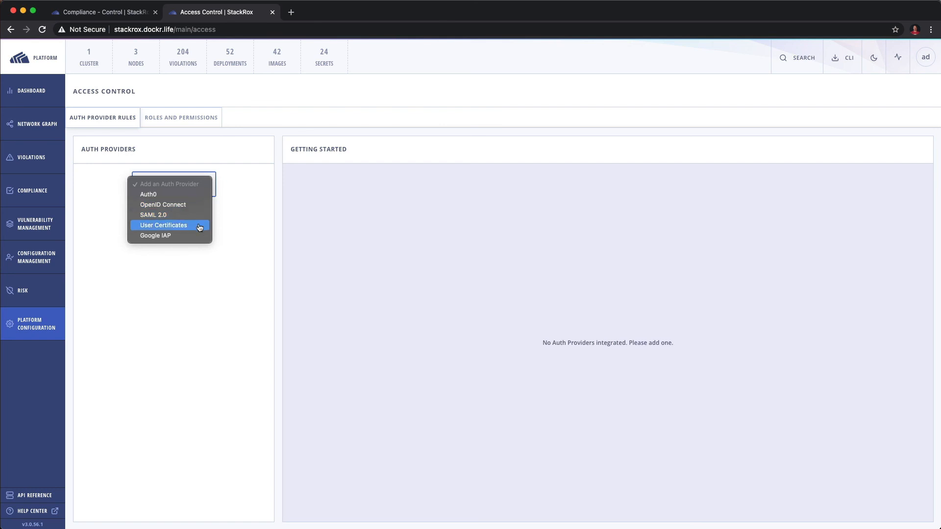
mouse_move(171, 235)
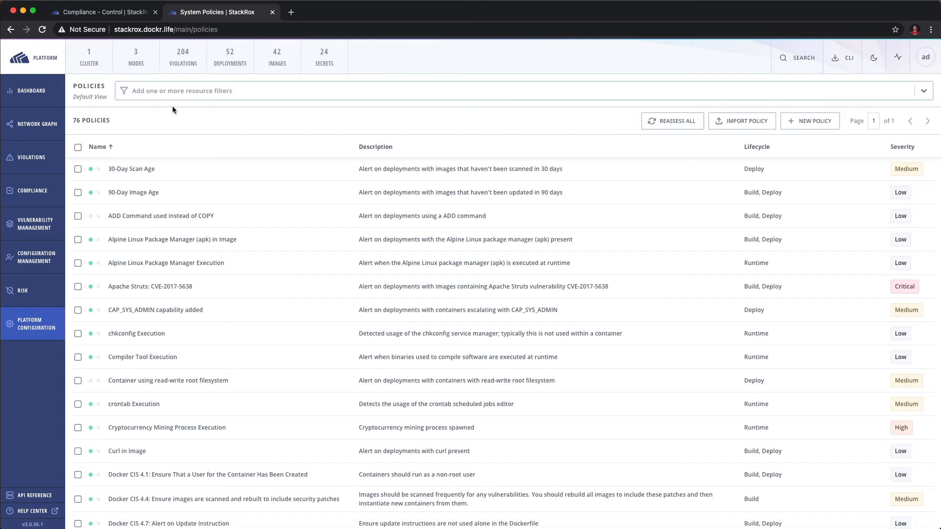
mouse_move(672, 120)
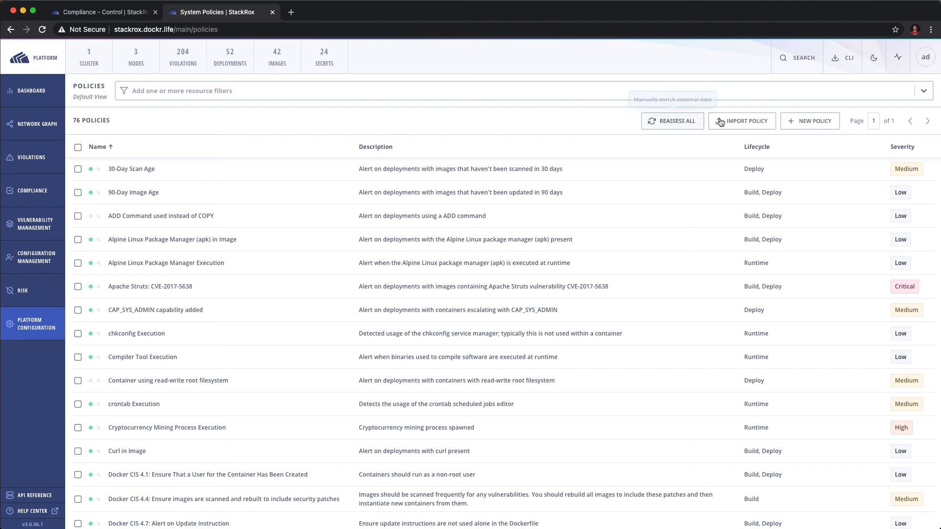
mouse_move(582, 172)
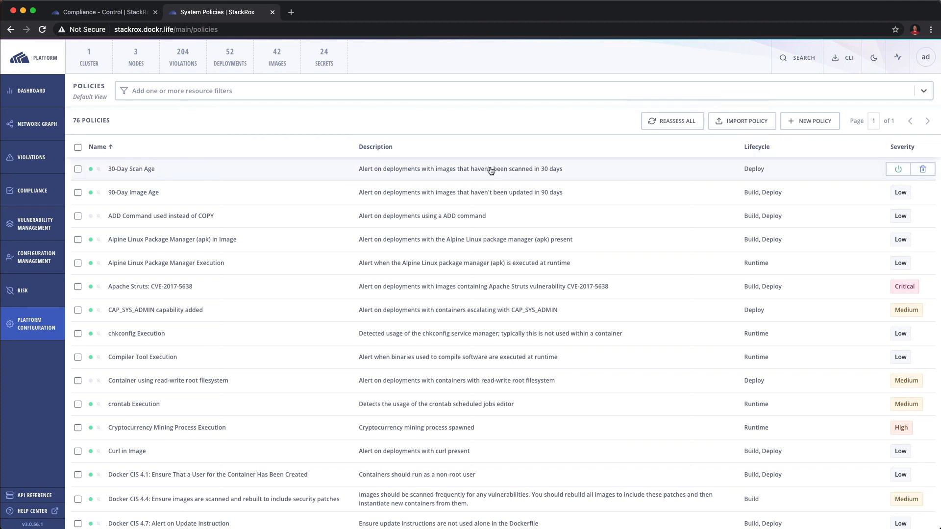
Step: View the 30-Day Scan Age policy: Deploy lifecycle, Medium severity, 30 days since last scan
click(132, 169)
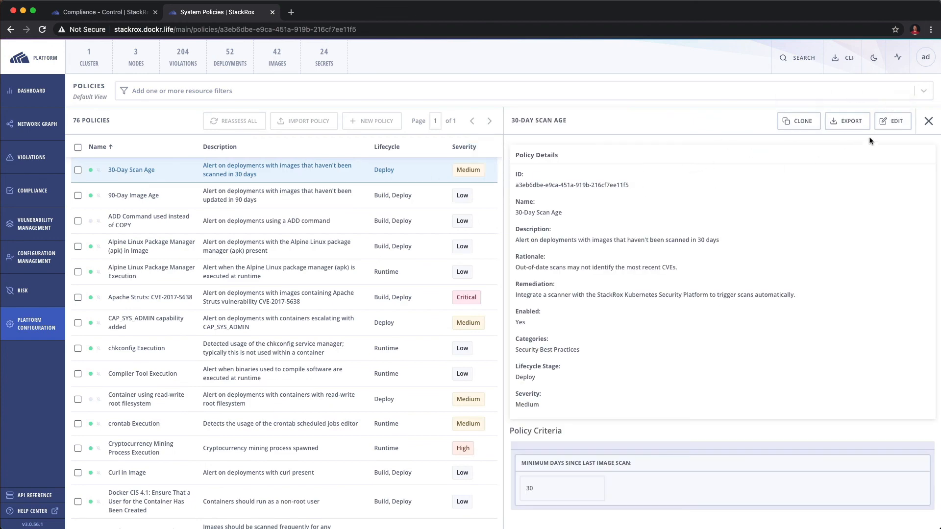
Step: Browse the 30-Day Scan Age policy's edit form summary, categories and scope, then close it
click(892, 121)
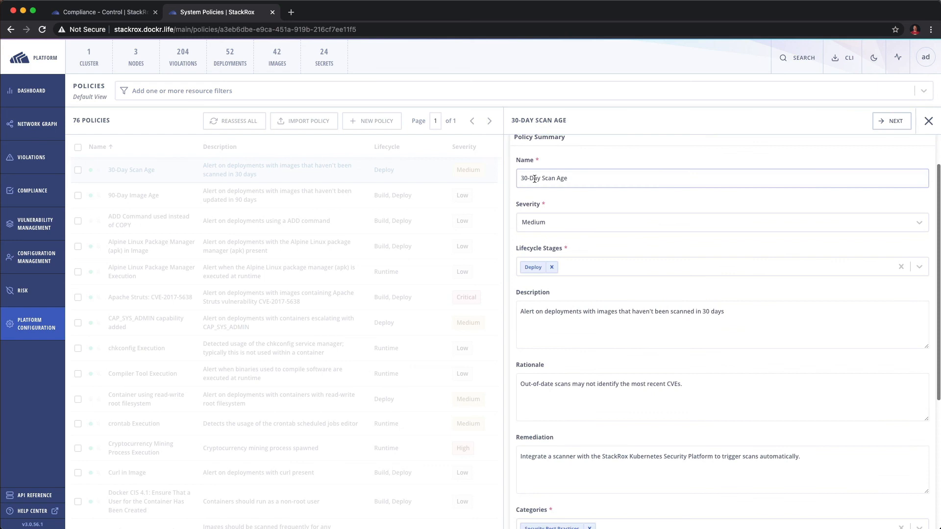
scroll(down, 3)
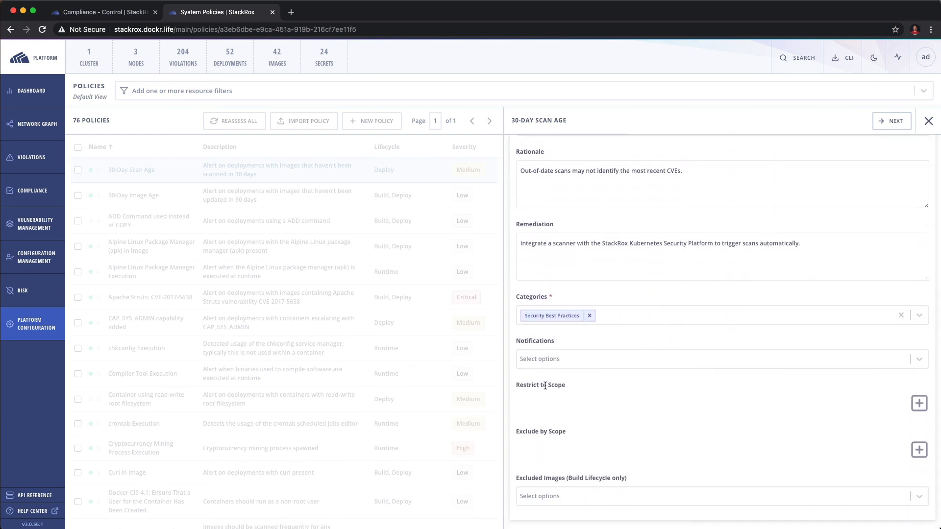
mouse_move(544, 428)
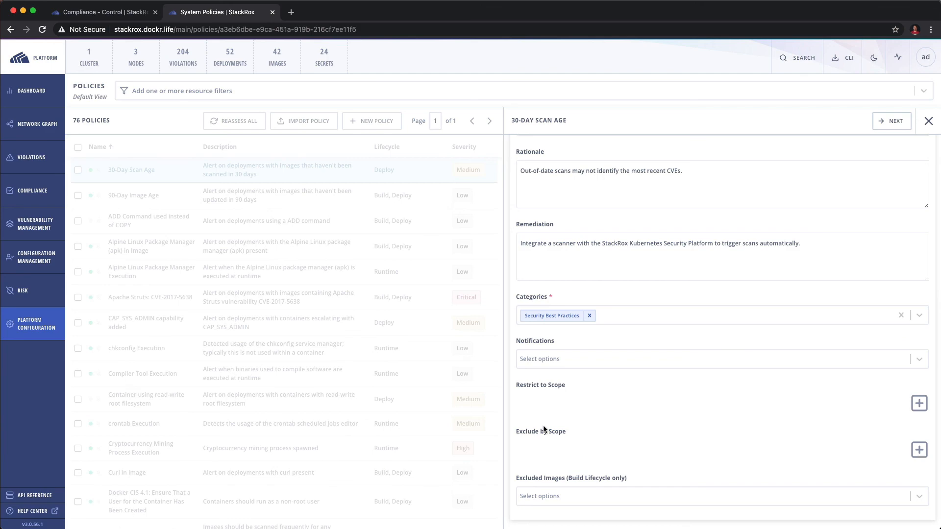
click(928, 121)
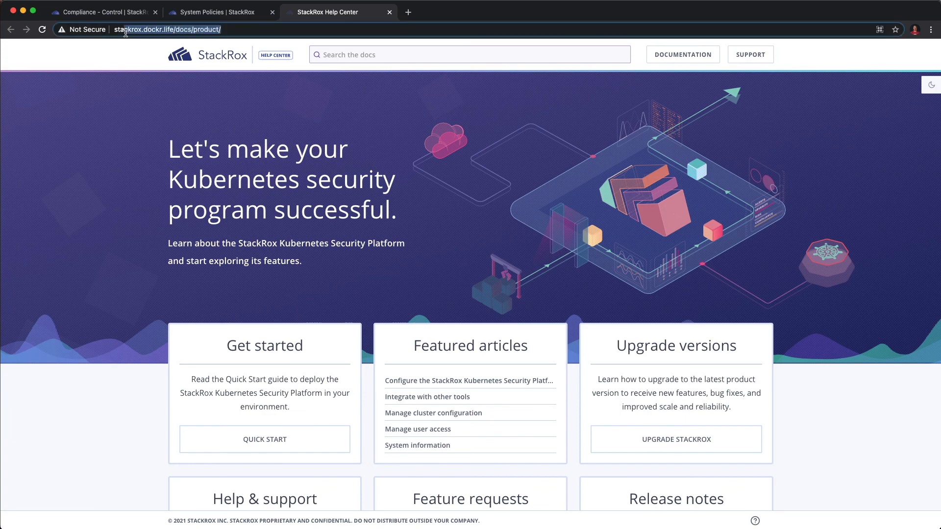
Step: Highlight the Help Center product docs address in the new tab
click(168, 29)
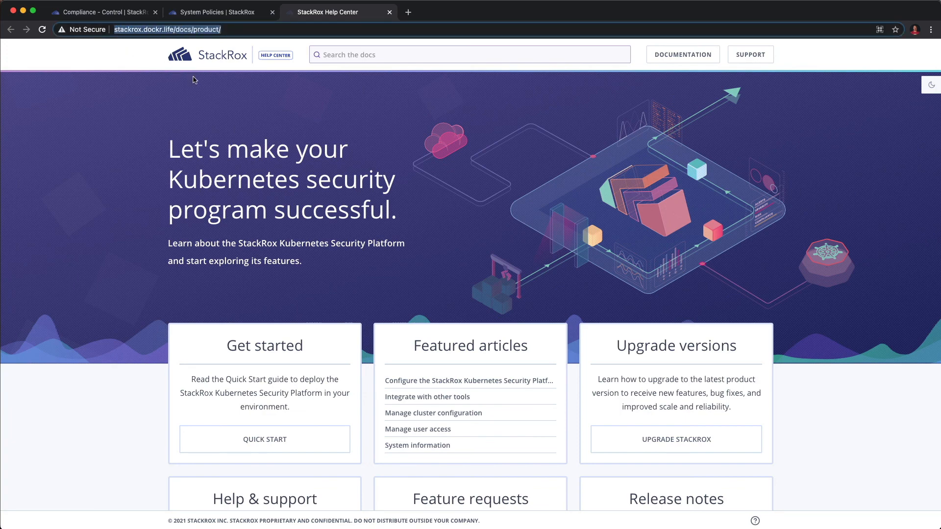